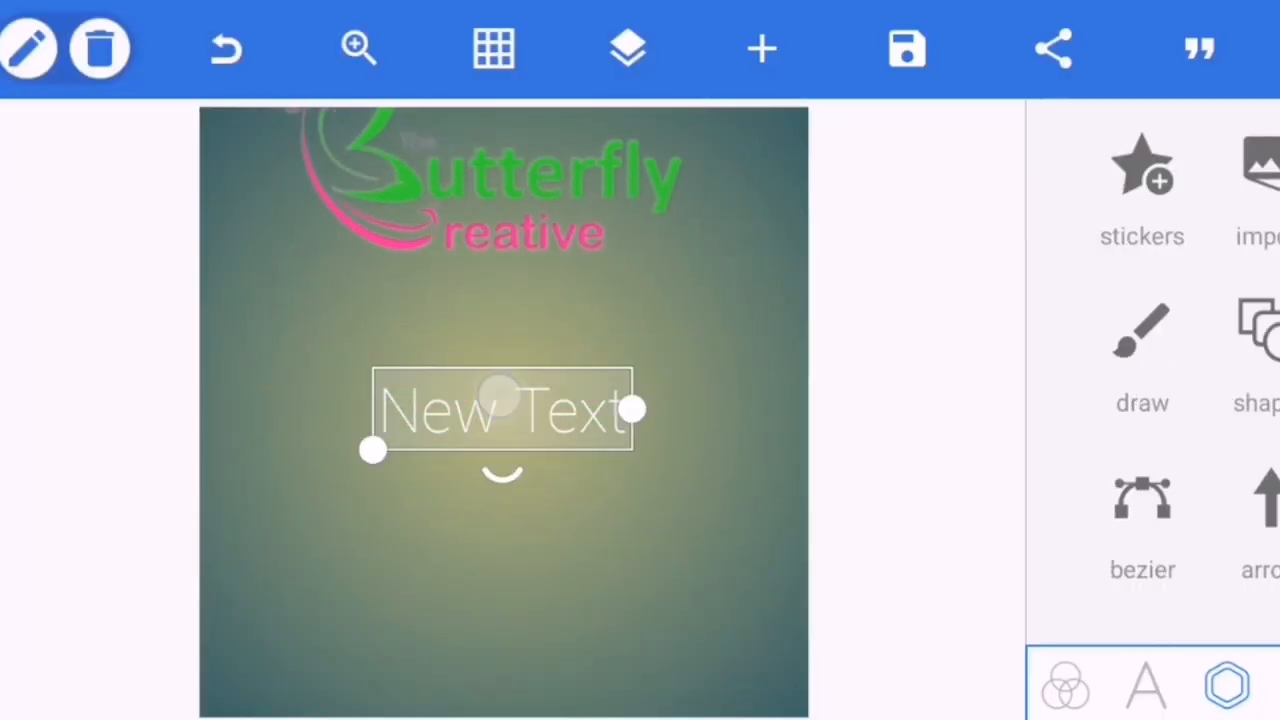
Remove the placeholder text and enlarge the Butterfly Creative logo in the canvas centre.
left_click(1144, 684)
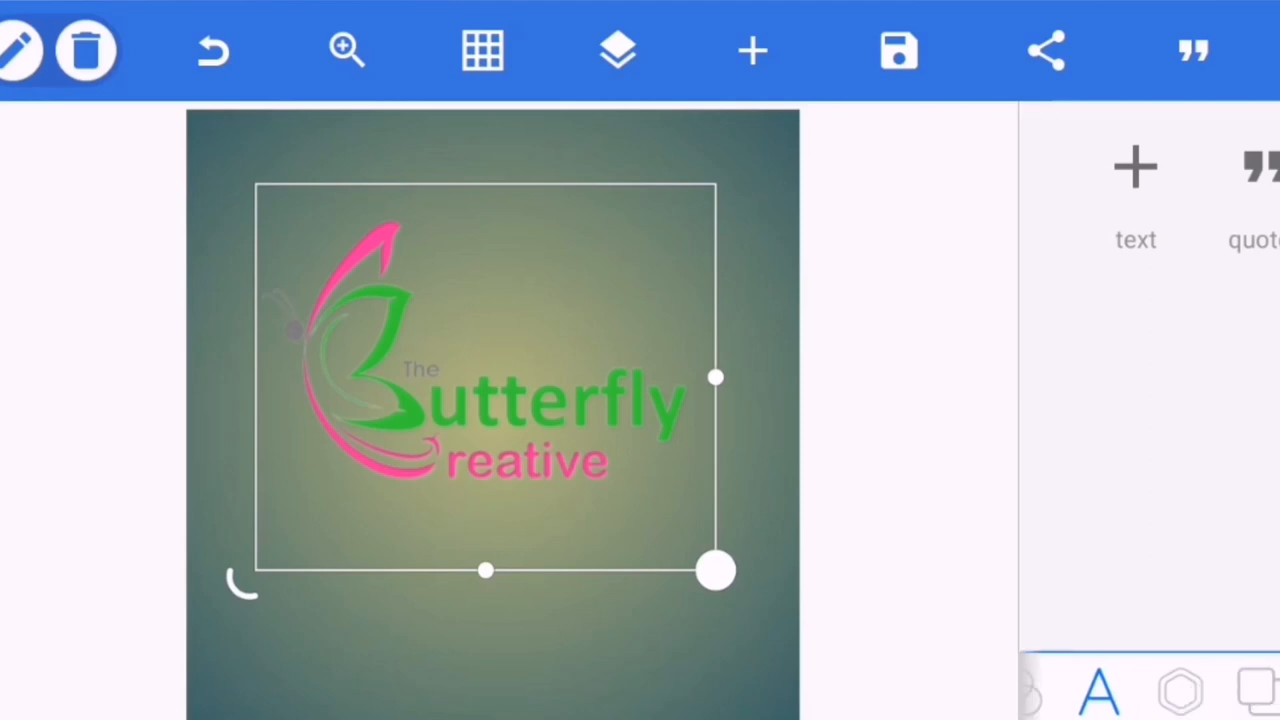
Enable the Emboss effect on the selected logo so its lighting settings appear.
left_click(1256, 690)
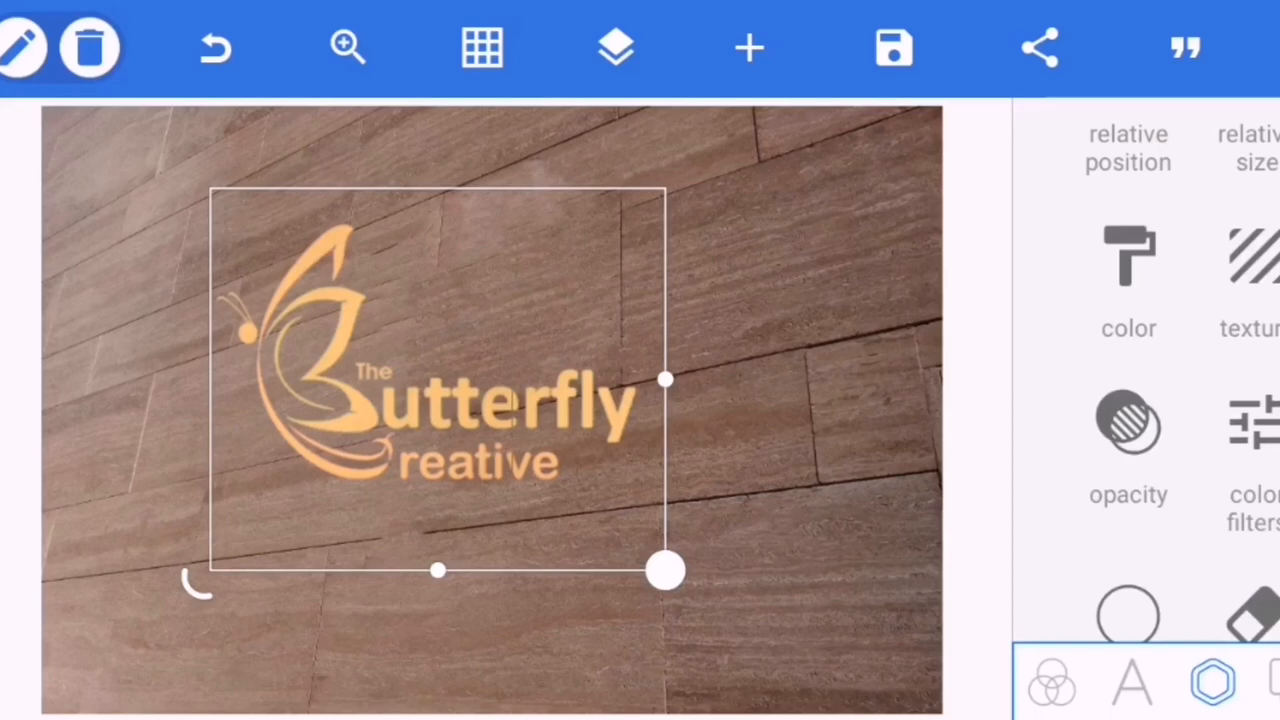
scroll("down", 3)
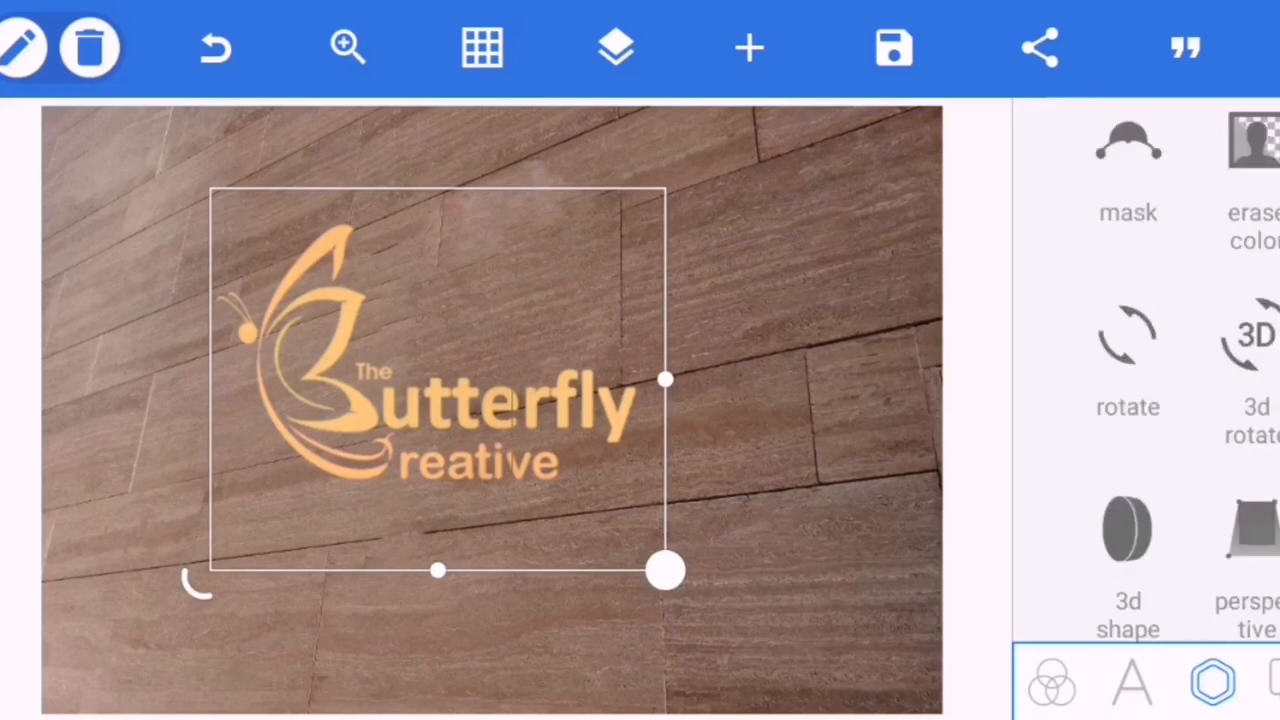
scroll("down", 3)
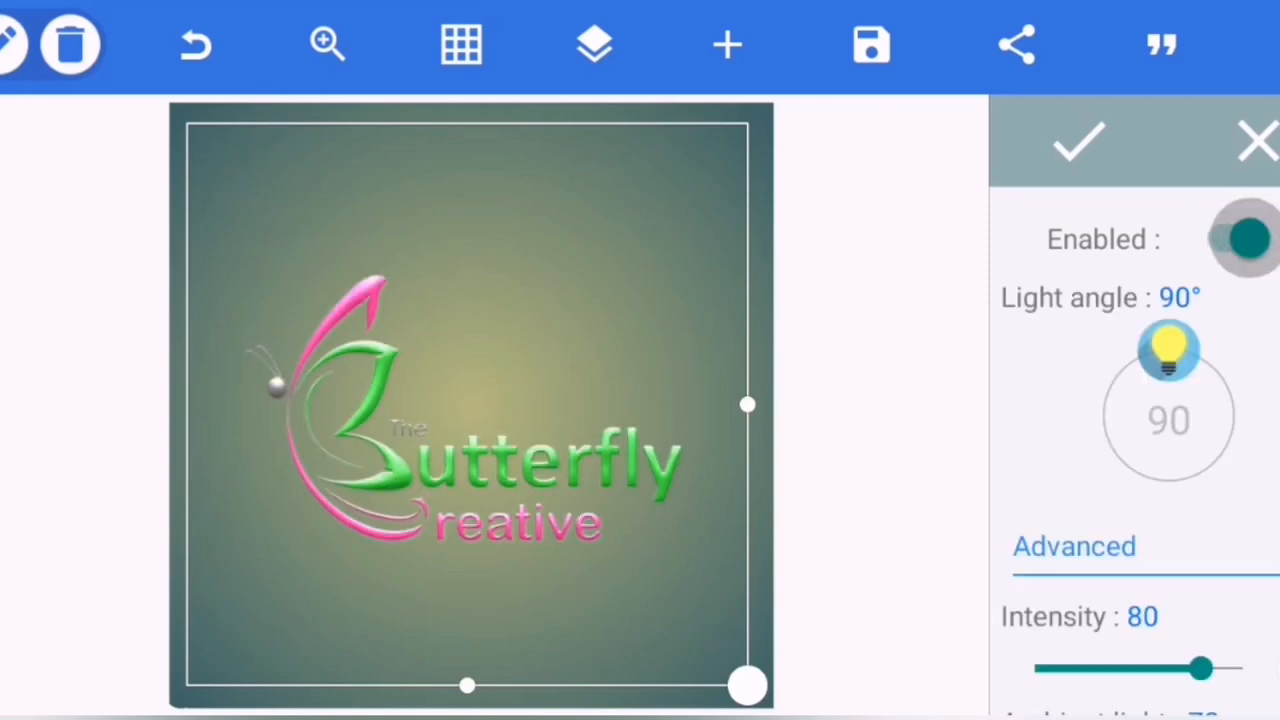
Swing the emboss light angle through several values and settle it around 22°.
scroll("down", 3)
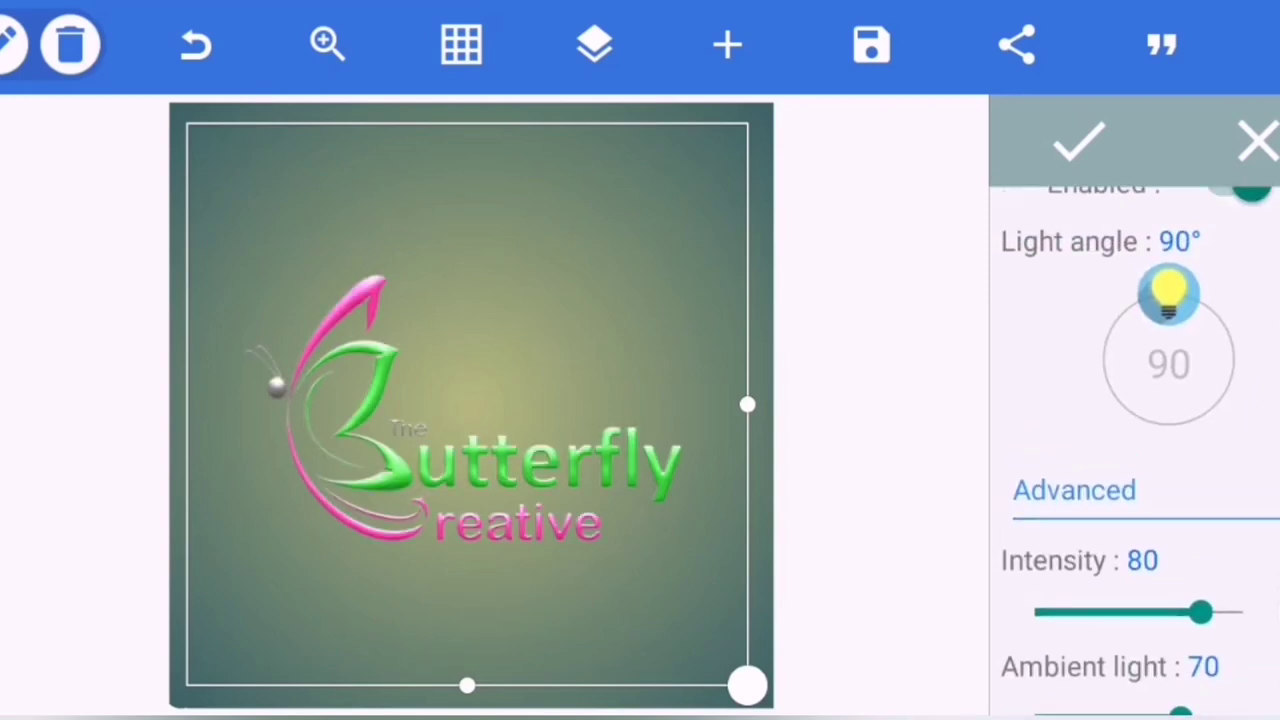
left_click_drag(1168, 292, 1236, 320)
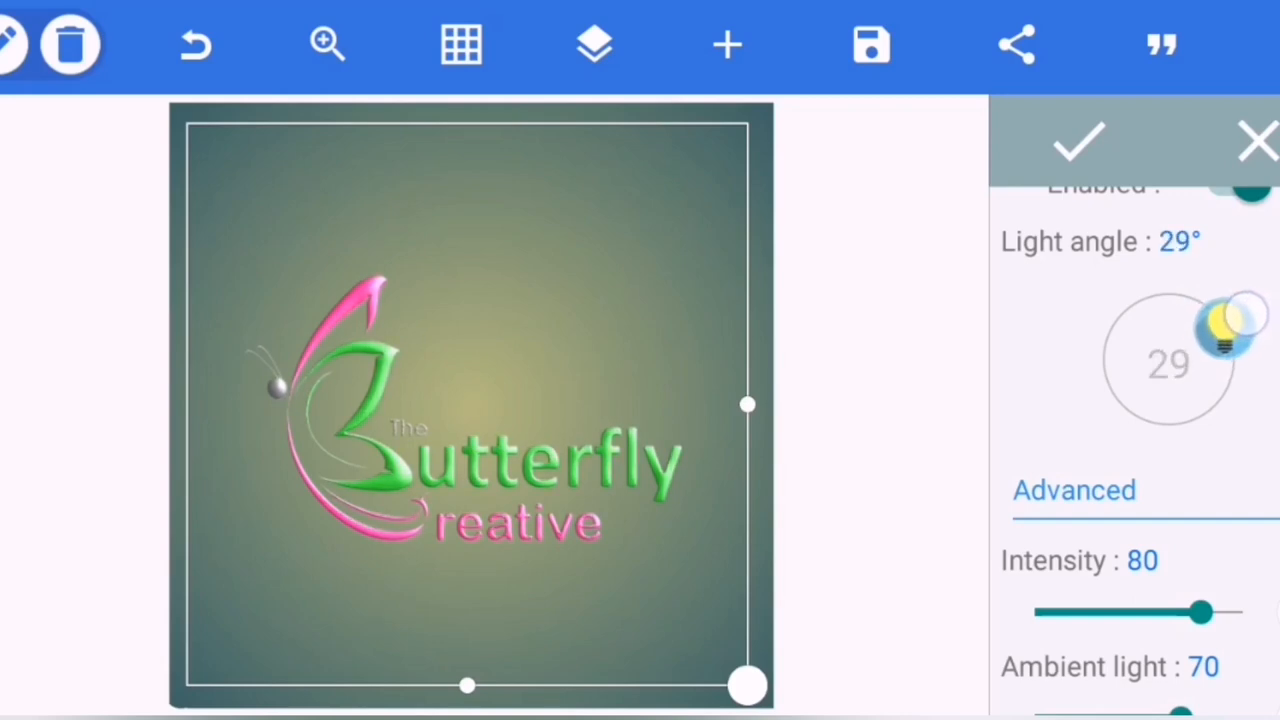
left_click_drag(1248, 316, 1216, 316)
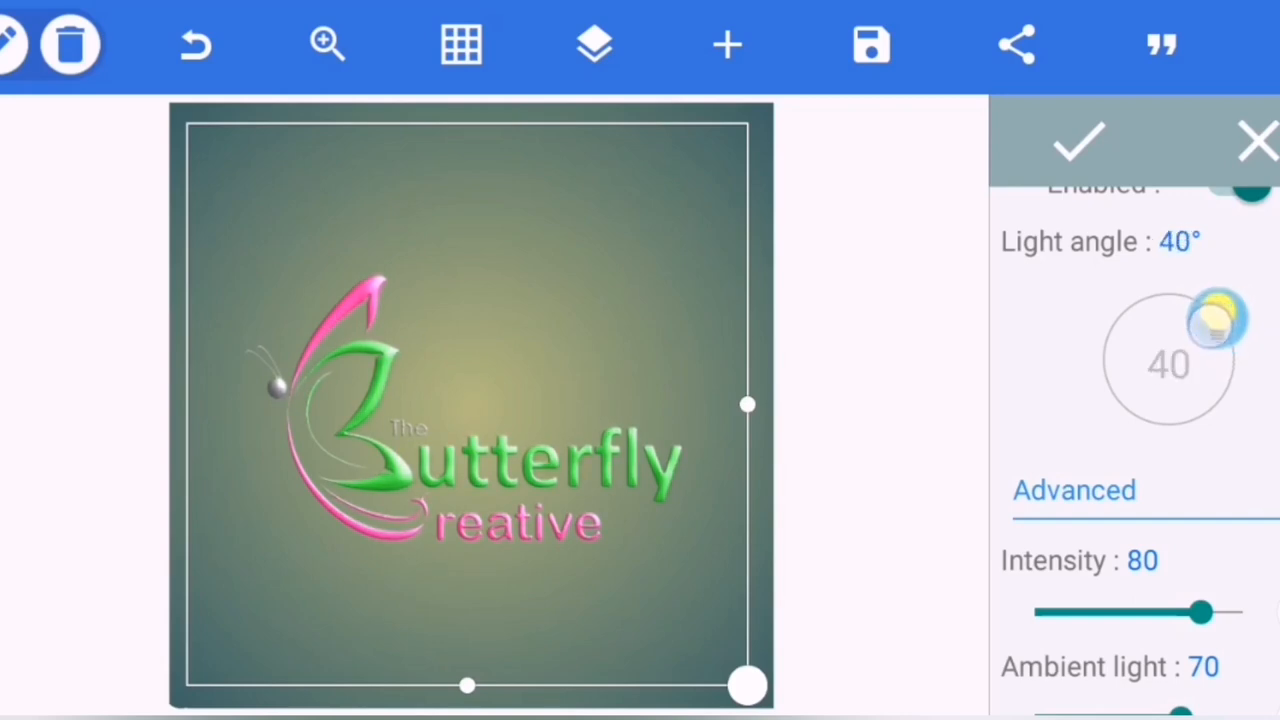
left_click_drag(1218, 318, 1230, 338)
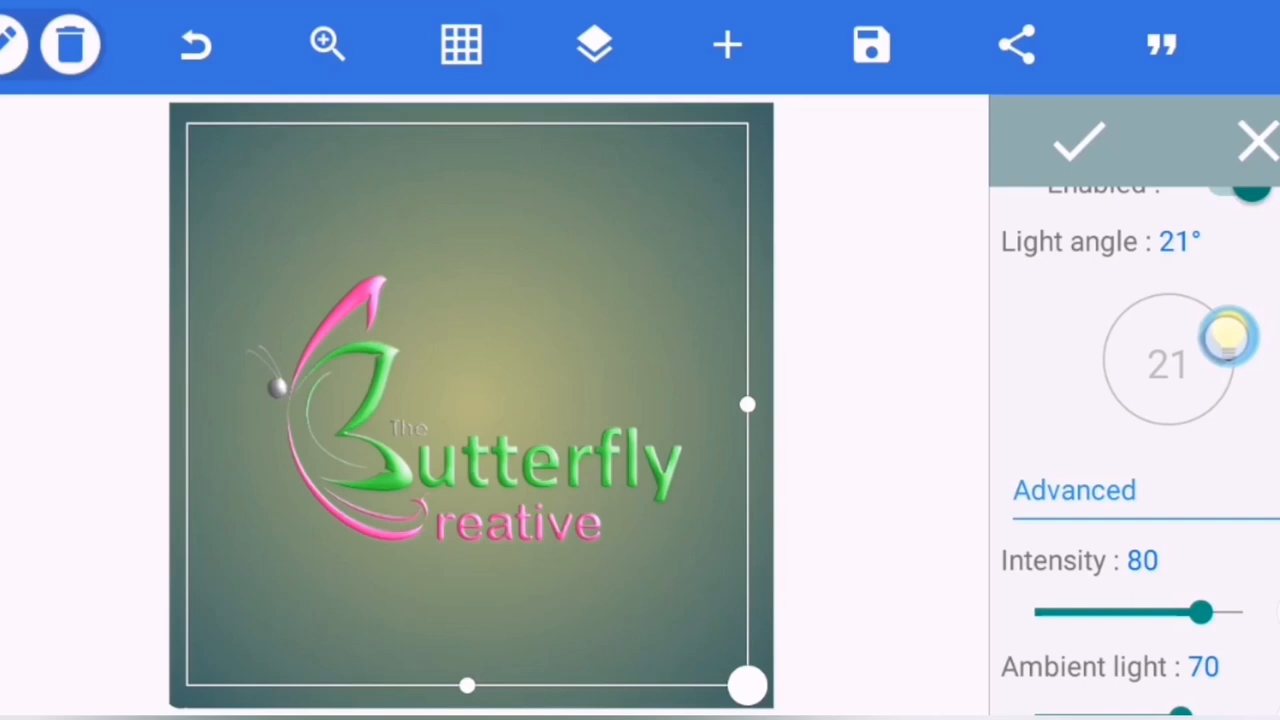
left_click_drag(1232, 336, 1228, 318)
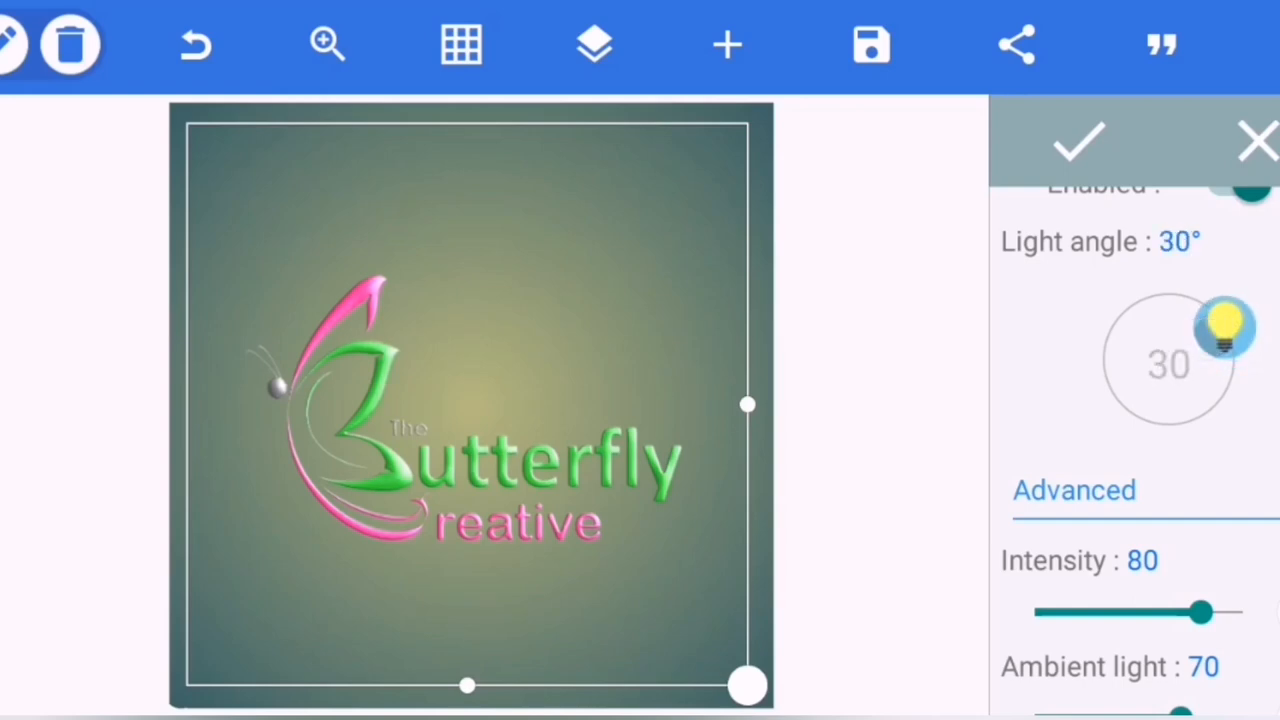
left_click_drag(1228, 328, 1210, 310)
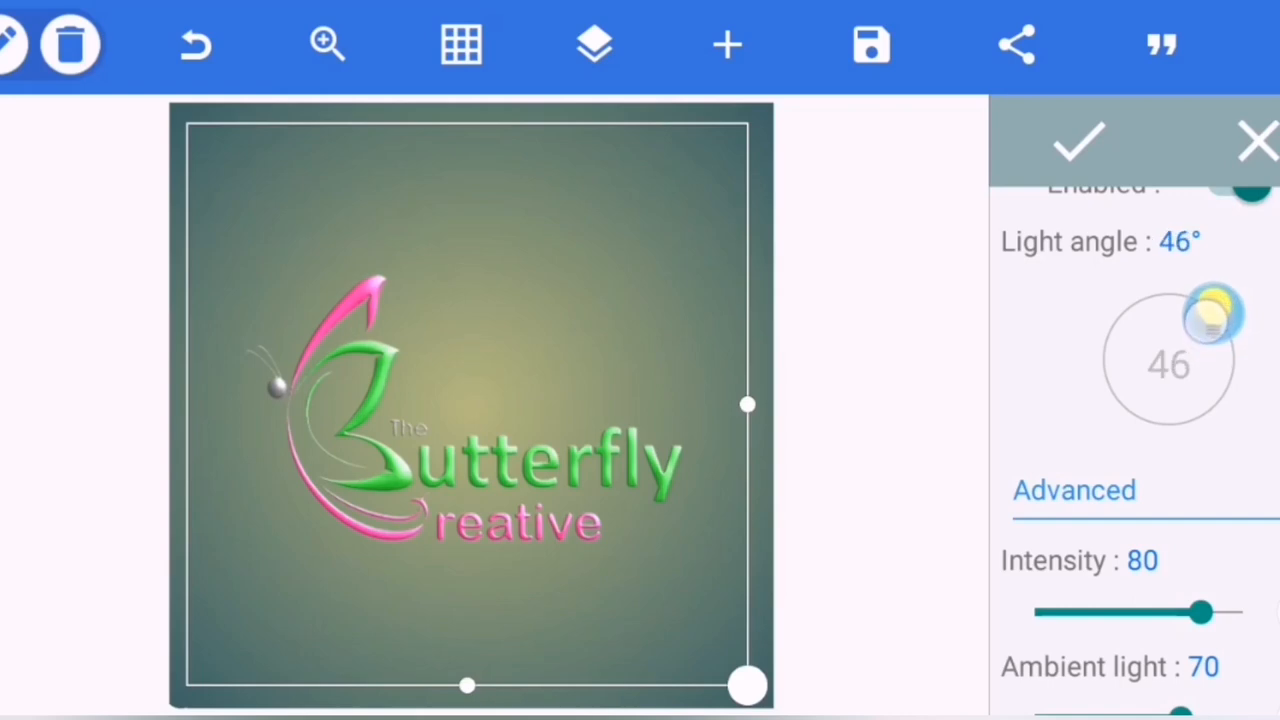
left_click_drag(1224, 316, 1200, 296)
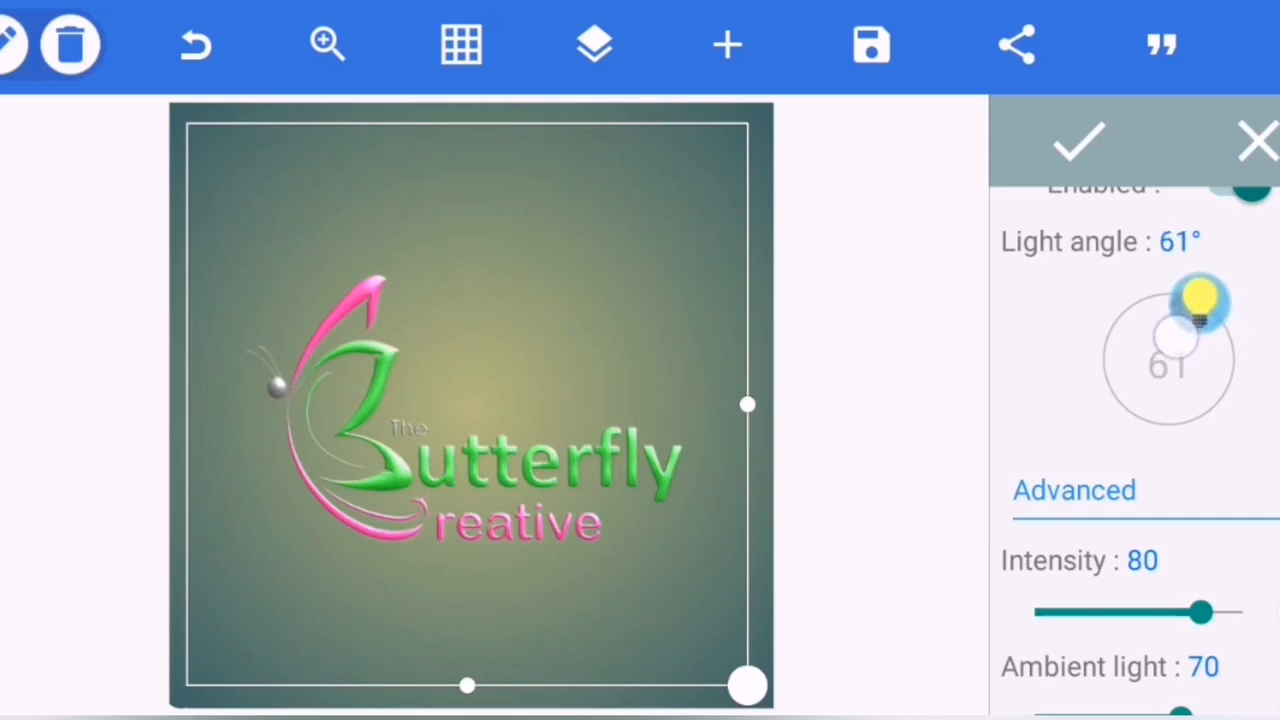
left_click_drag(1200, 300, 1230, 330)
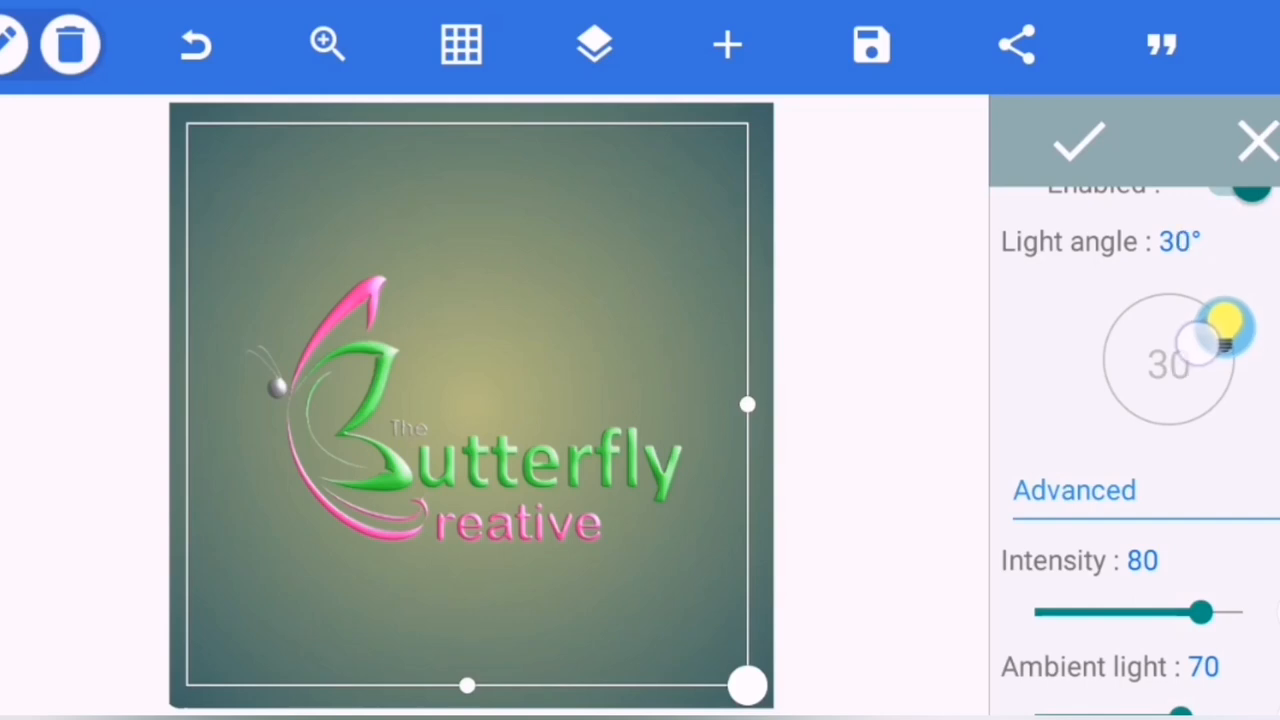
left_click_drag(1228, 324, 1244, 344)
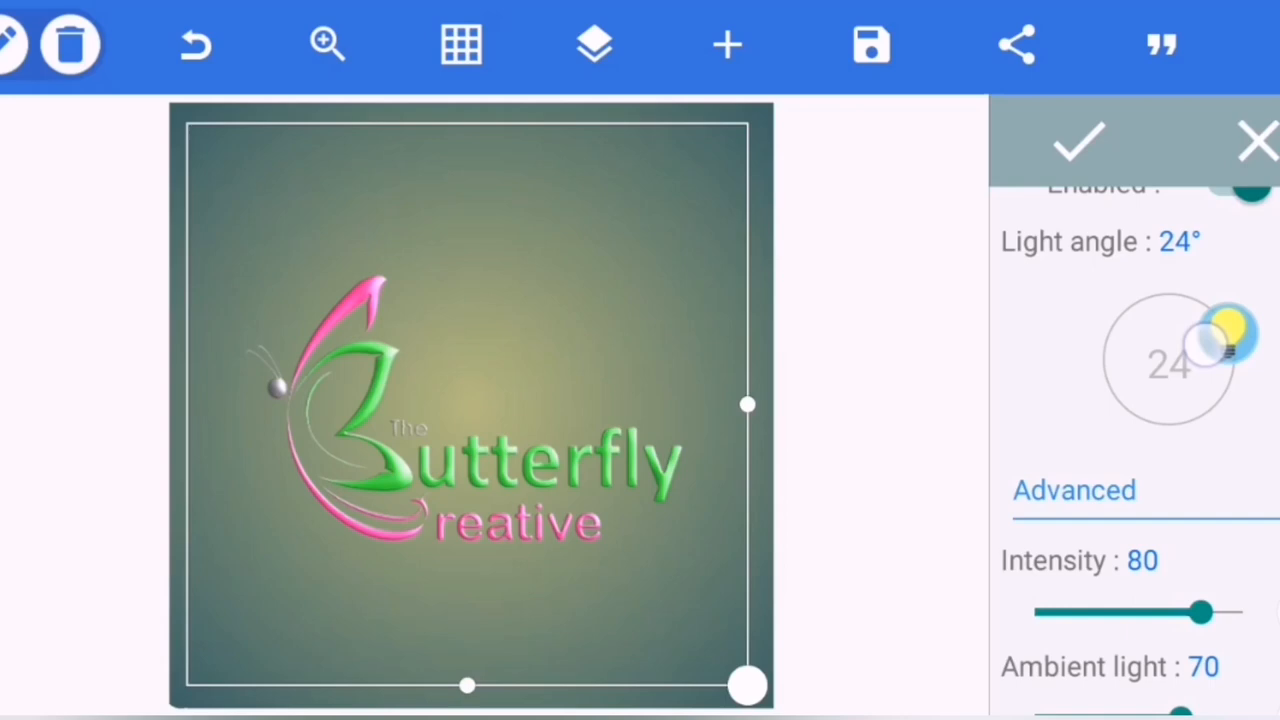
left_click_drag(1220, 340, 1230, 344)
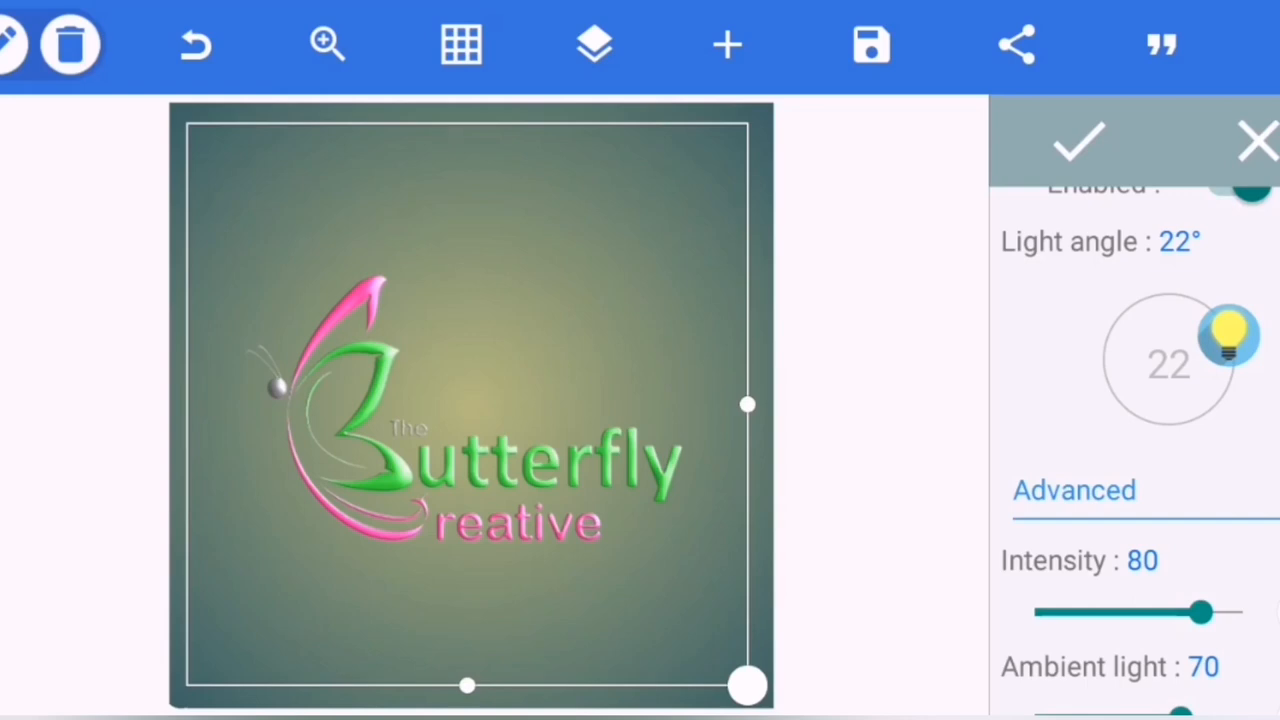
Set the emboss intensity to 60 and the ambient light to about 70.
scroll("down", 3)
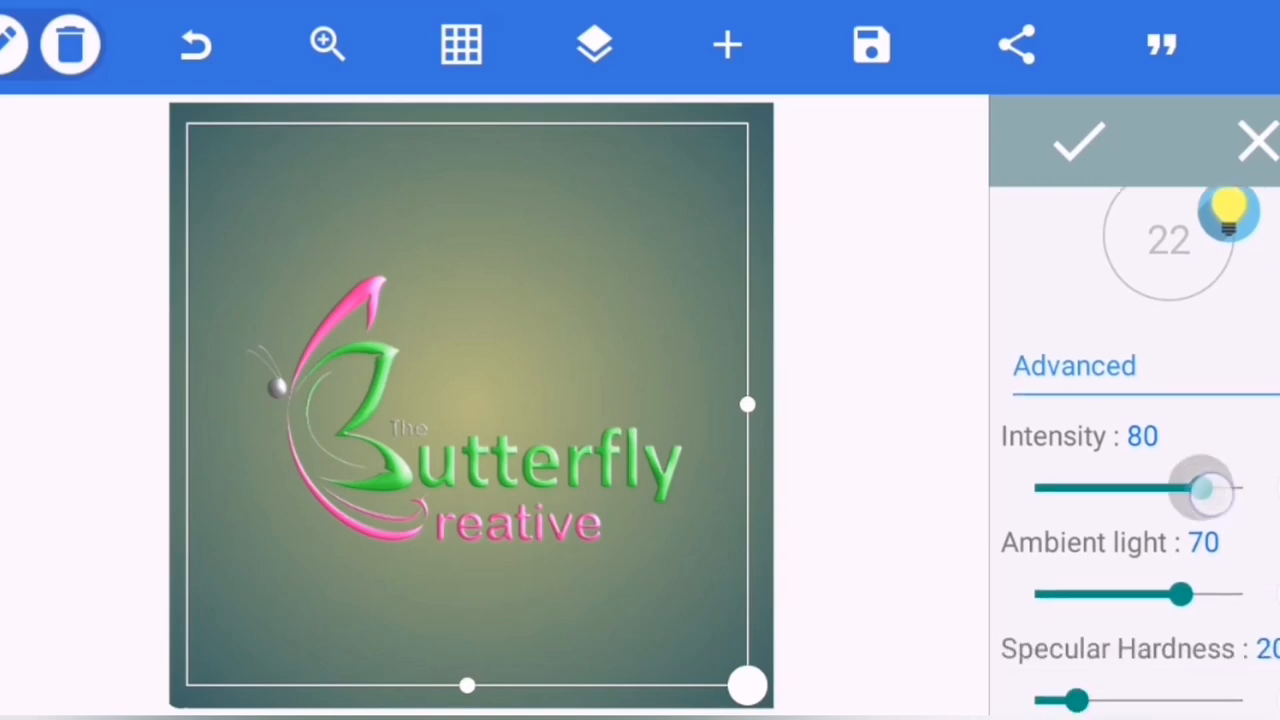
left_click_drag(1200, 488, 1160, 488)
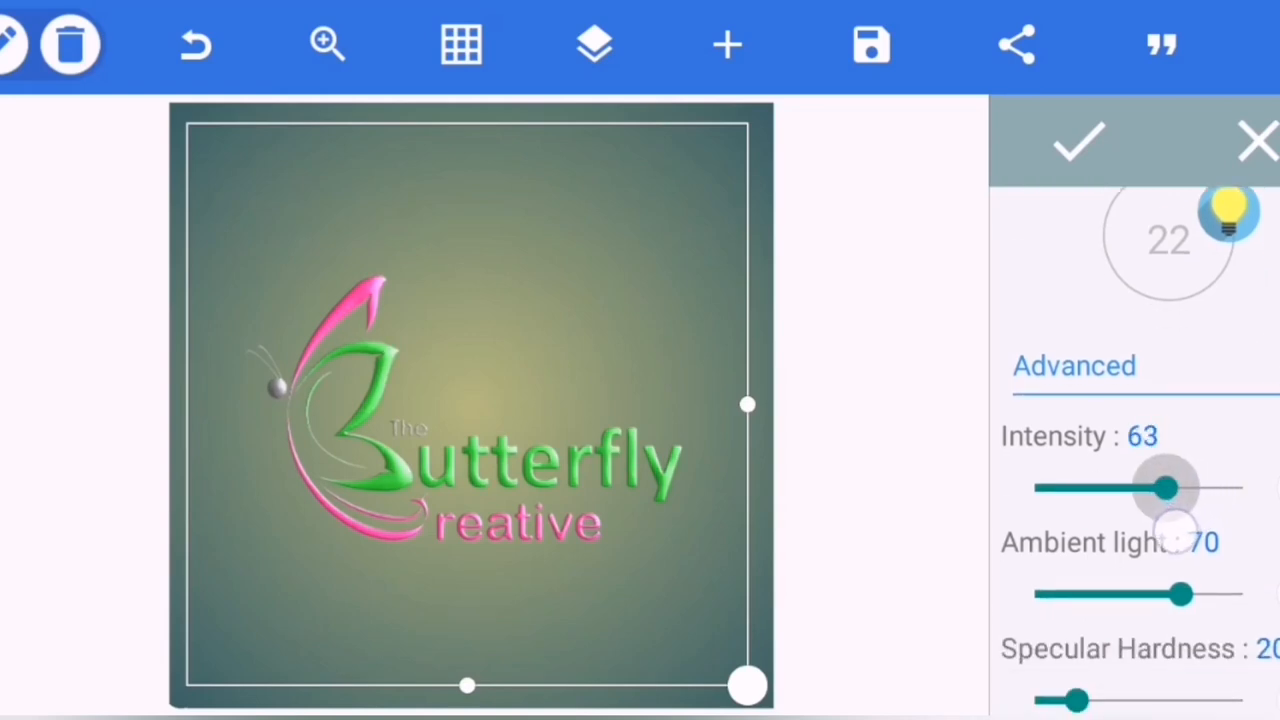
left_click_drag(1164, 488, 1160, 488)
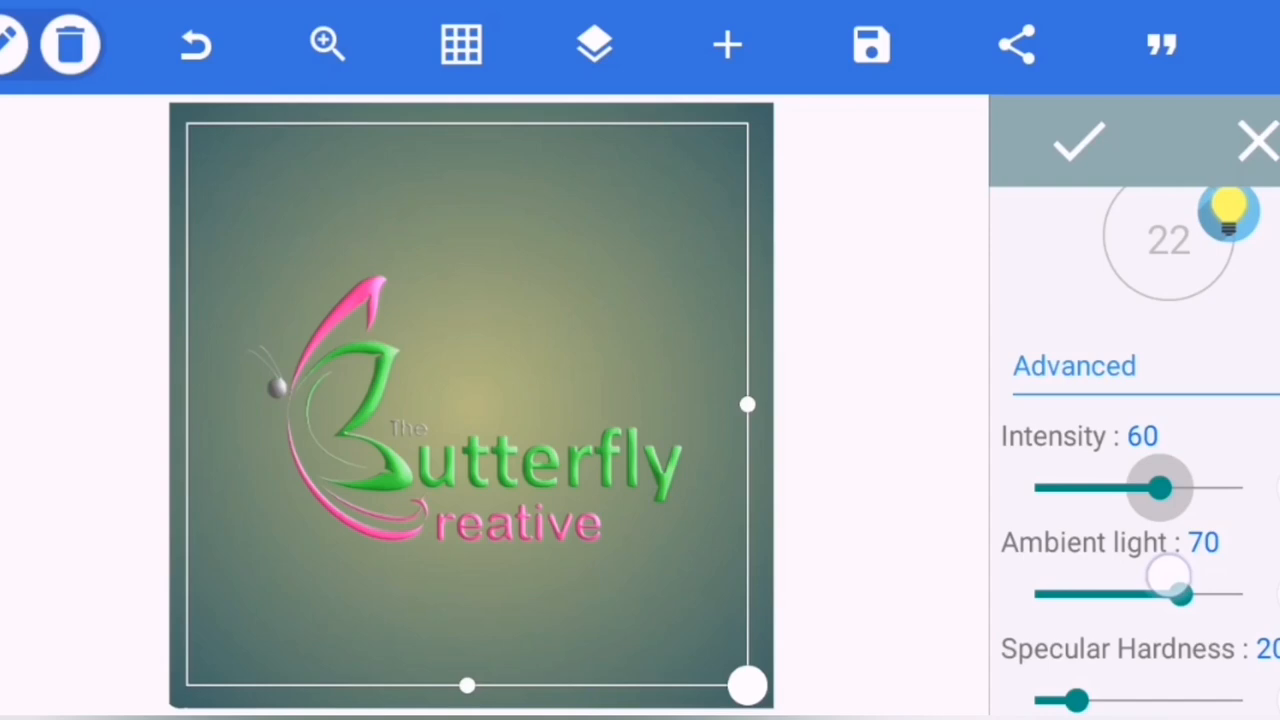
left_click_drag(1156, 488, 1162, 488)
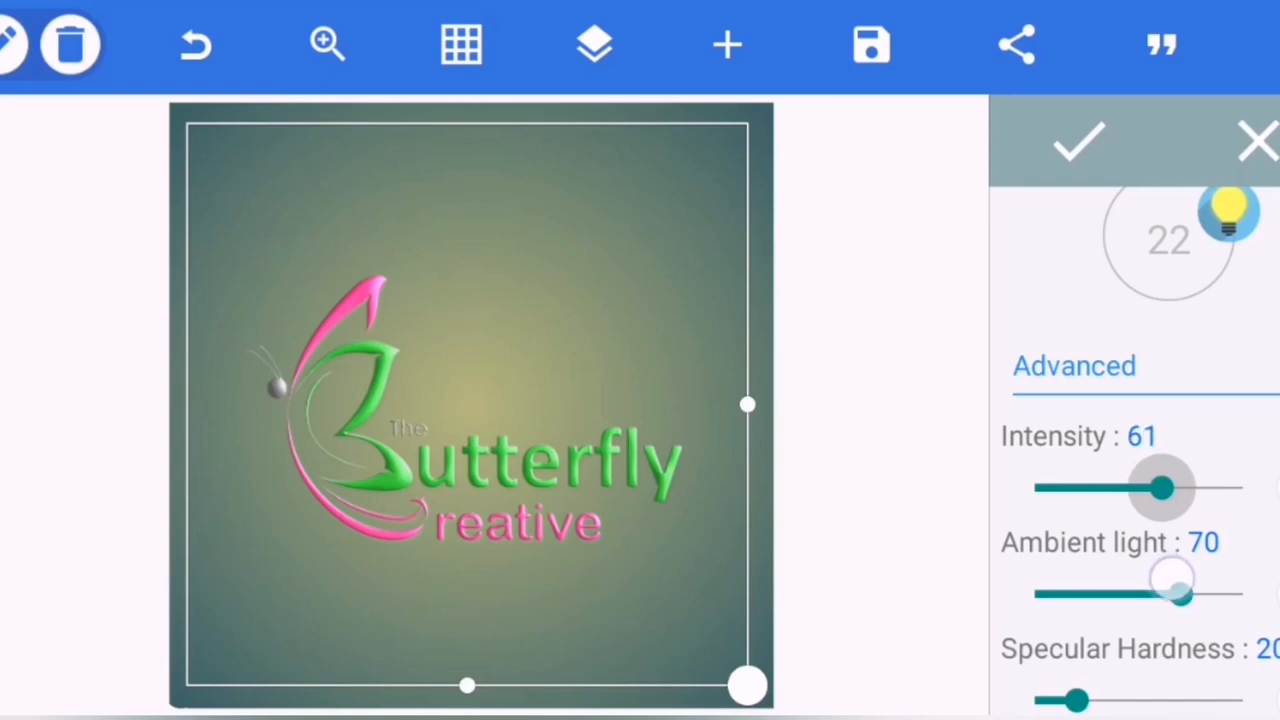
left_click_drag(1160, 488, 1156, 488)
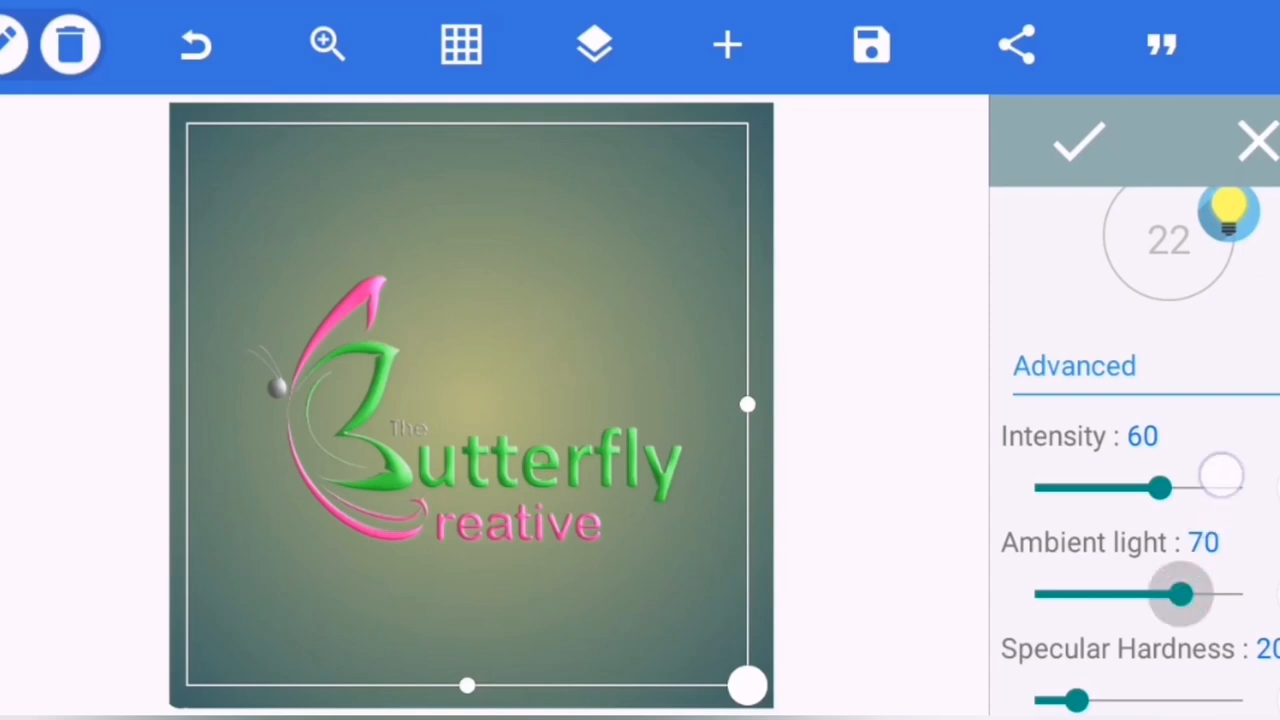
left_click_drag(1180, 592, 1244, 592)
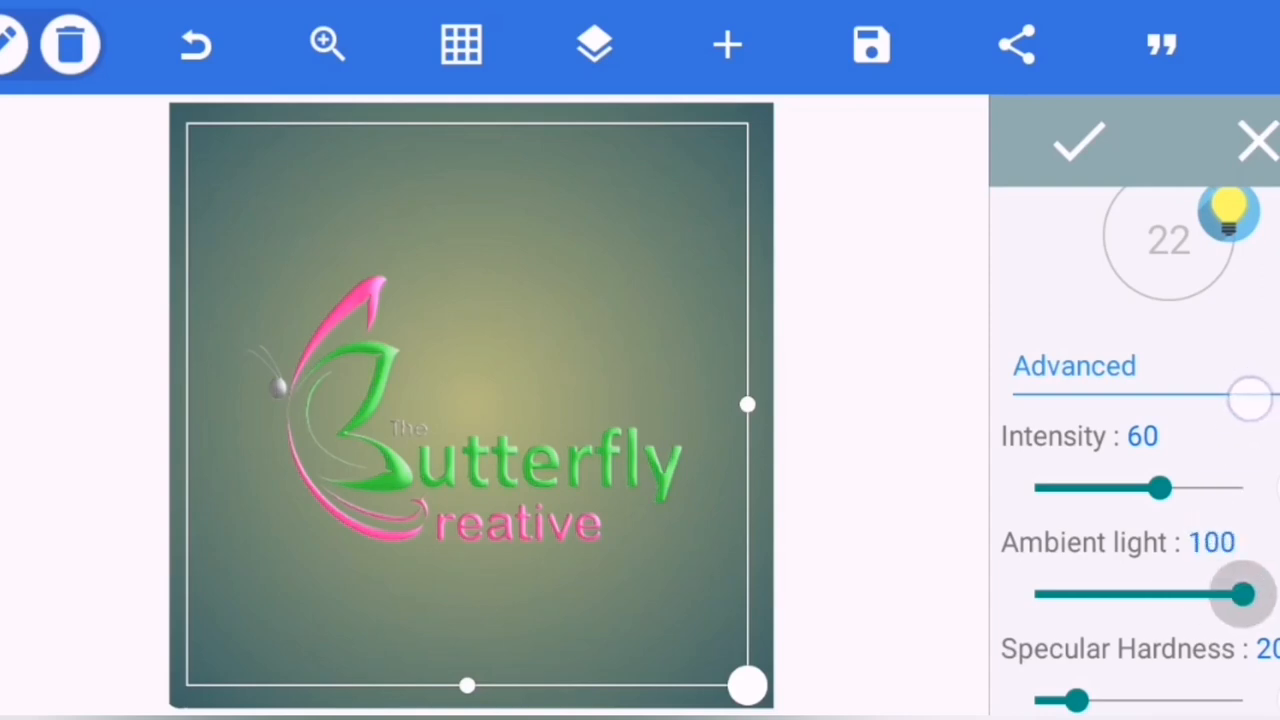
left_click_drag(1240, 592, 1204, 592)
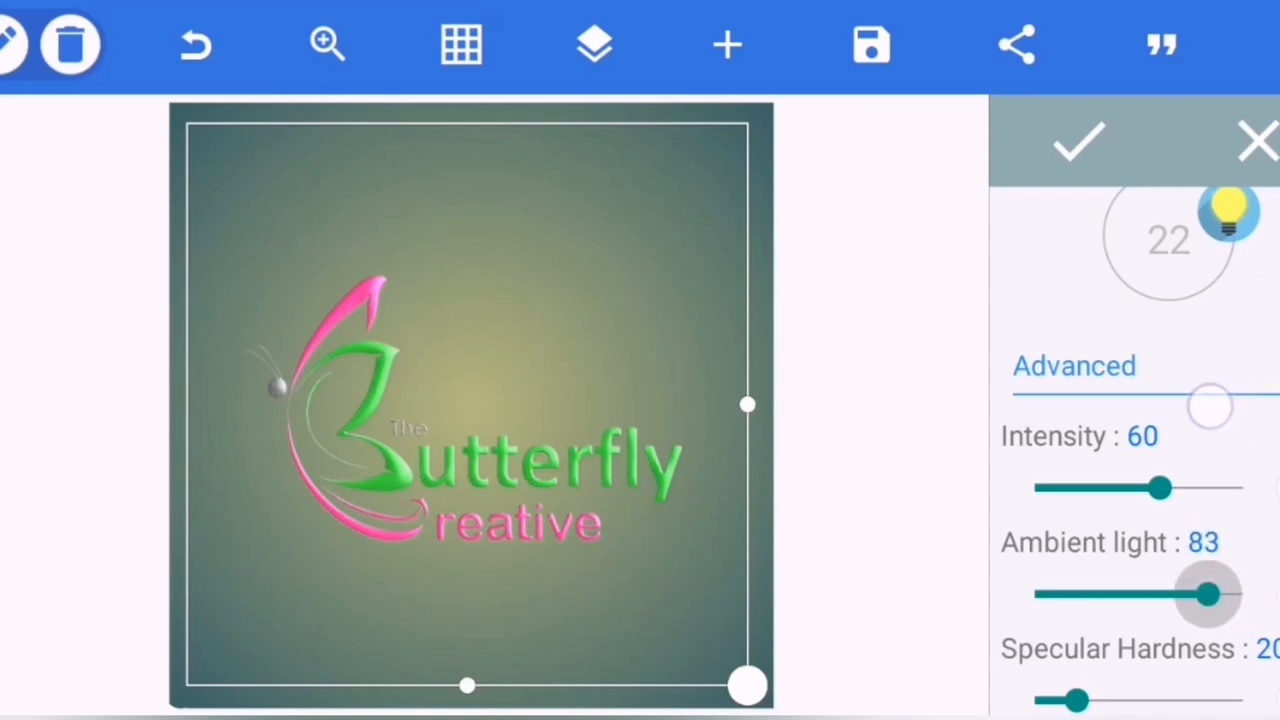
left_click_drag(1210, 594, 1178, 594)
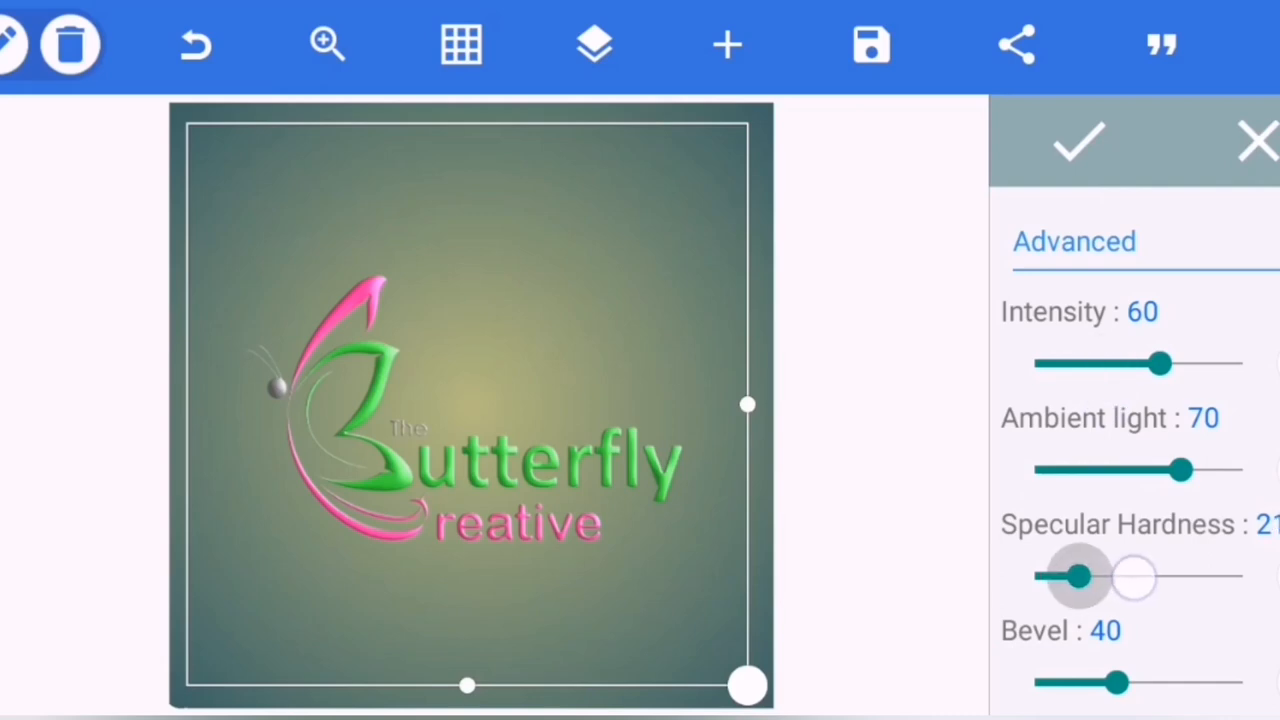
Bring the specular hardness down into the low 30s.
left_click_drag(1078, 576, 1156, 576)
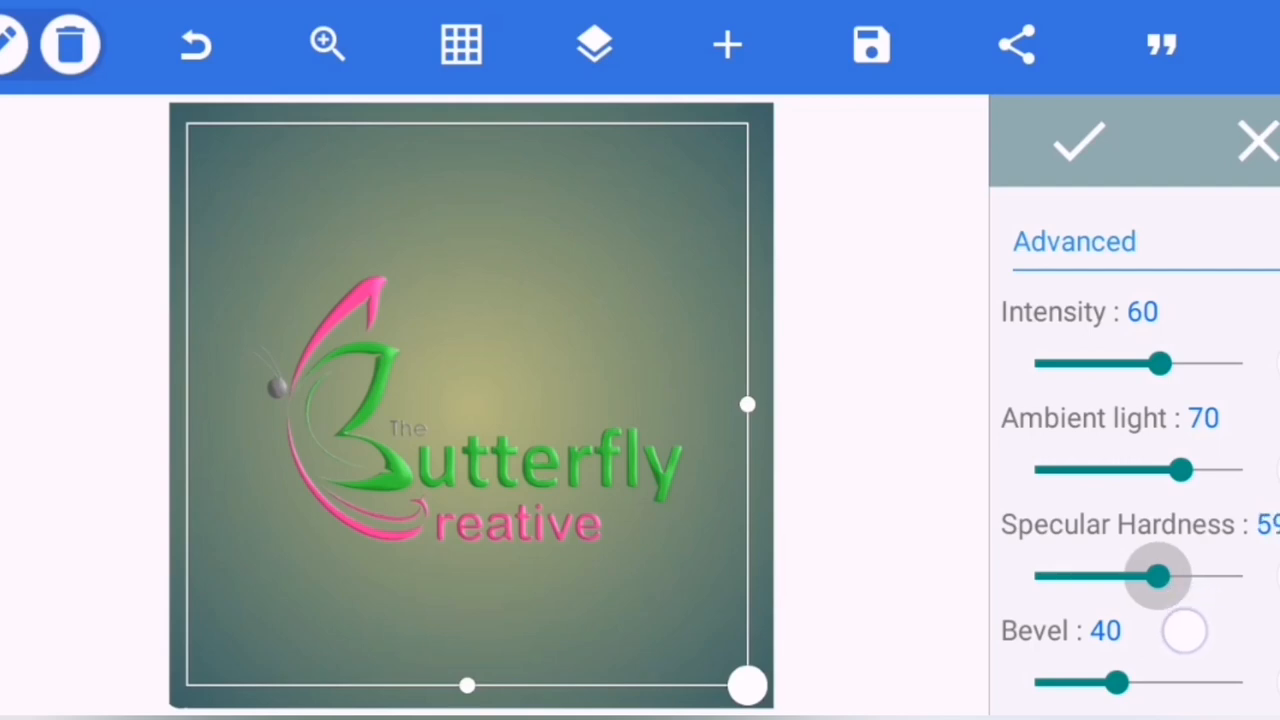
left_click_drag(1156, 576, 1130, 576)
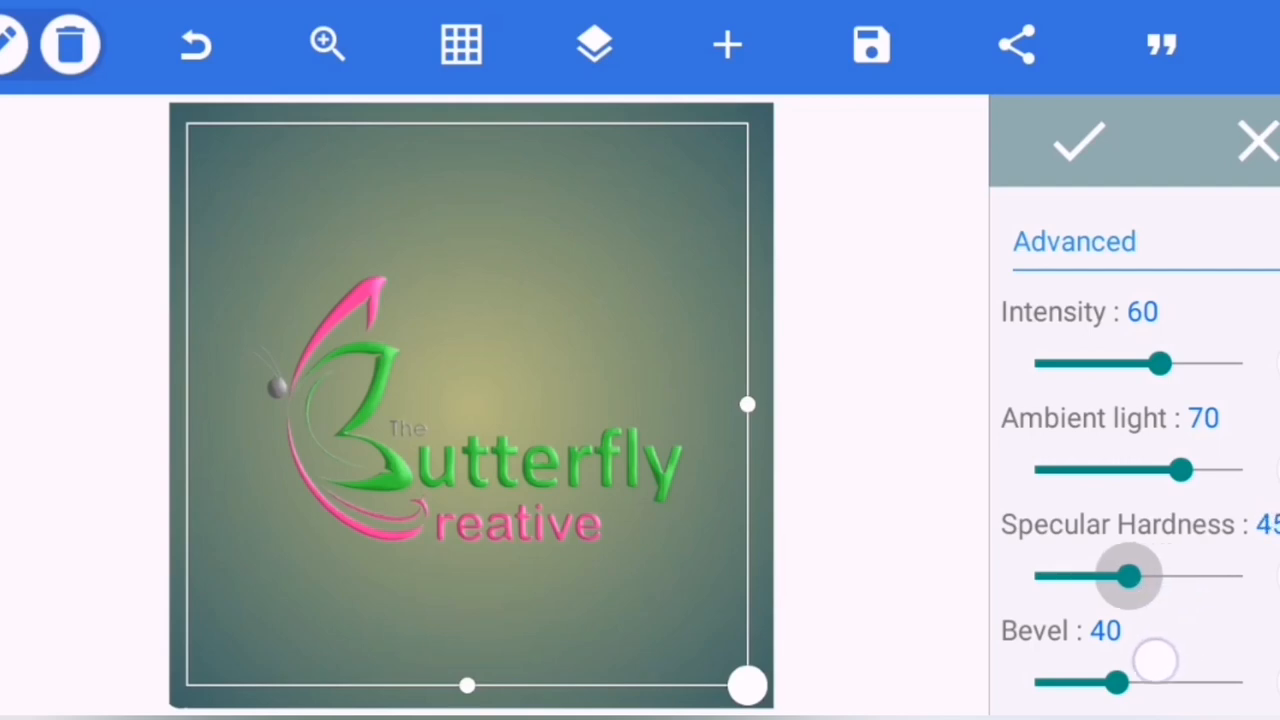
left_click_drag(1130, 576, 1112, 576)
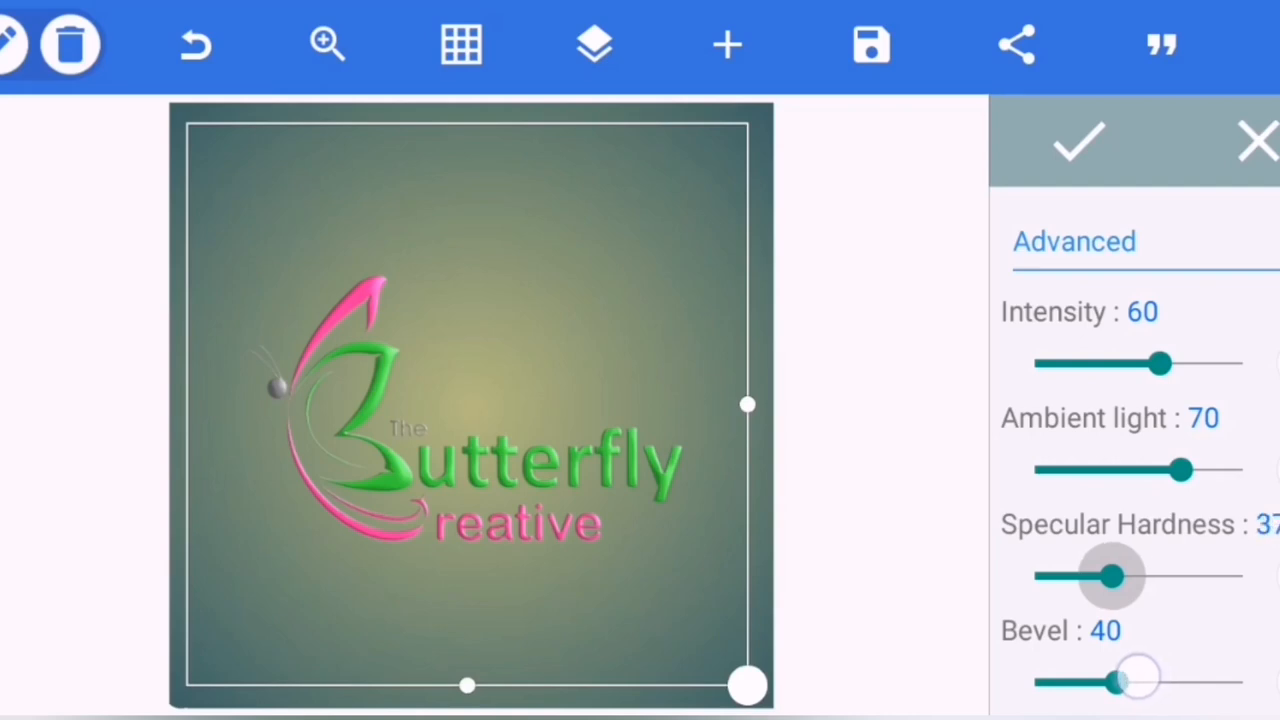
left_click_drag(1112, 576, 1128, 576)
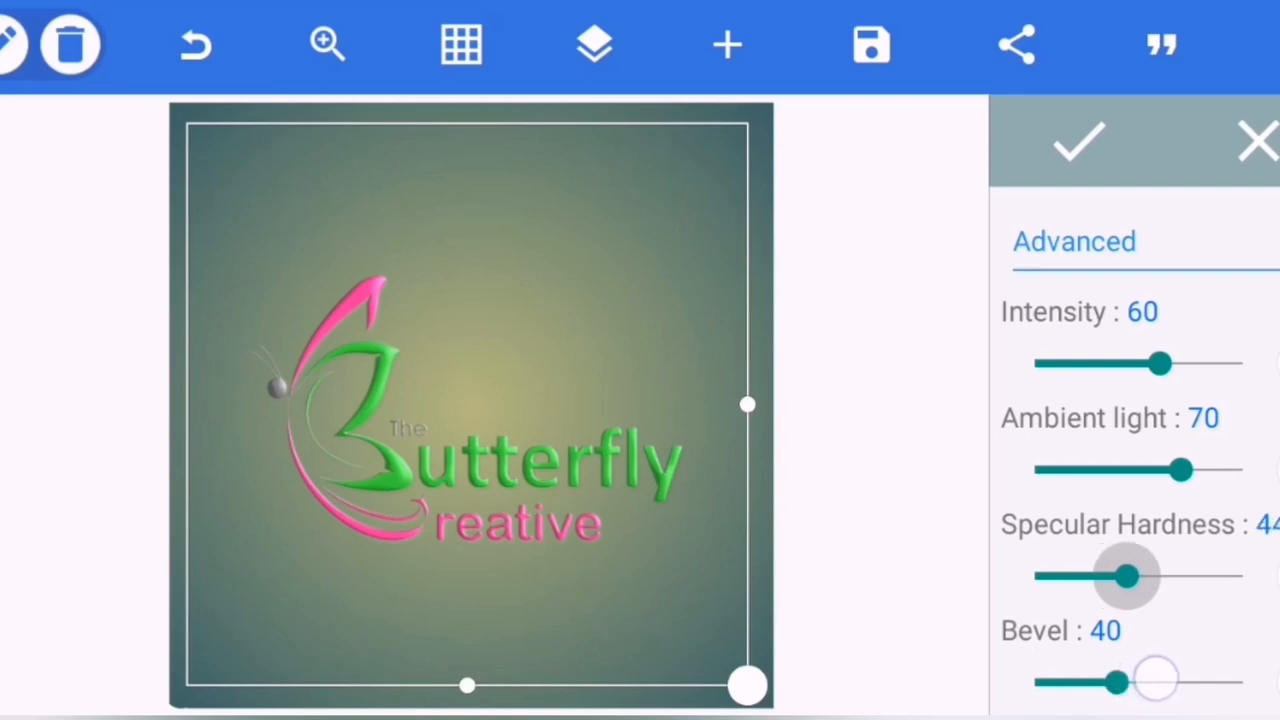
left_click_drag(1130, 576, 1118, 576)
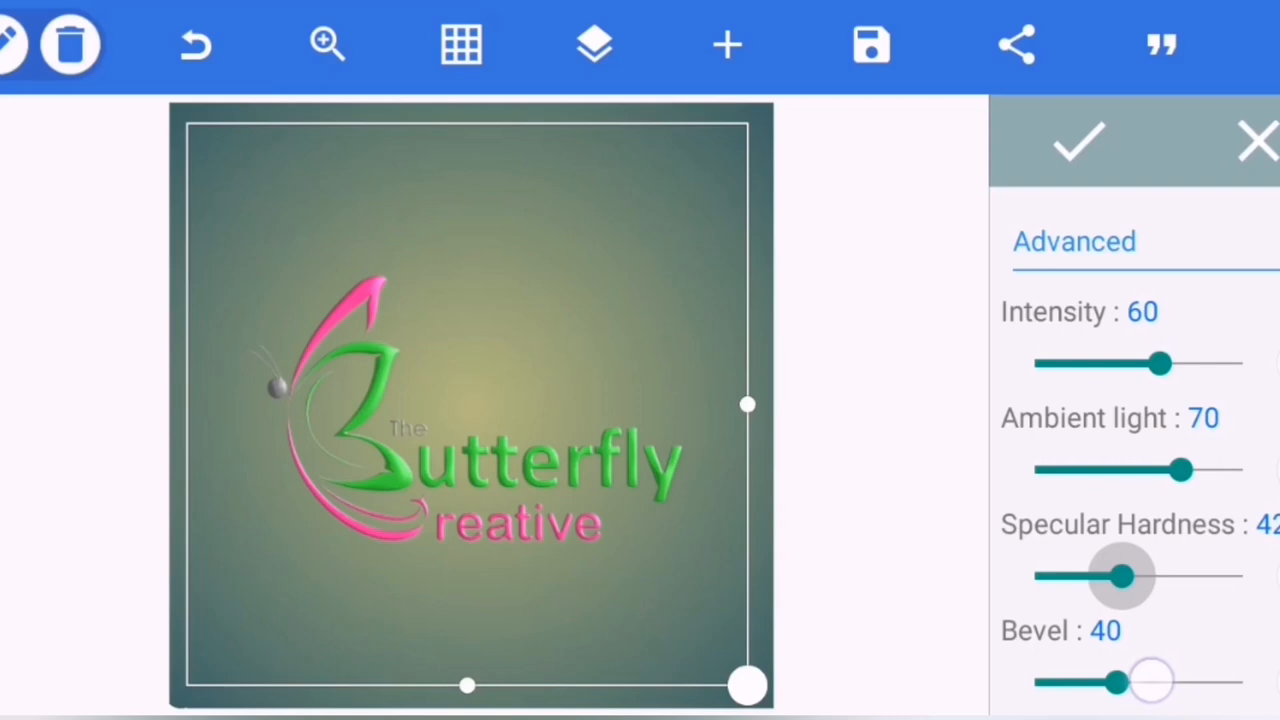
left_click_drag(1136, 576, 1116, 576)
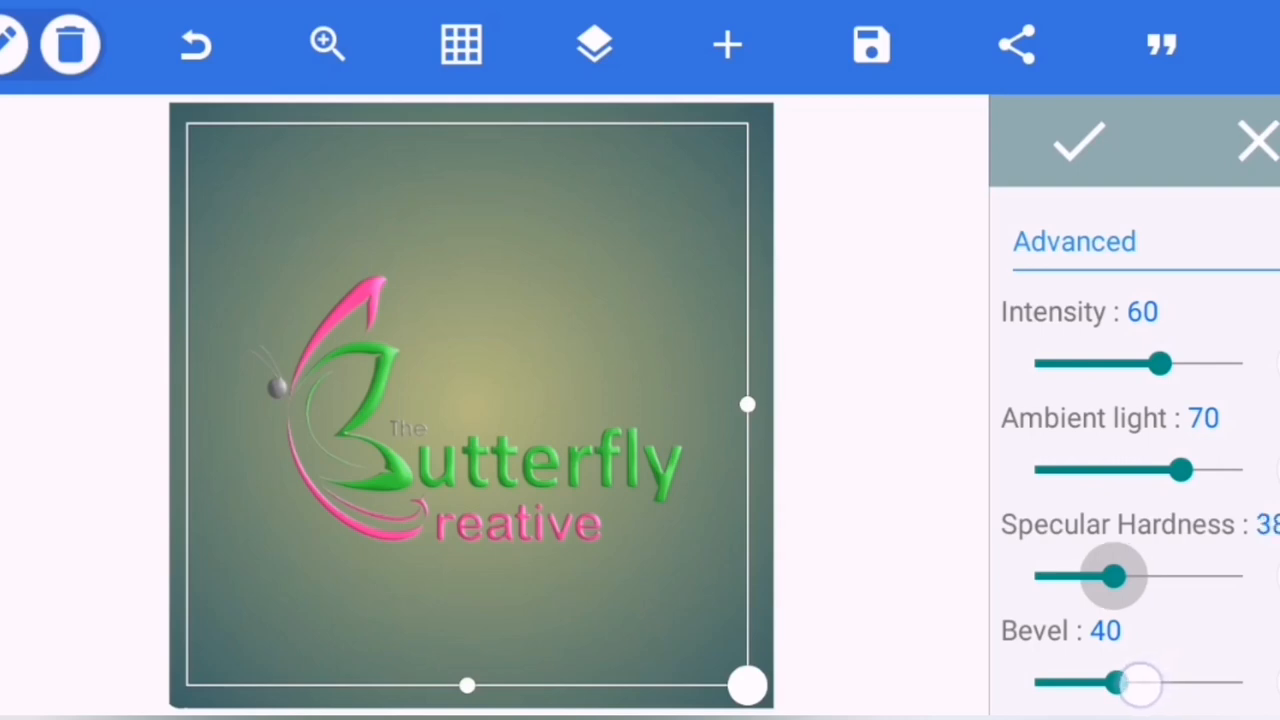
left_click_drag(1120, 576, 1100, 576)
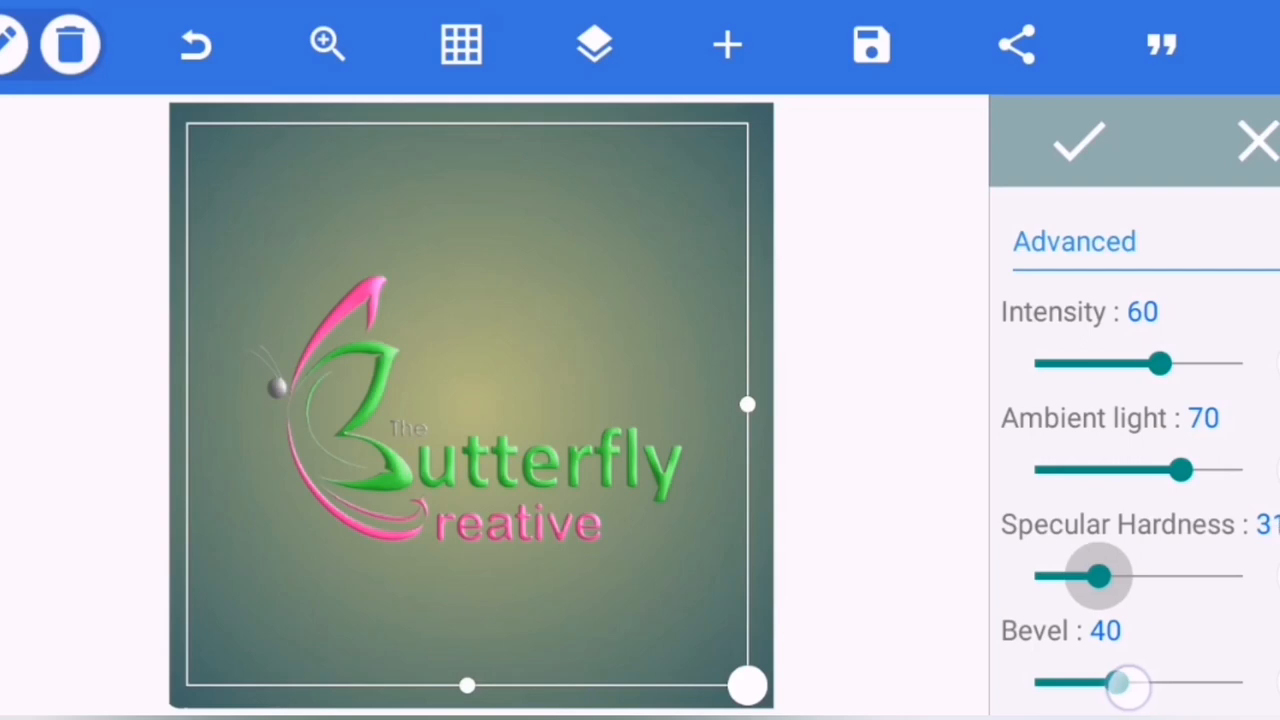
left_click_drag(1096, 576, 1104, 576)
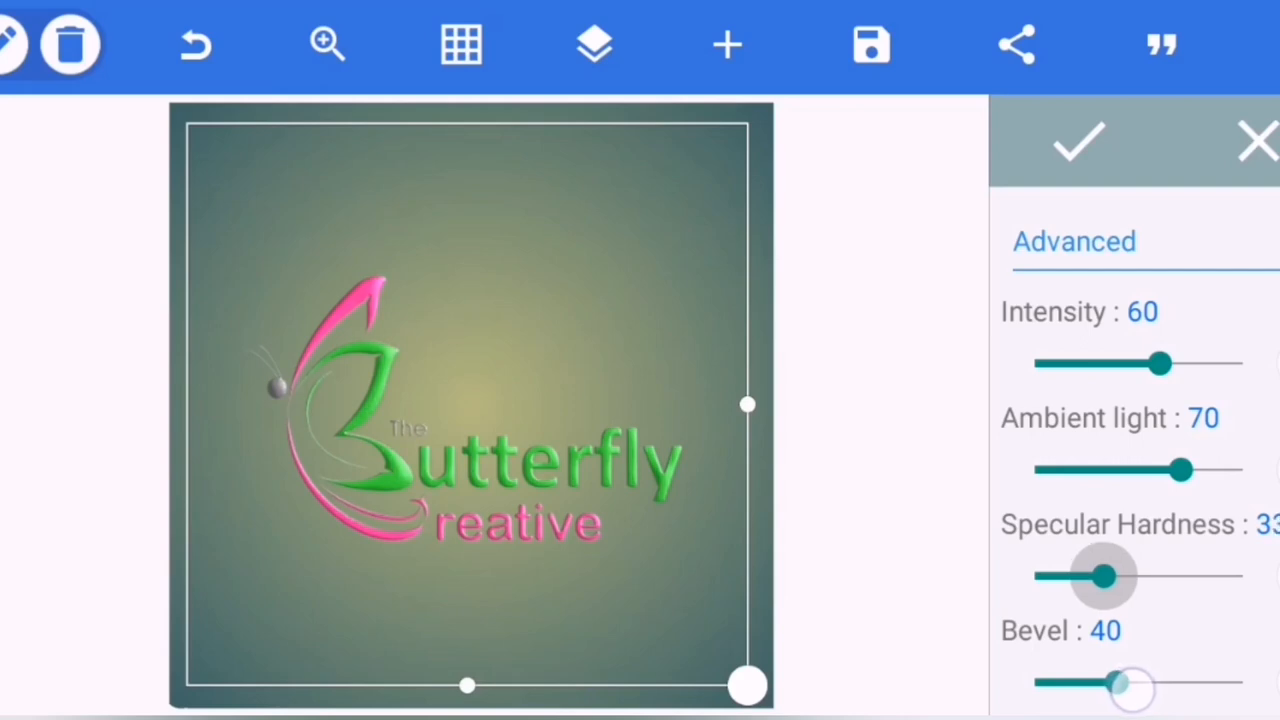
left_click_drag(1104, 576, 1116, 576)
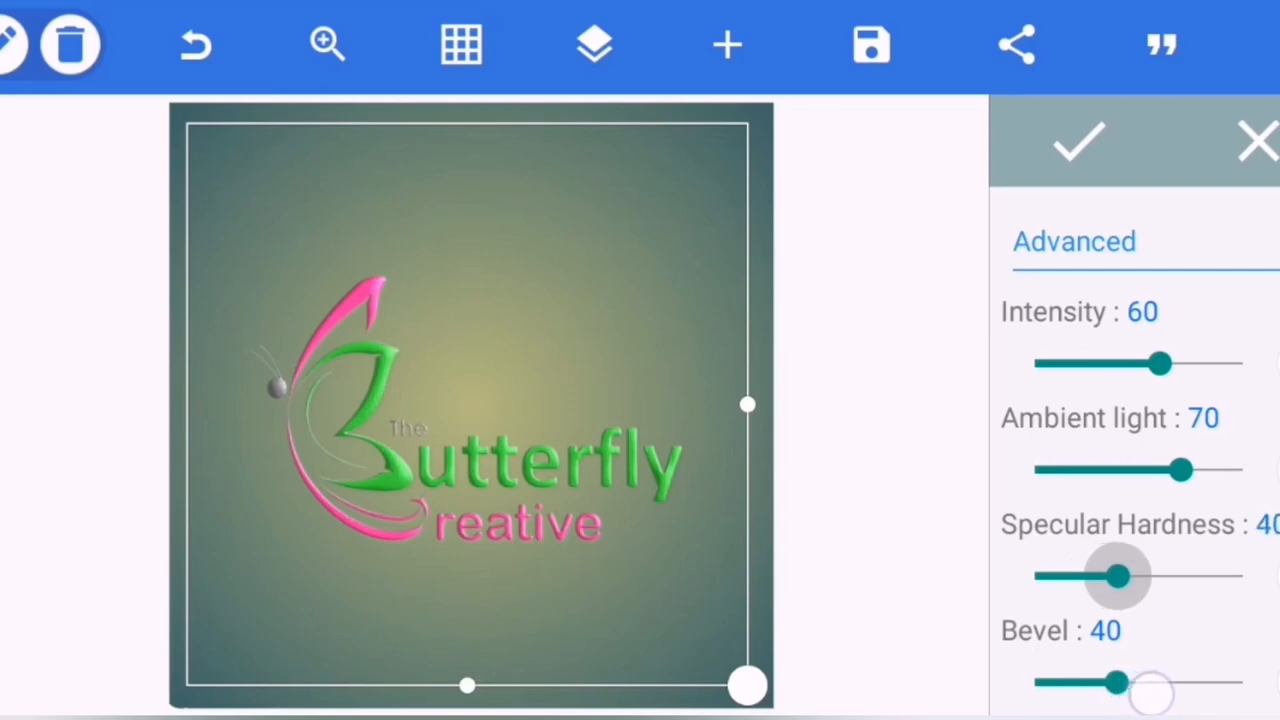
left_click_drag(1120, 576, 1104, 576)
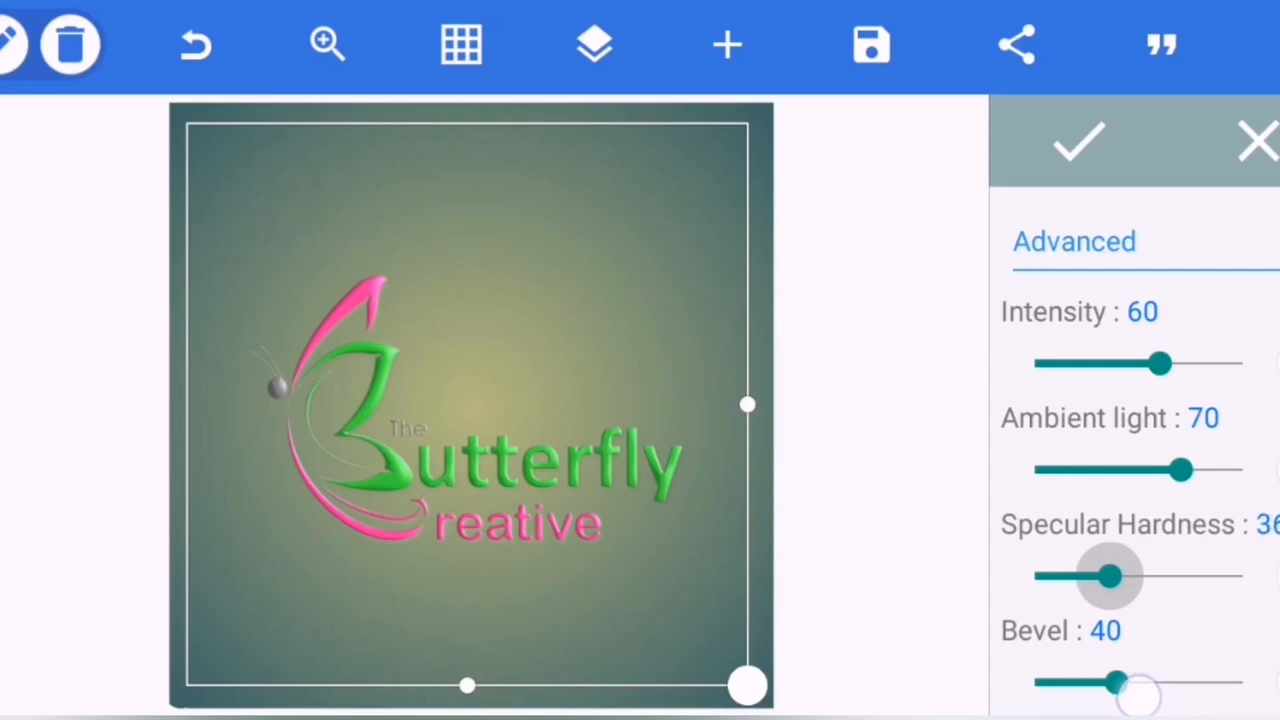
left_click_drag(1110, 576, 1104, 576)
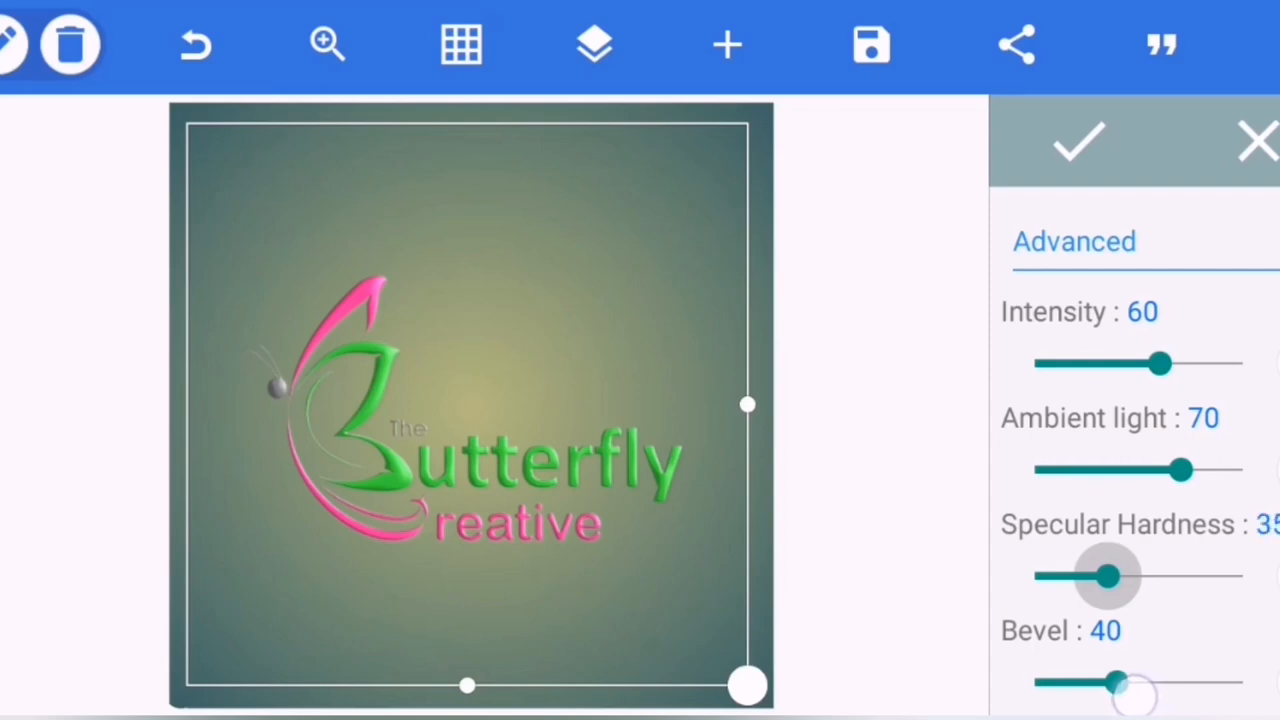
left_click_drag(1116, 576, 1104, 576)
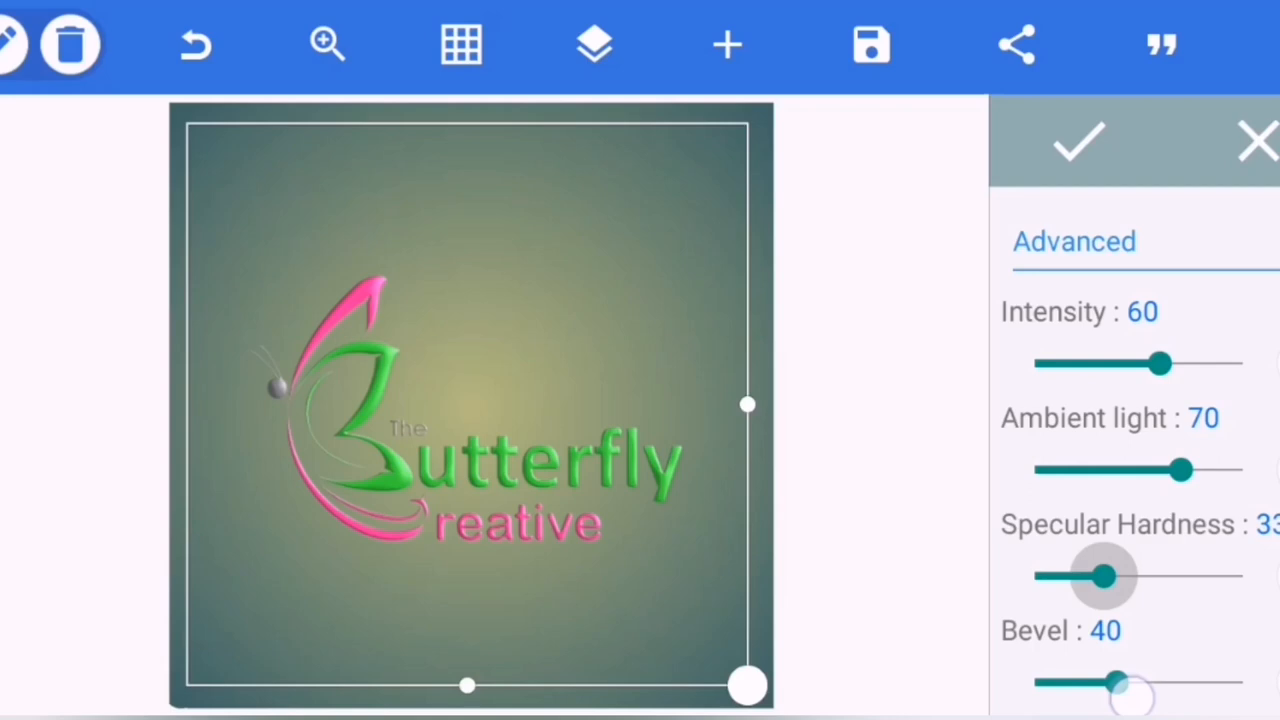
left_click_drag(1104, 576, 1104, 576)
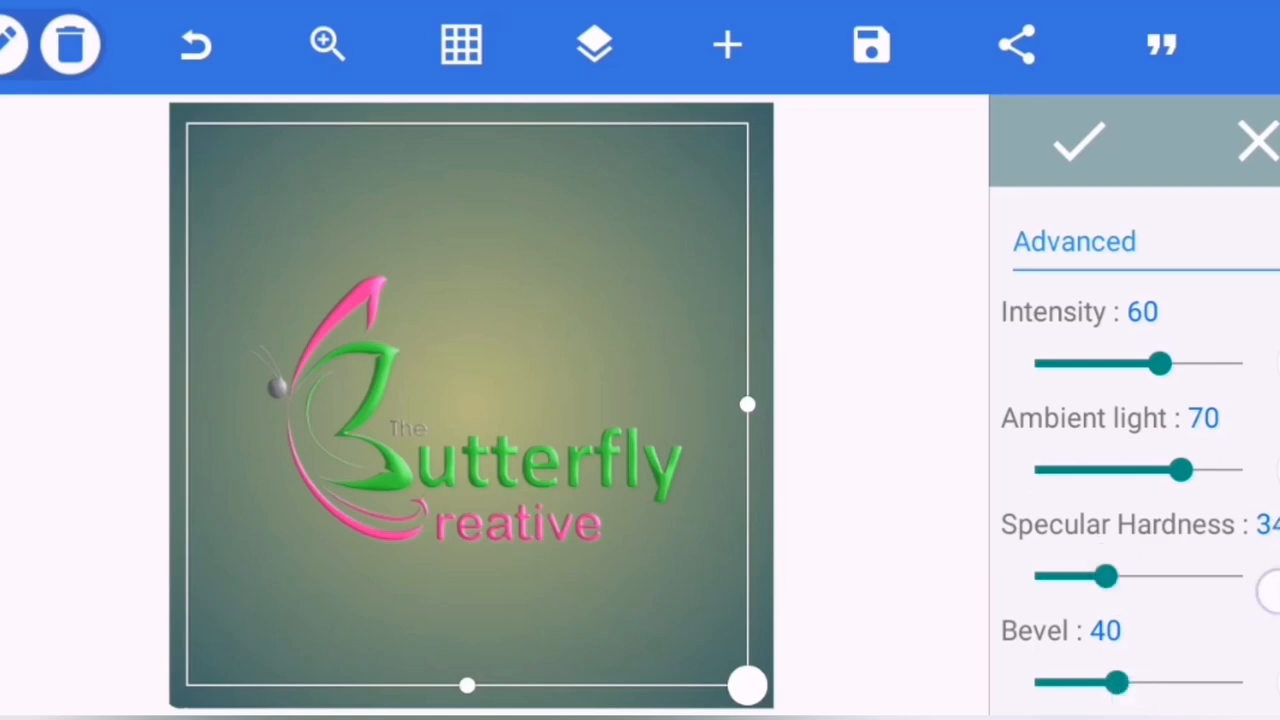
Raise the emboss bevel to the full 100 and settle specular hardness at 31.
left_click_drag(1120, 682, 1124, 682)
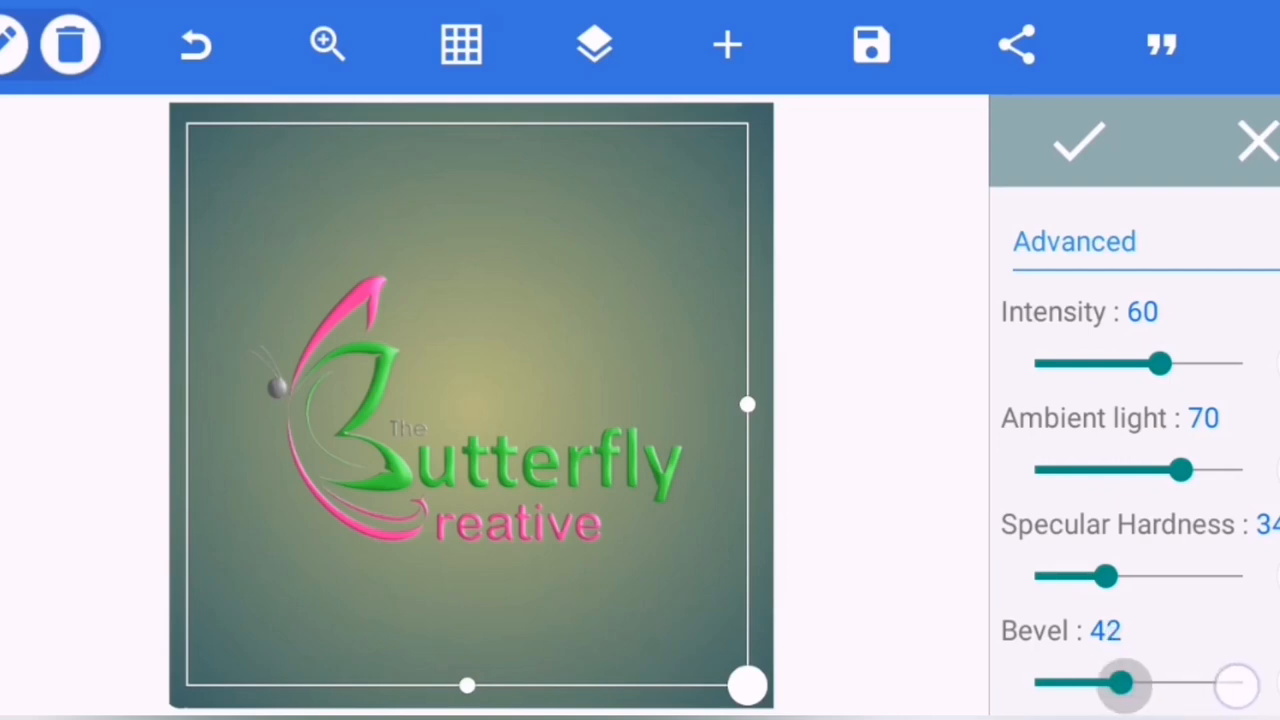
left_click_drag(1120, 684, 1244, 684)
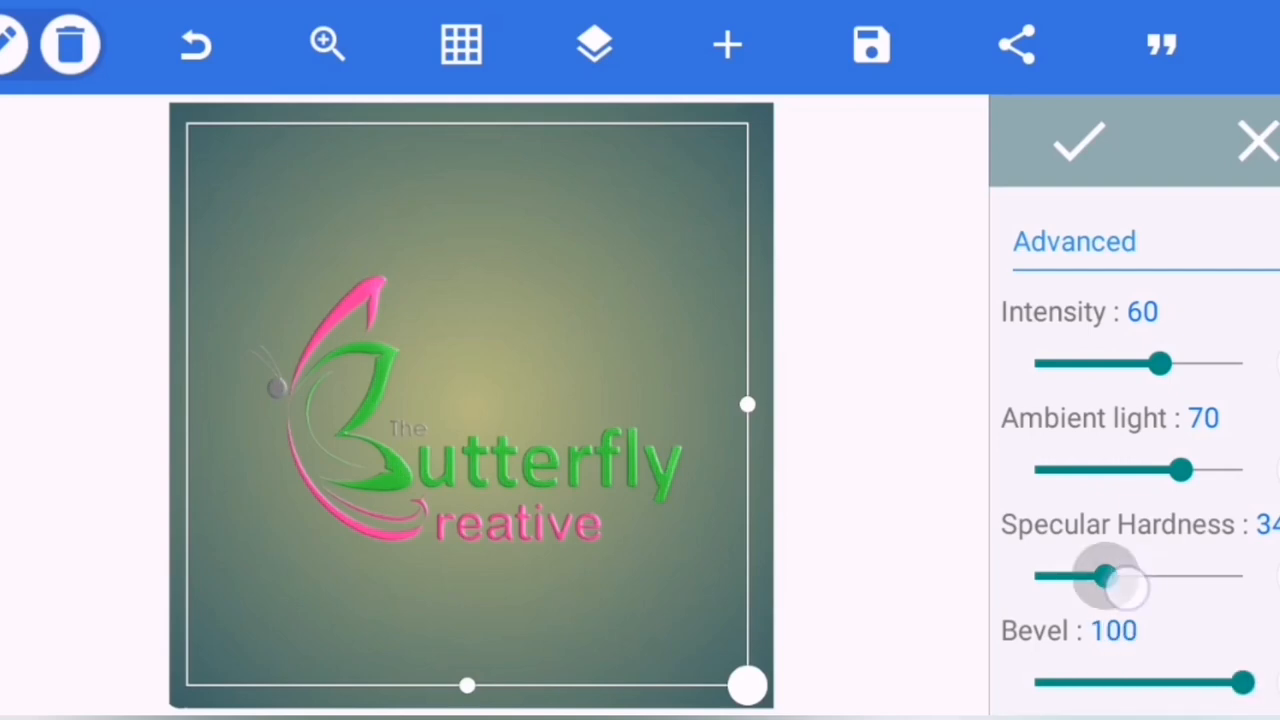
left_click_drag(1104, 576, 1104, 576)
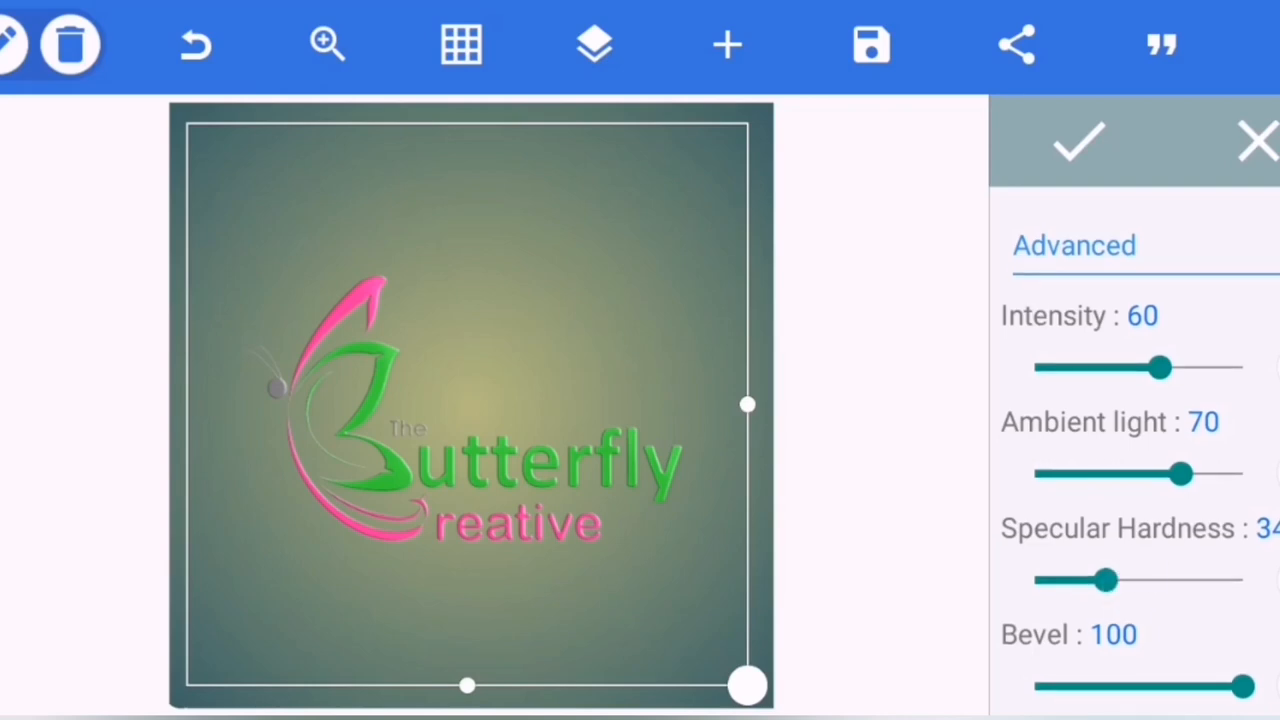
left_click_drag(1108, 584, 1100, 584)
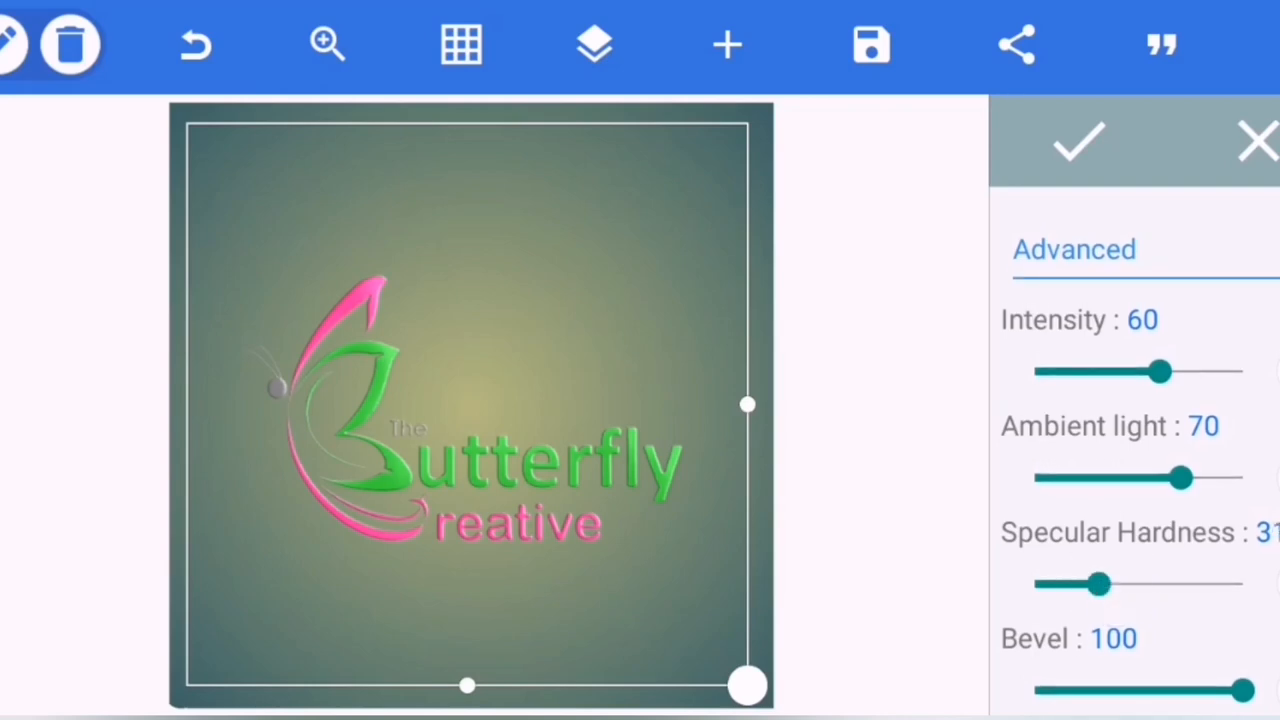
left_click_drag(1098, 584, 1108, 584)
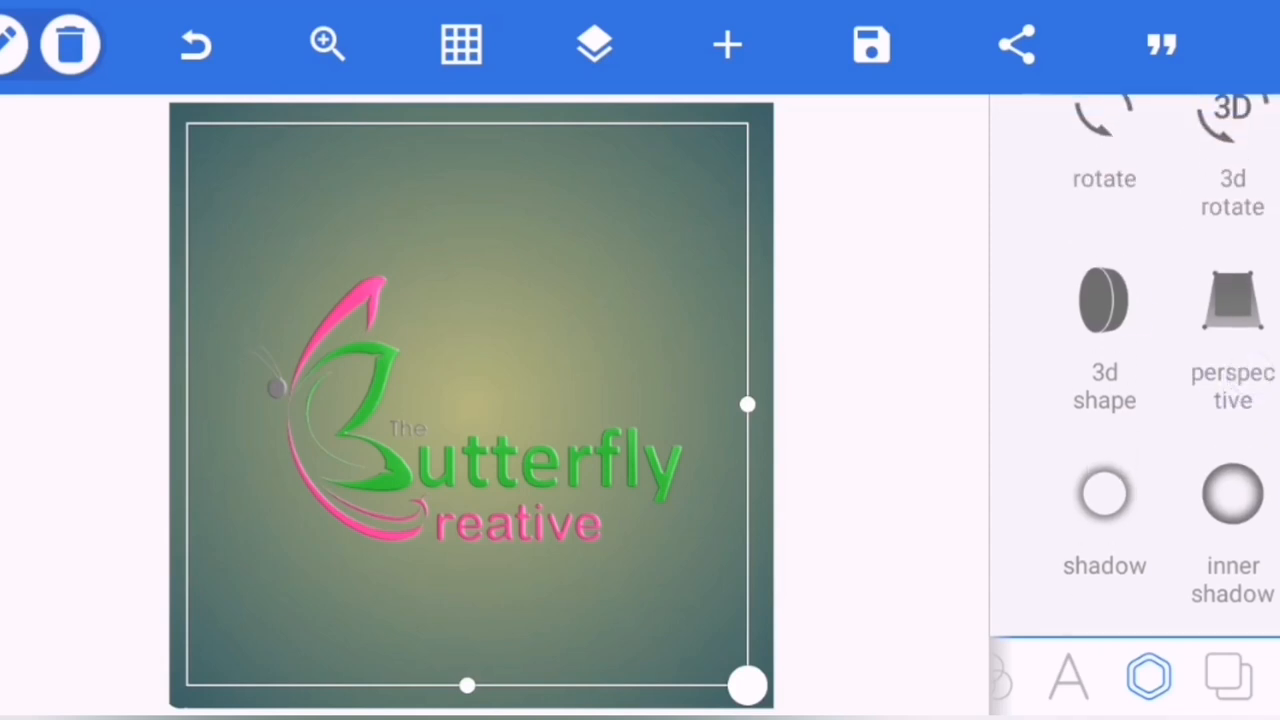
Apply the 3d rotate effect to the logo over the wooden wall background, perspective depth 10.
left_click(1104, 496)
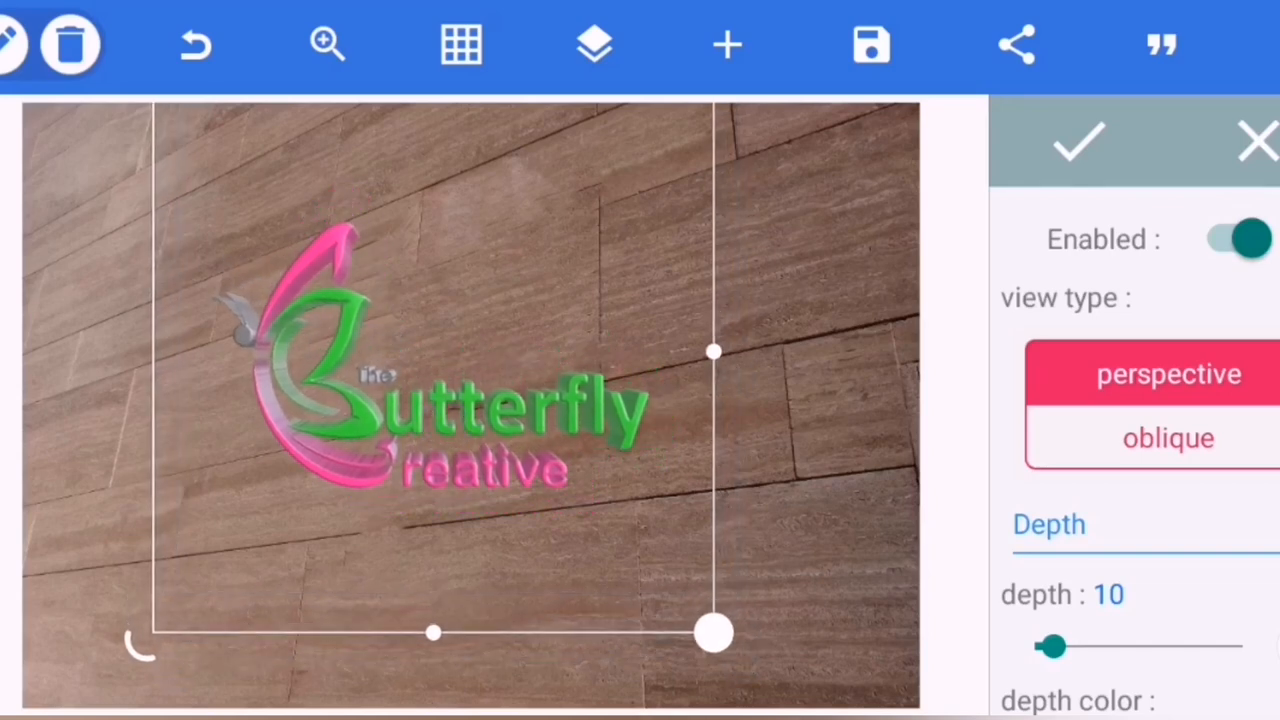
Set the logo's 3D extrusion depth to a shallow 5.
scroll("down", 3)
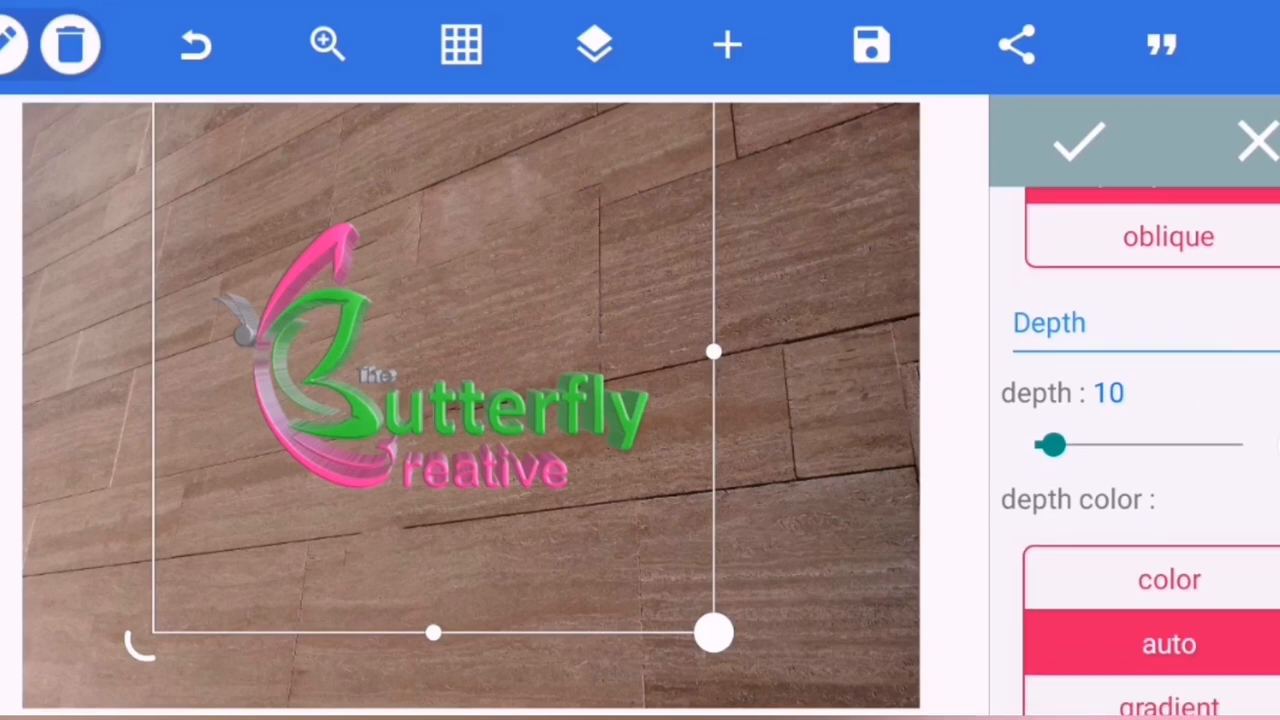
left_click(1168, 236)
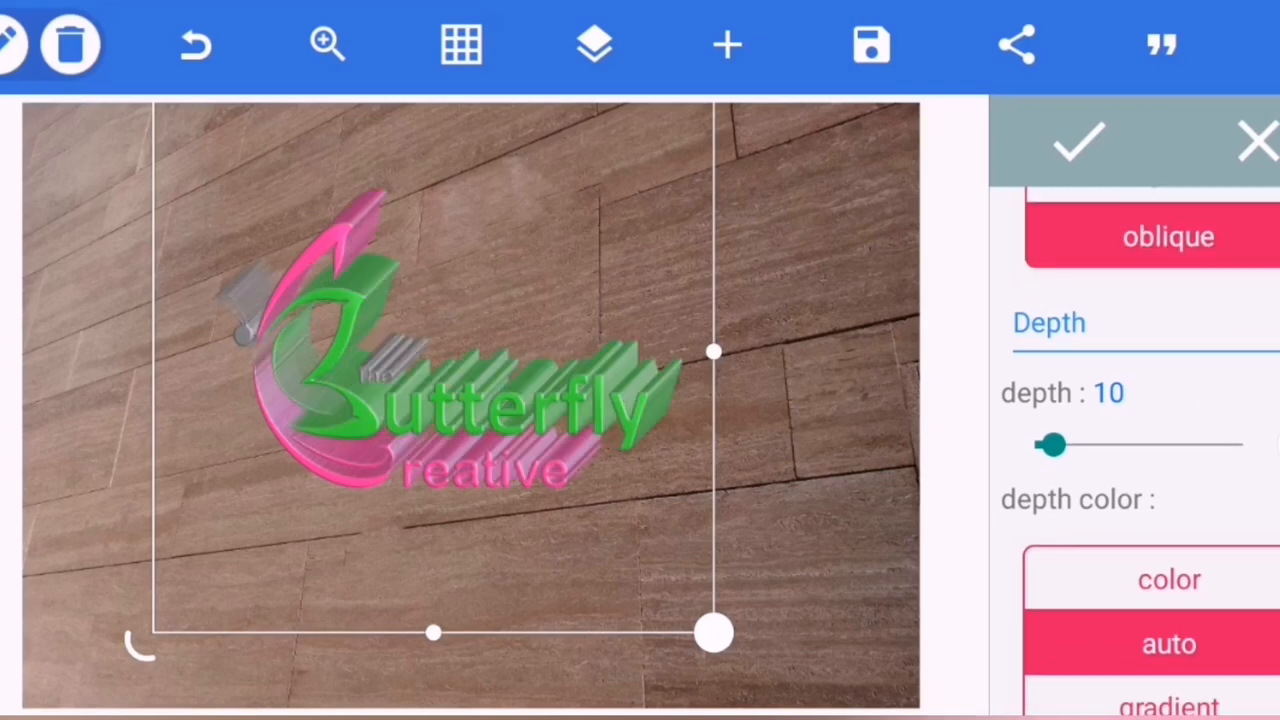
left_click_drag(1050, 444, 1180, 444)
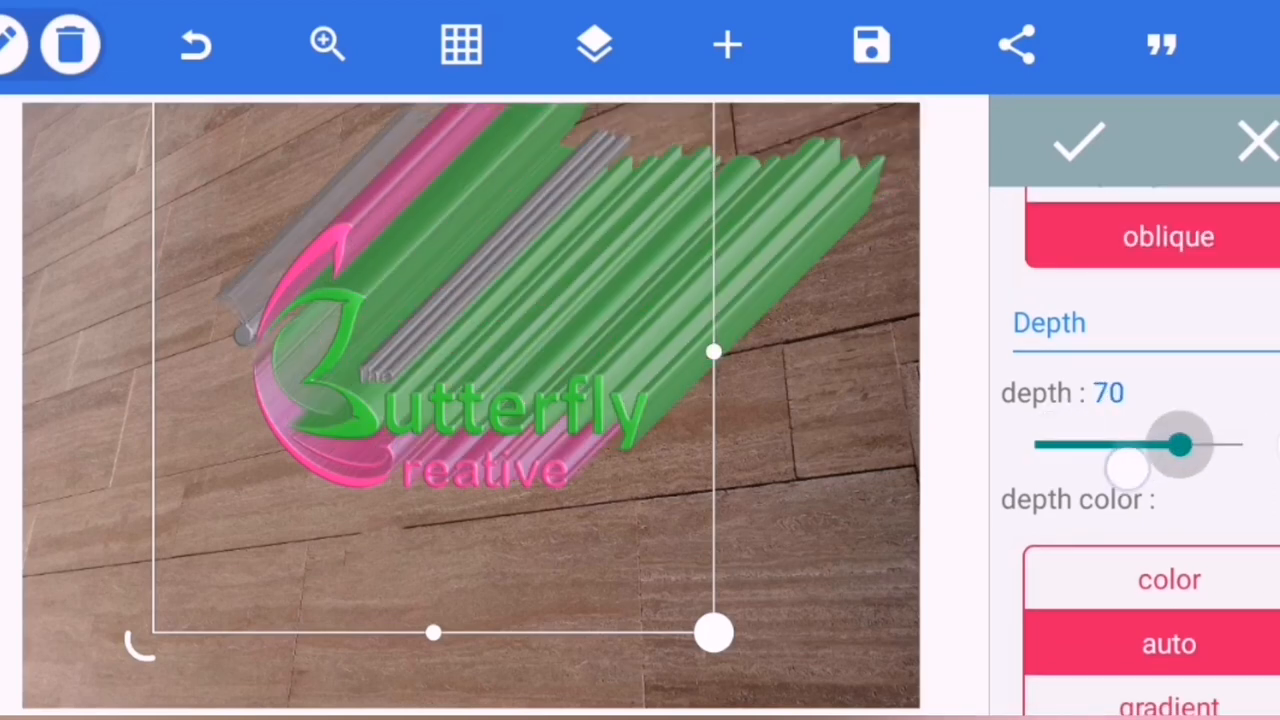
left_click_drag(1180, 444, 1036, 444)
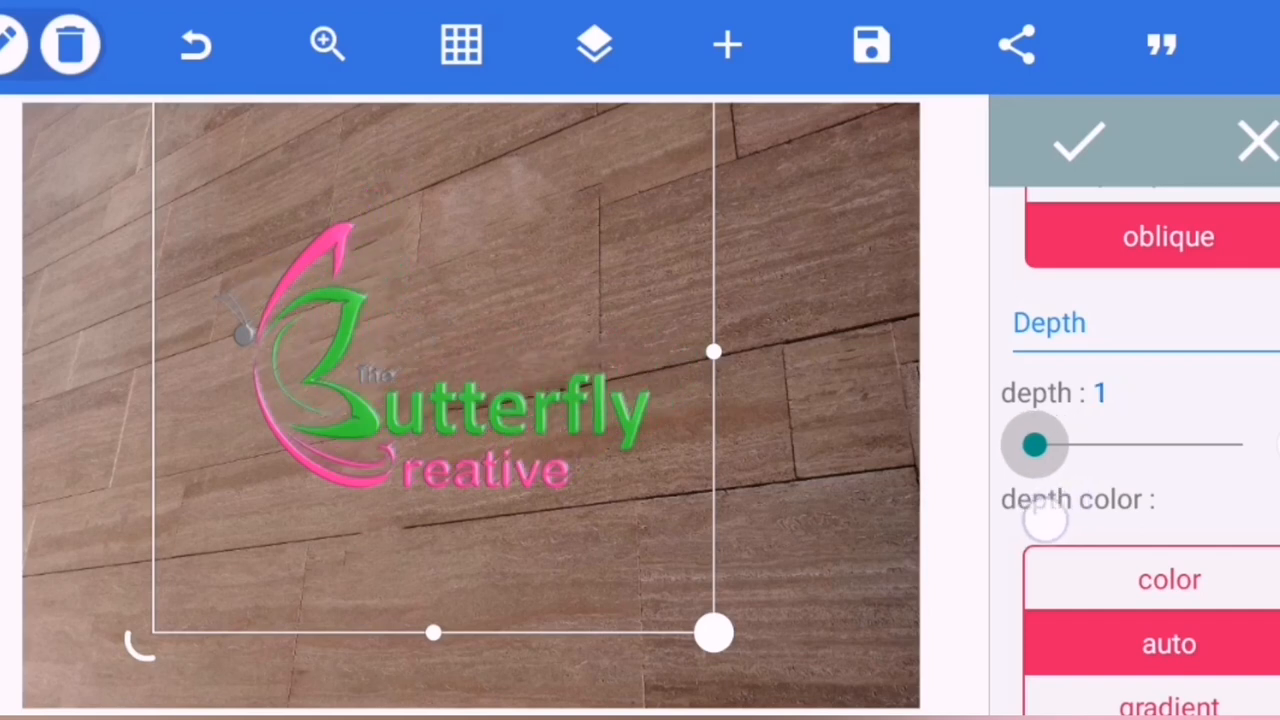
left_click_drag(1032, 444, 1044, 444)
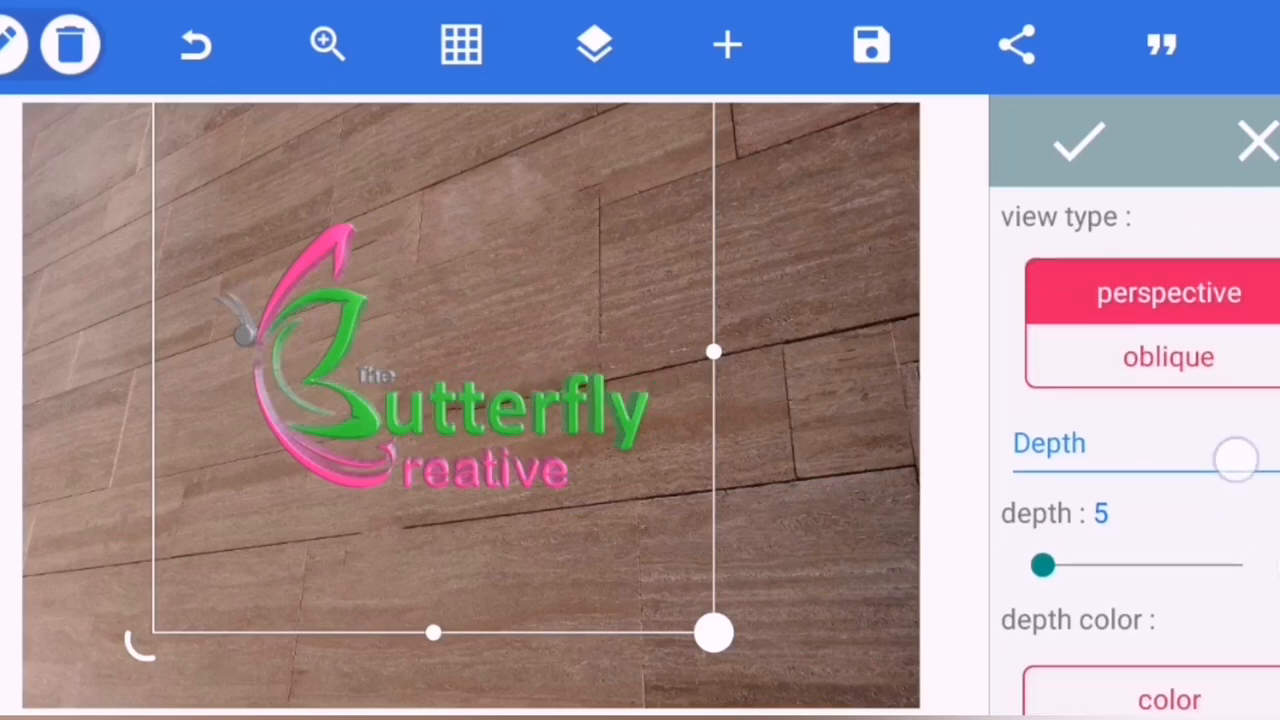
scroll("down", 3)
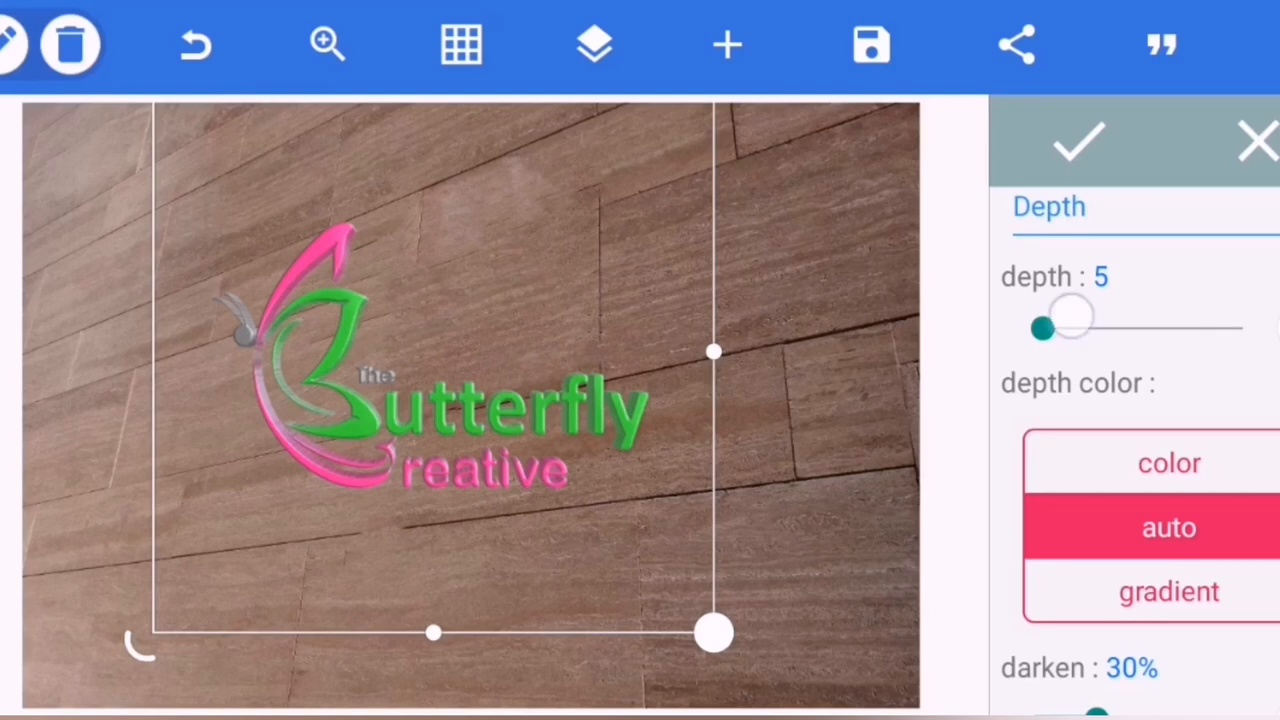
left_click_drag(1040, 328, 1056, 328)
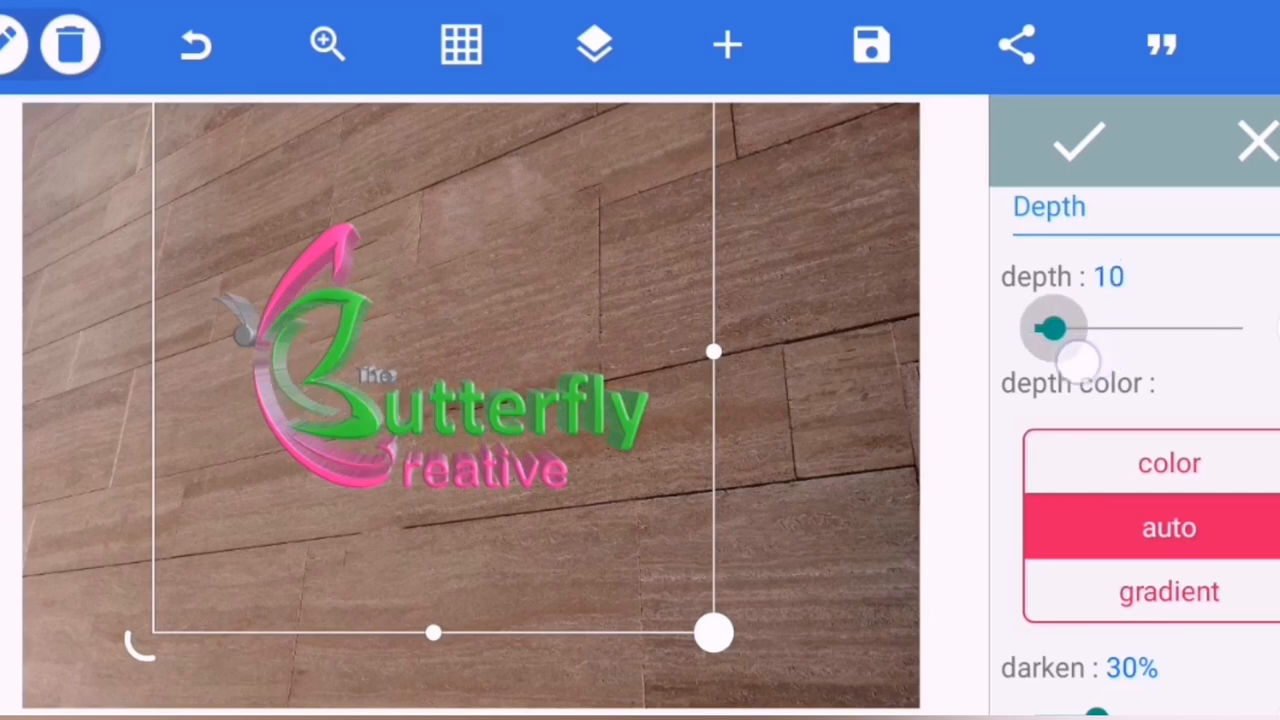
left_click_drag(1050, 328, 1044, 328)
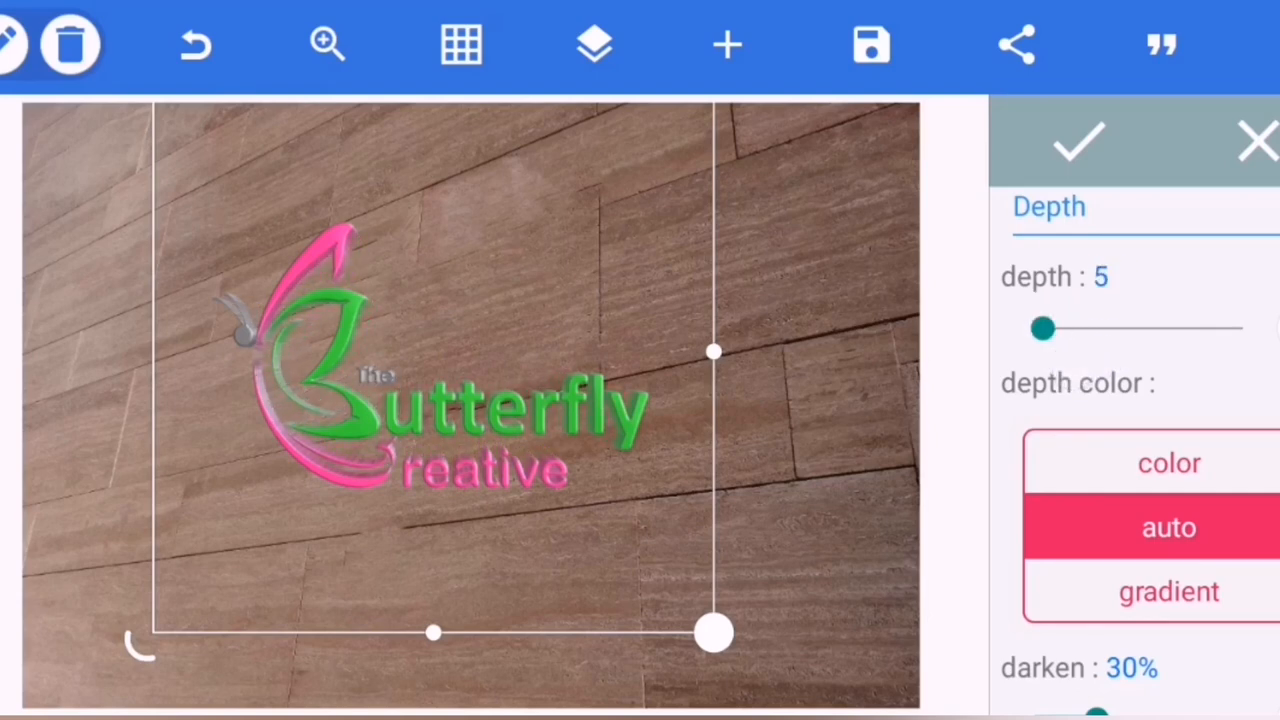
Darken the extruded edge, settling it at 85%.
scroll("down", 3)
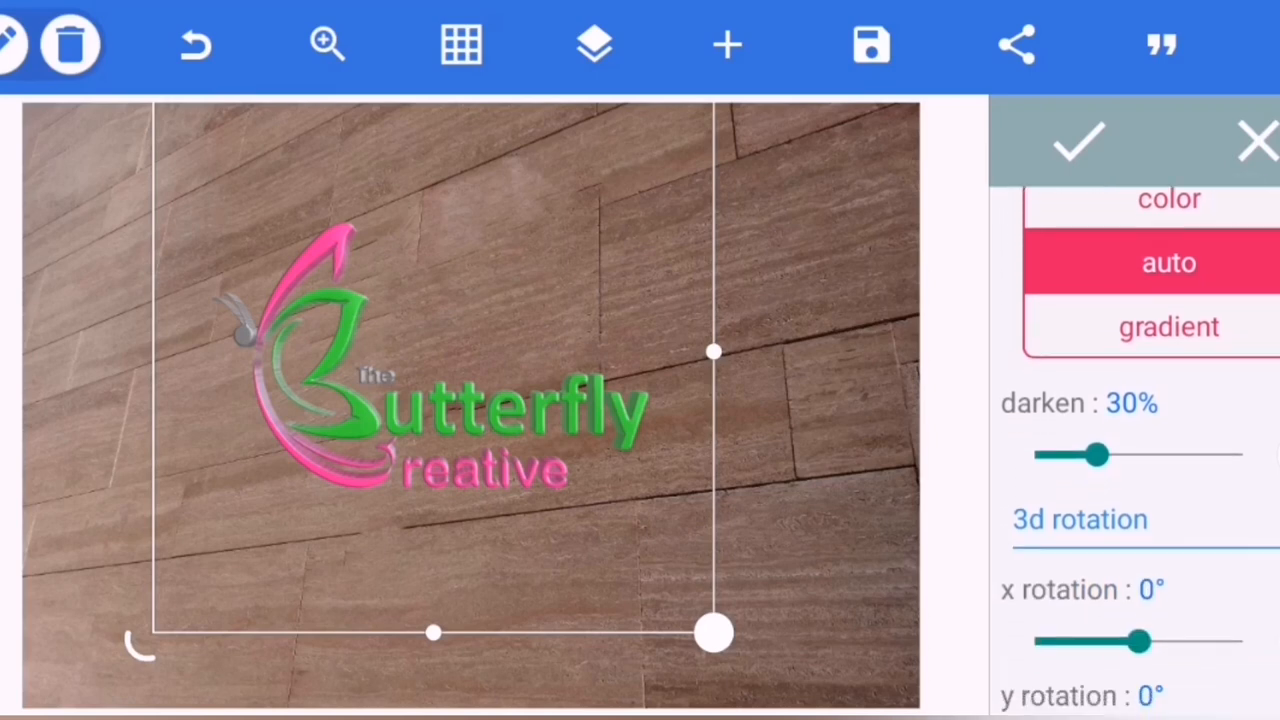
left_click_drag(1098, 456, 1144, 456)
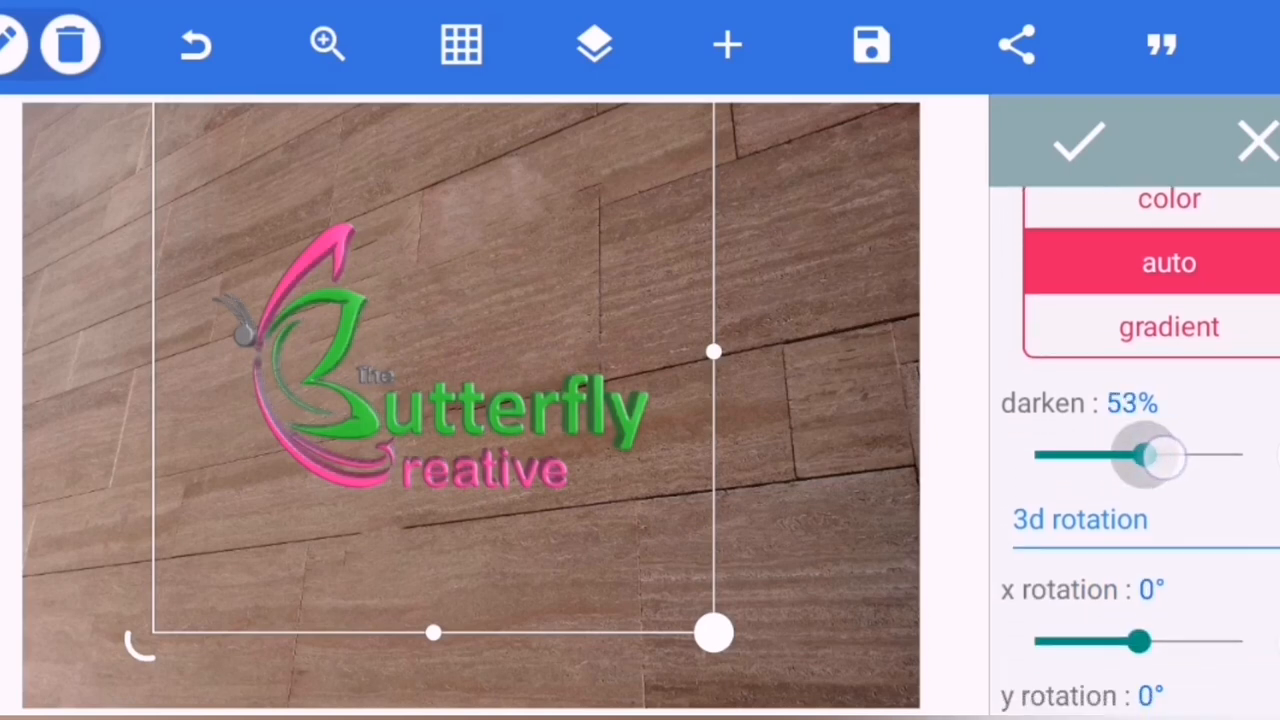
left_click_drag(1144, 456, 1184, 456)
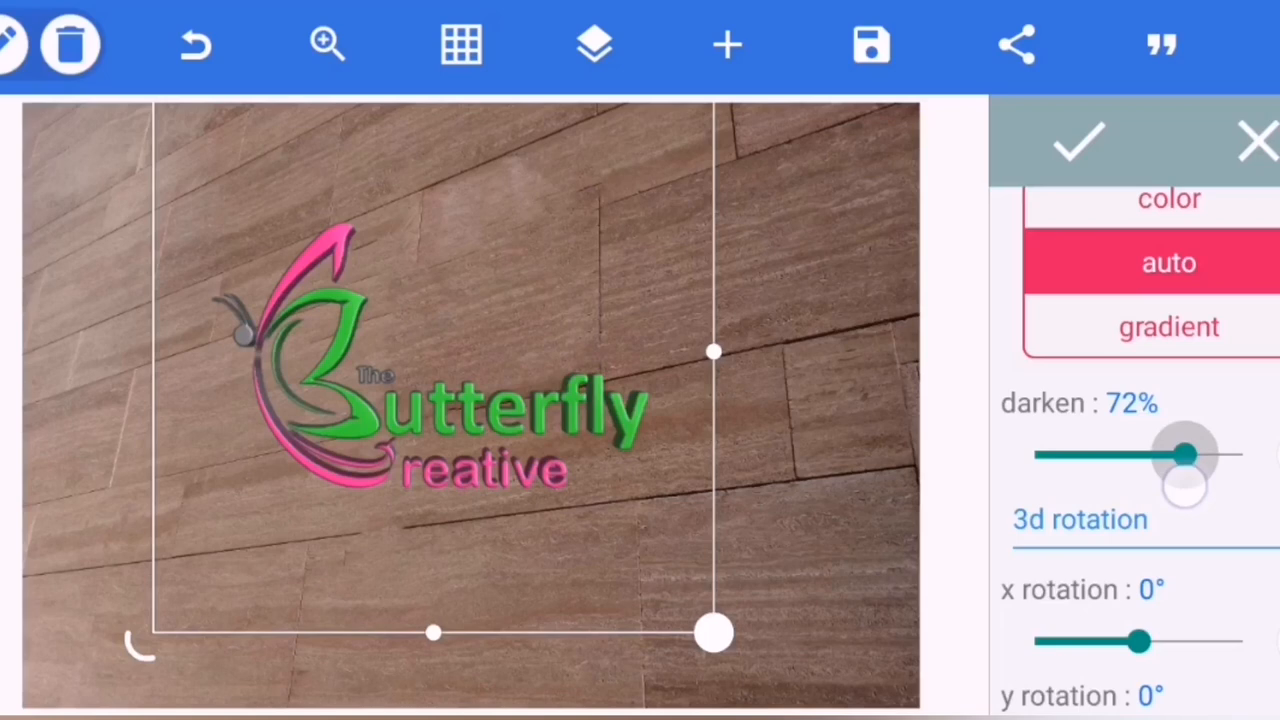
left_click_drag(1184, 456, 1200, 456)
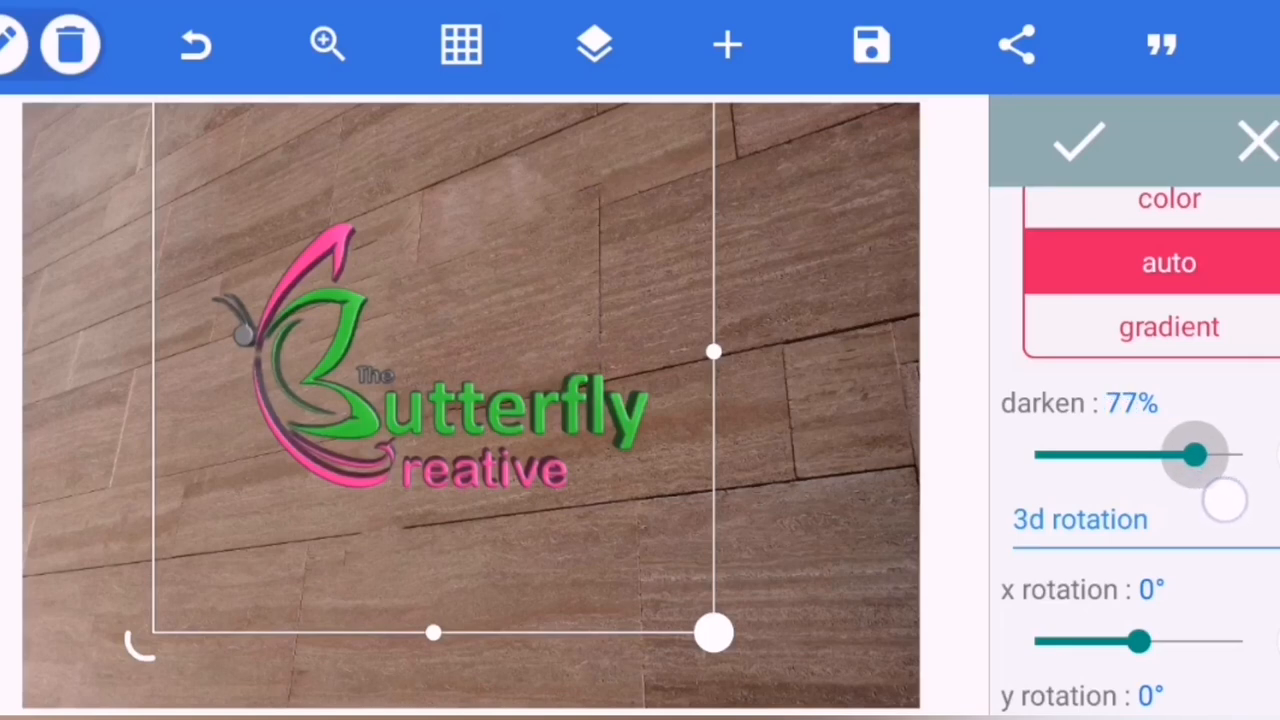
left_click_drag(1190, 456, 1240, 456)
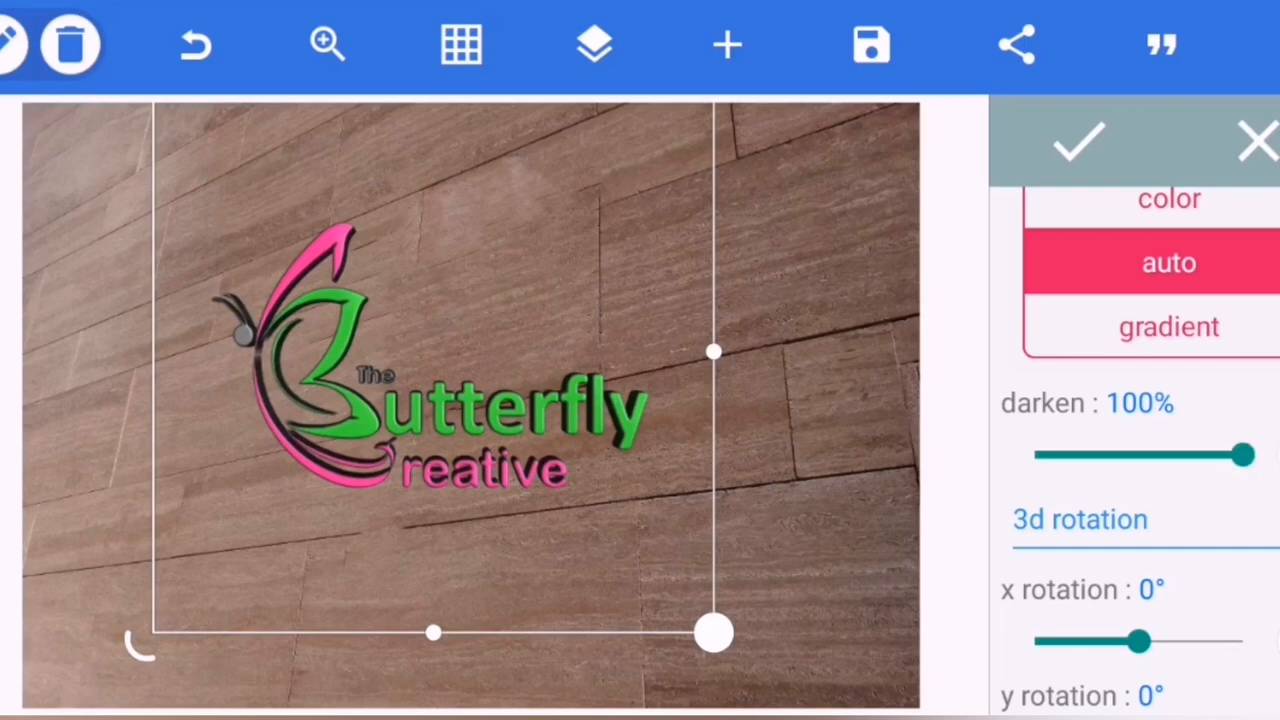
left_click_drag(1240, 456, 1184, 456)
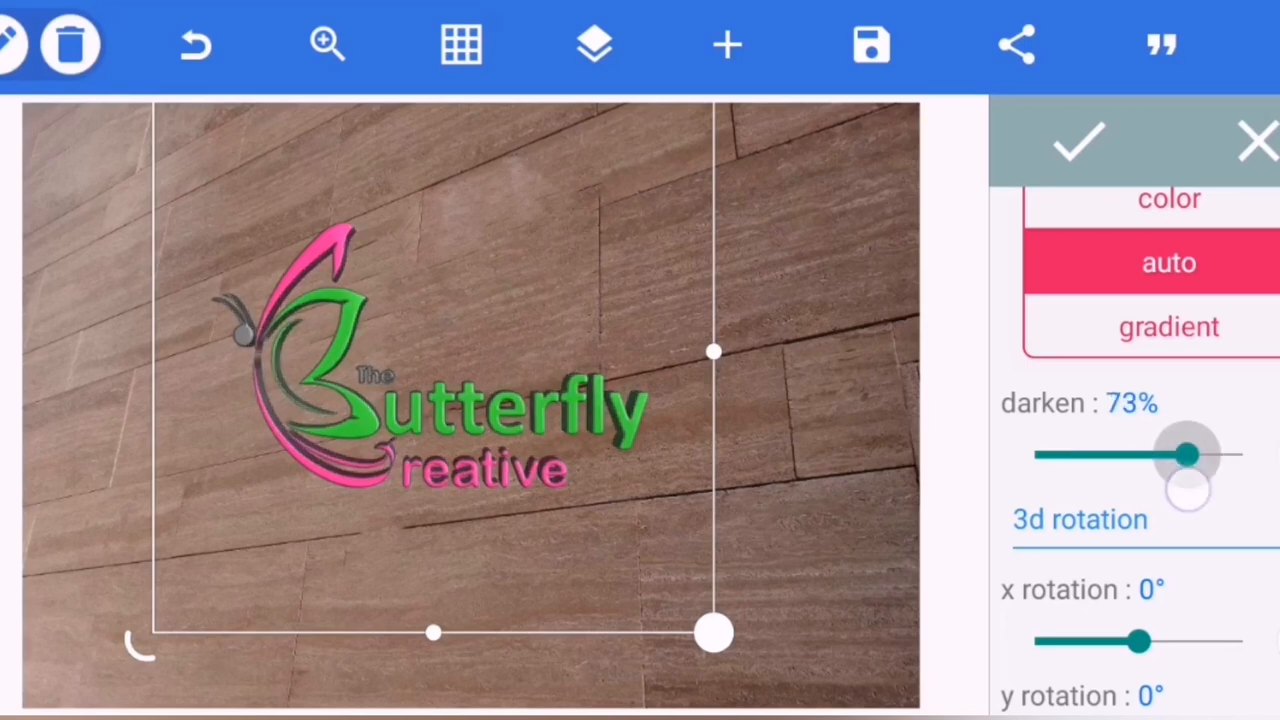
left_click_drag(1184, 456, 1036, 456)
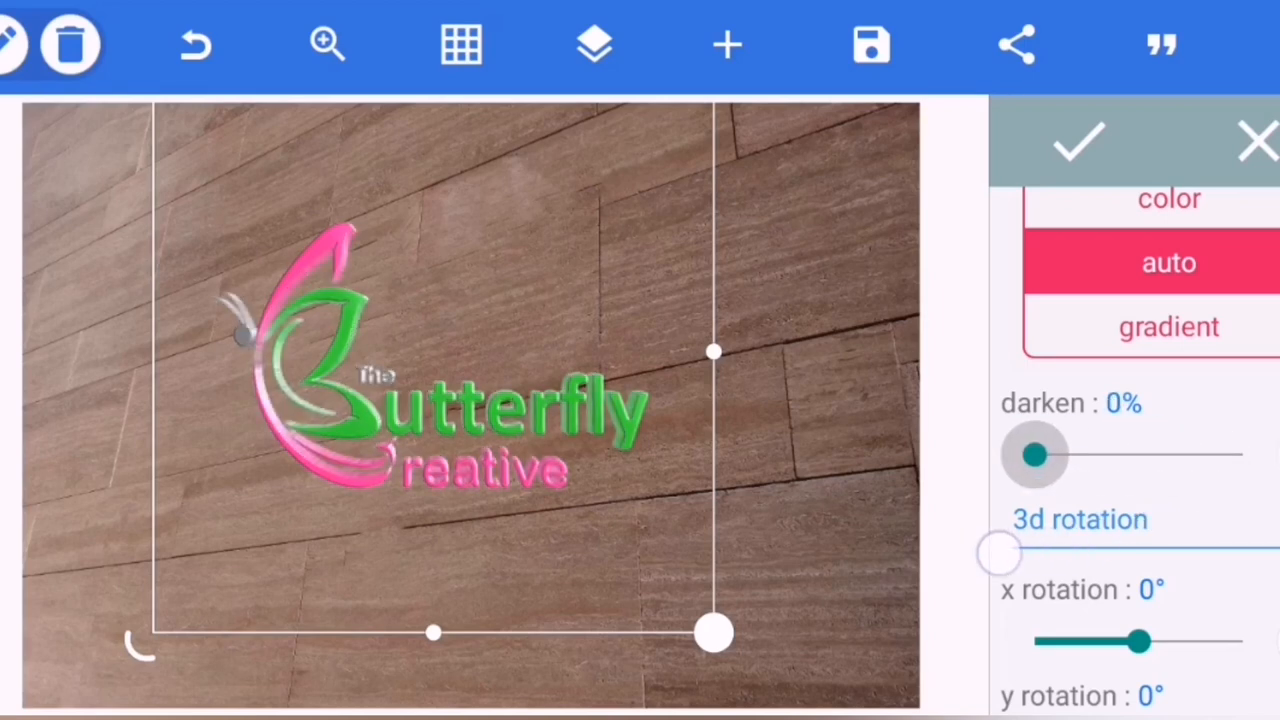
left_click_drag(1036, 456, 1176, 456)
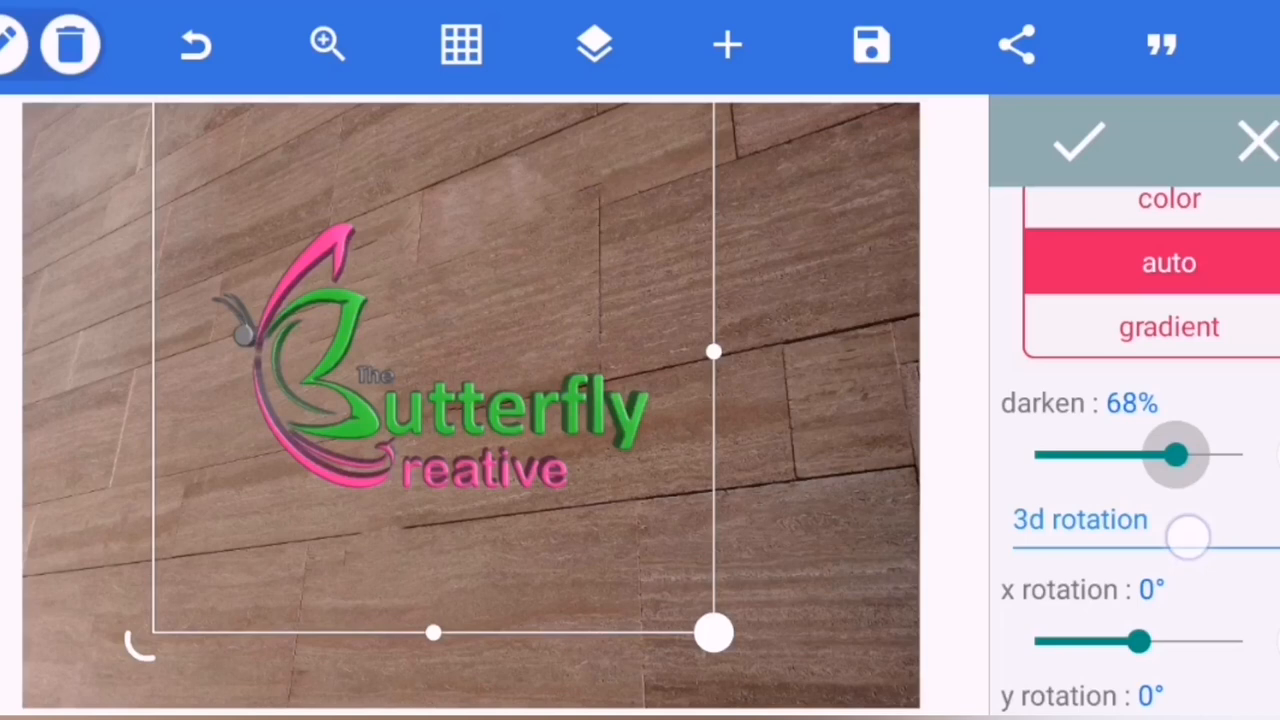
left_click_drag(1176, 456, 1212, 456)
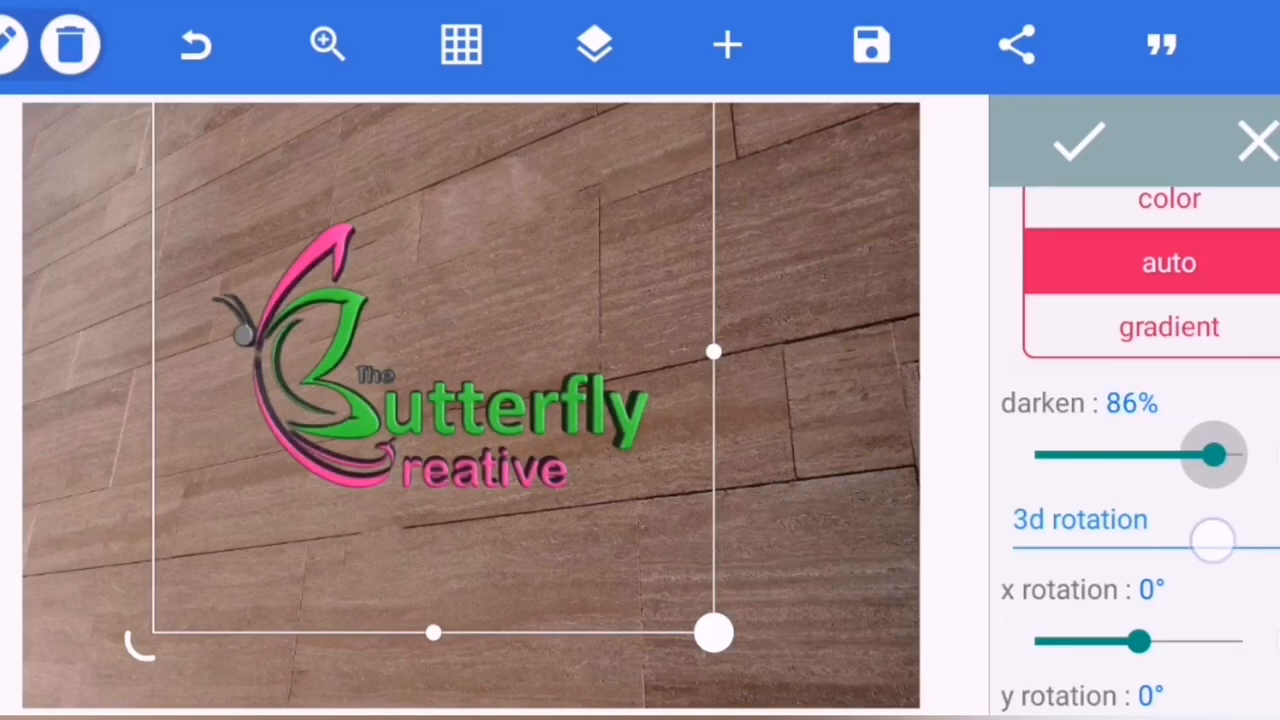
left_click_drag(1212, 456, 1208, 456)
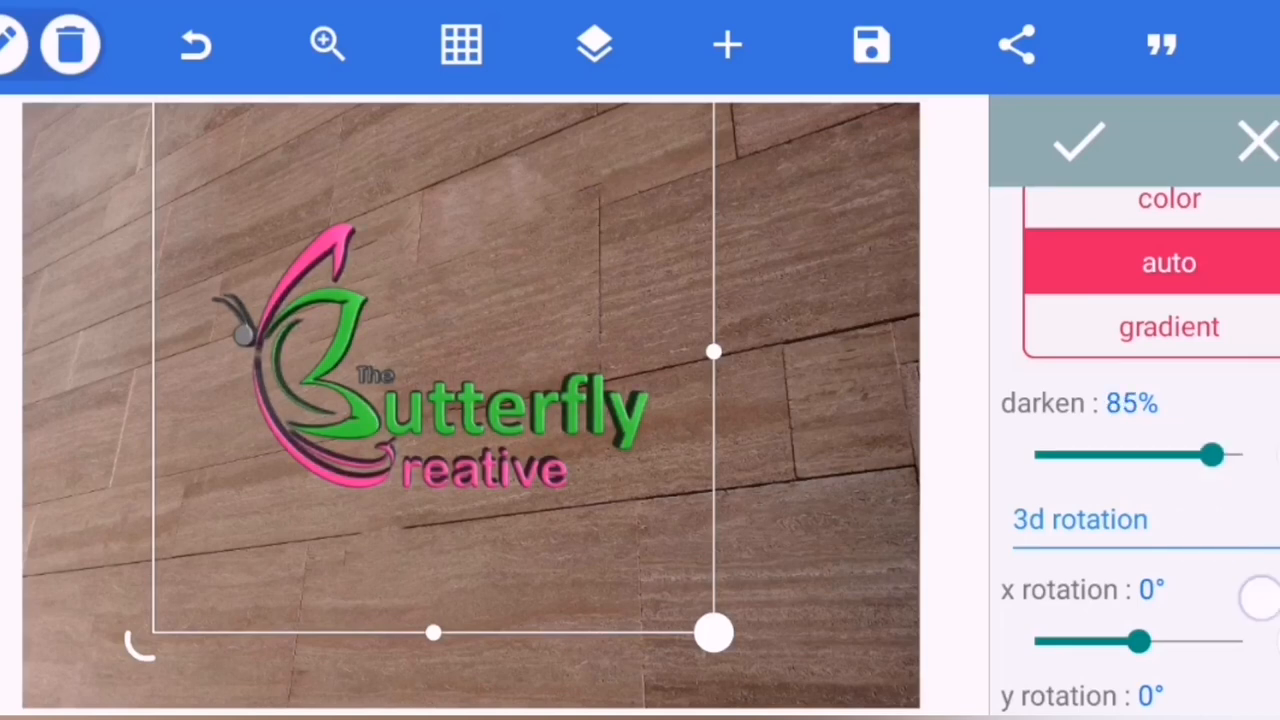
scroll("down", 3)
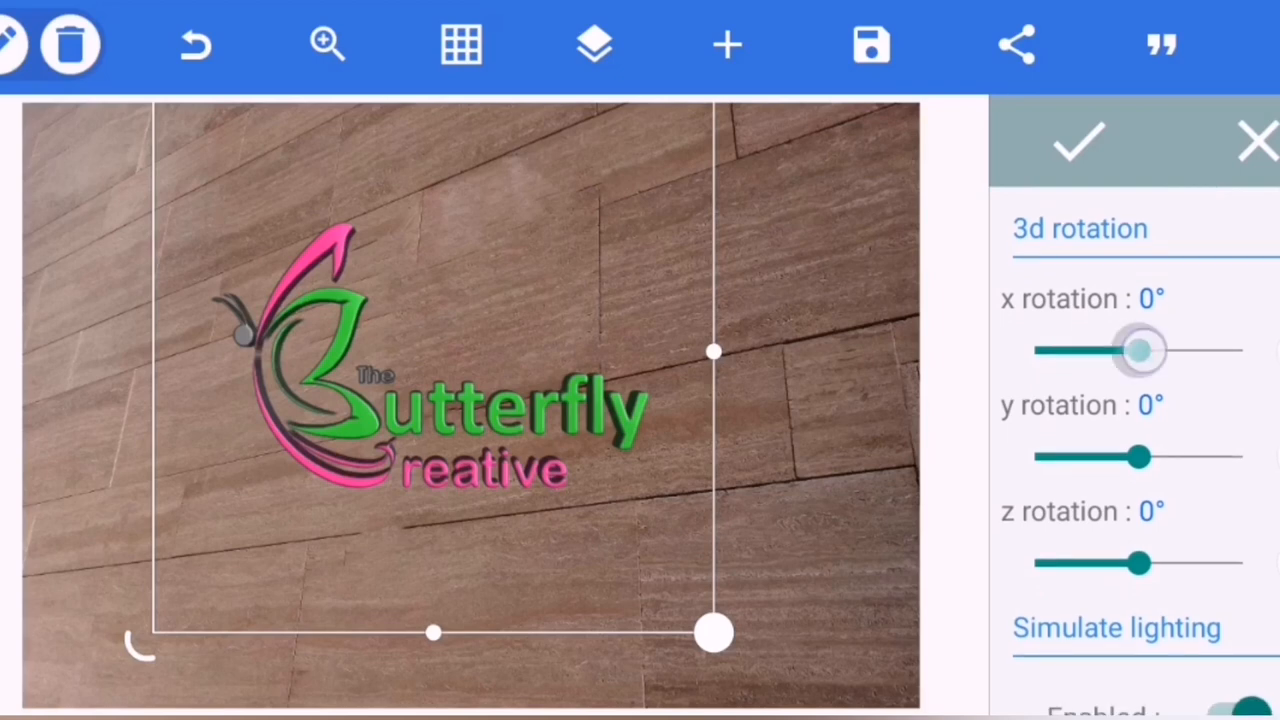
Tilt the logo's x rotation to 25°.
left_click_drag(1130, 350, 1180, 350)
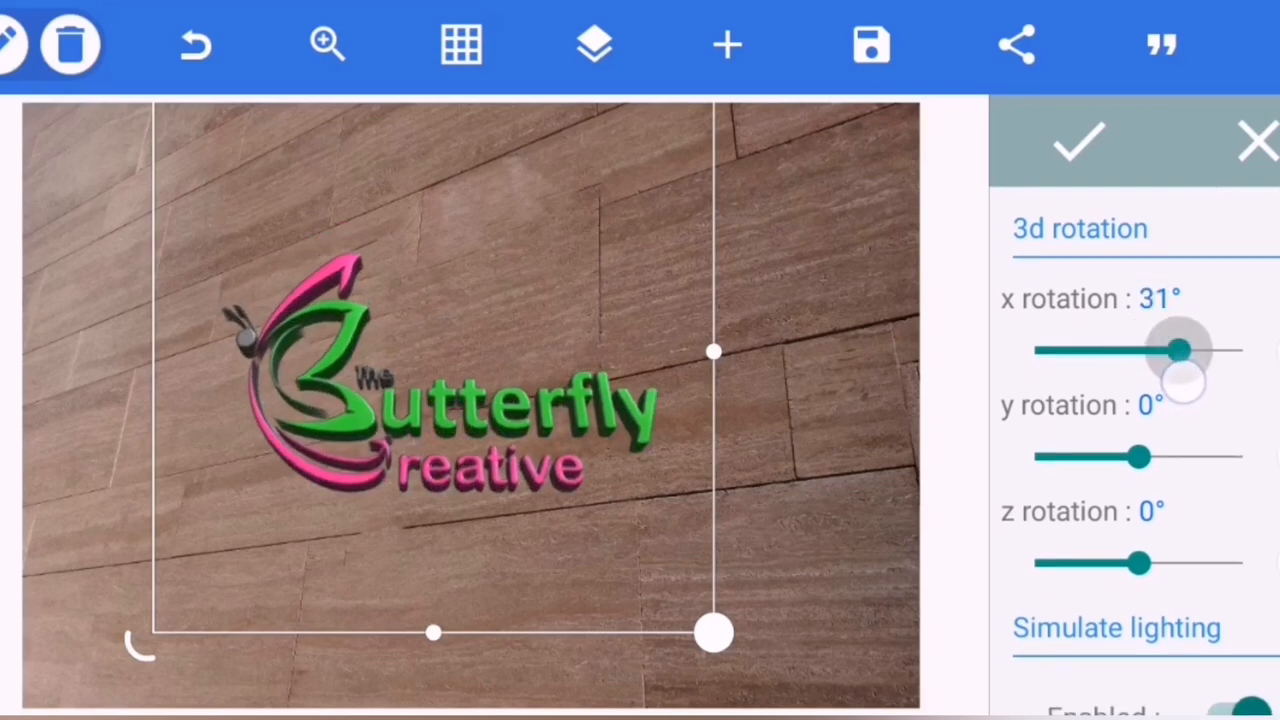
left_click_drag(1178, 348, 1184, 348)
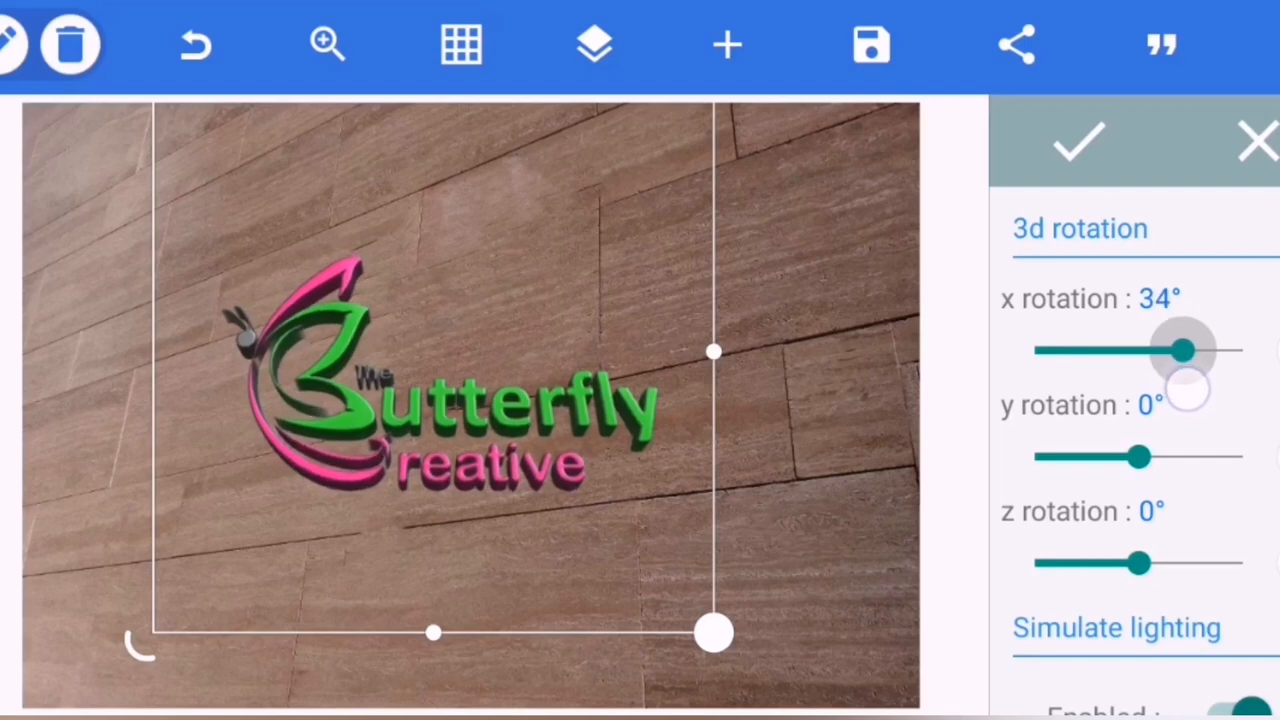
left_click_drag(1184, 350, 1160, 350)
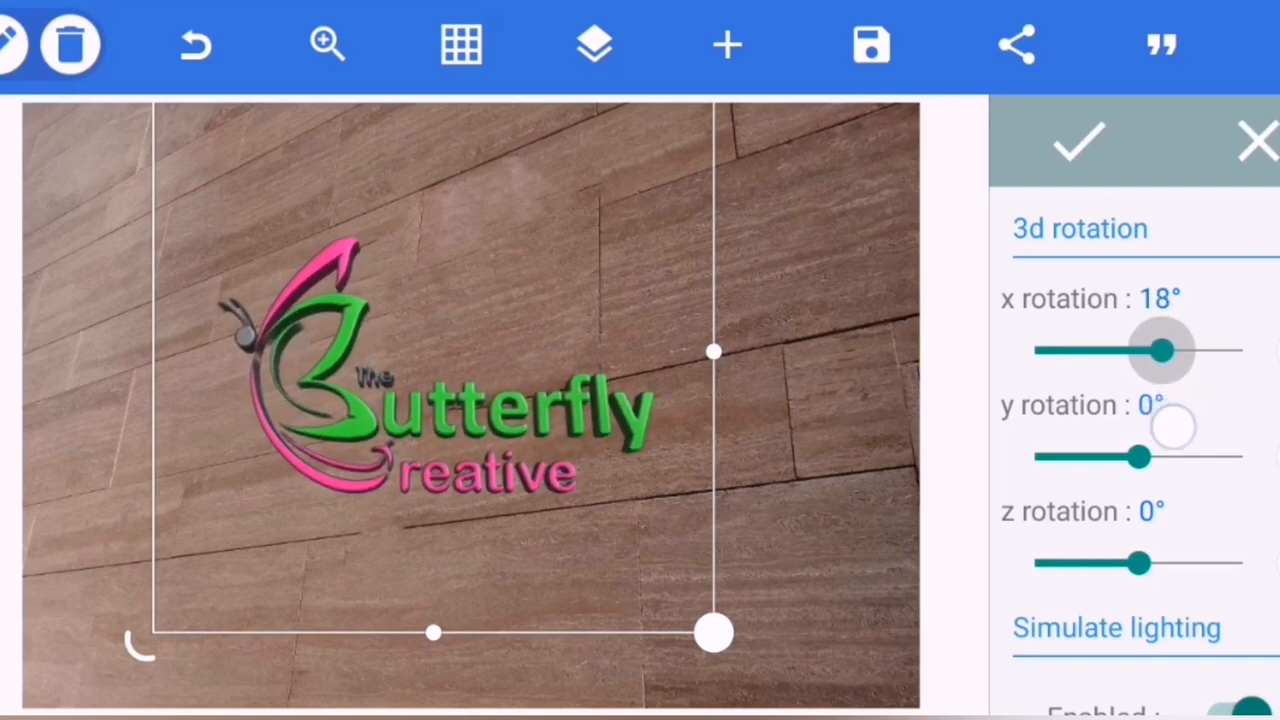
left_click_drag(1160, 350, 1176, 350)
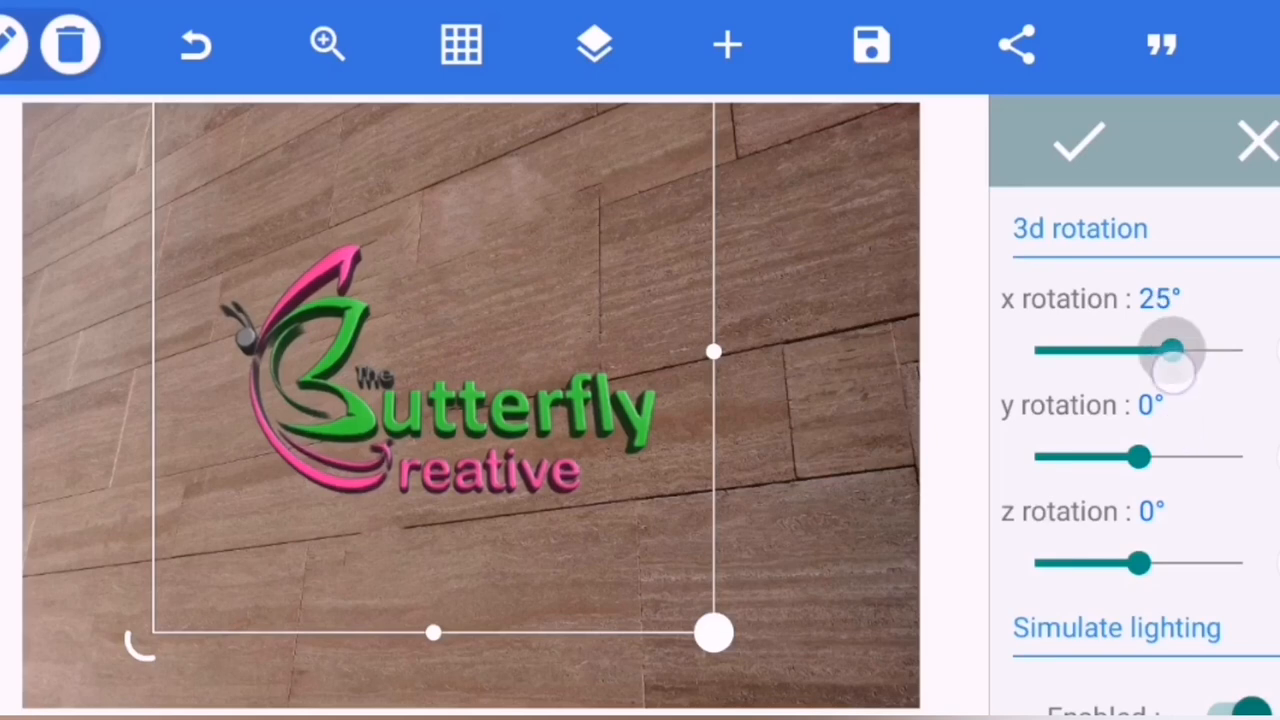
left_click_drag(1172, 350, 1144, 350)
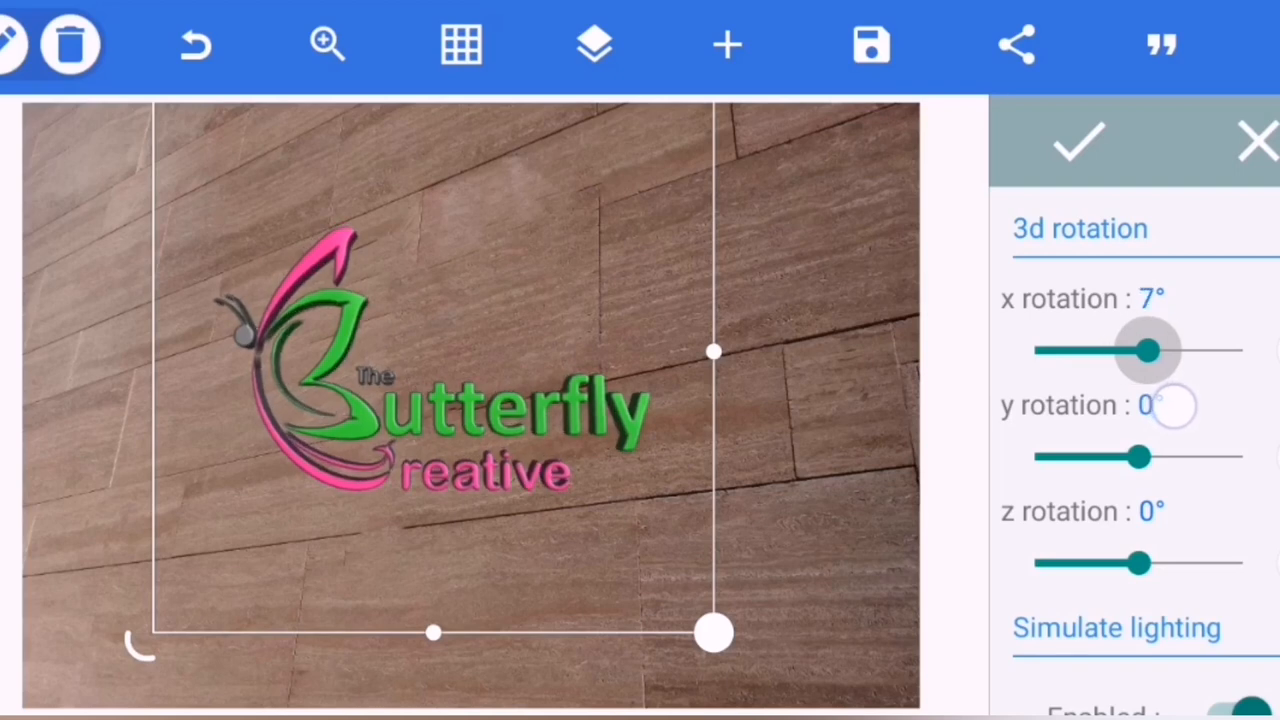
left_click_drag(1148, 350, 1170, 350)
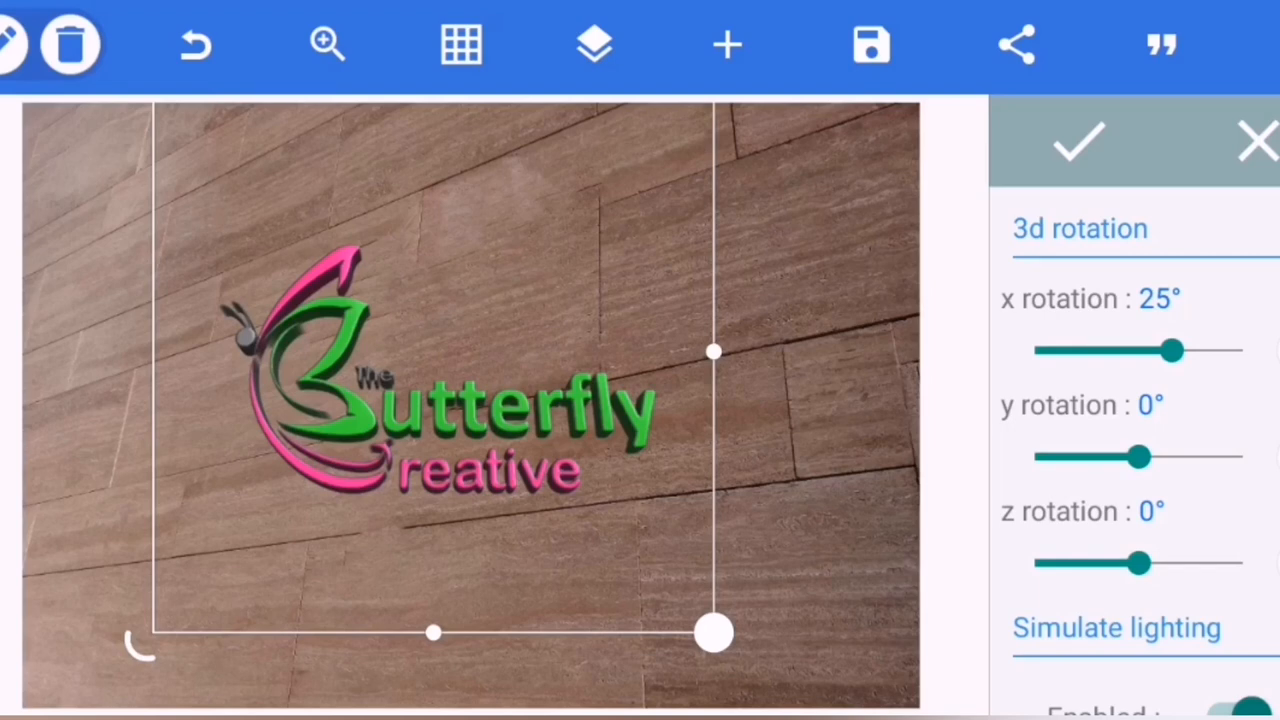
Swing the logo's y rotation to -39°.
left_click_drag(1136, 456, 1124, 456)
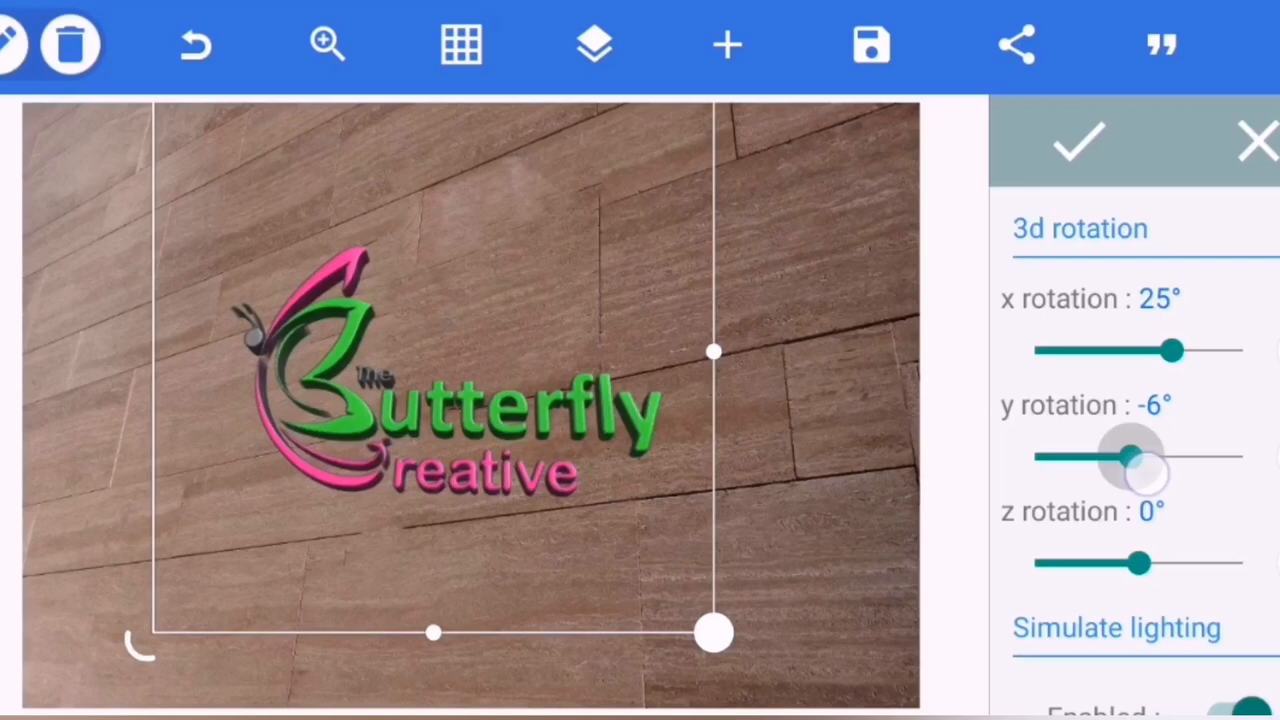
left_click_drag(1130, 456, 1090, 456)
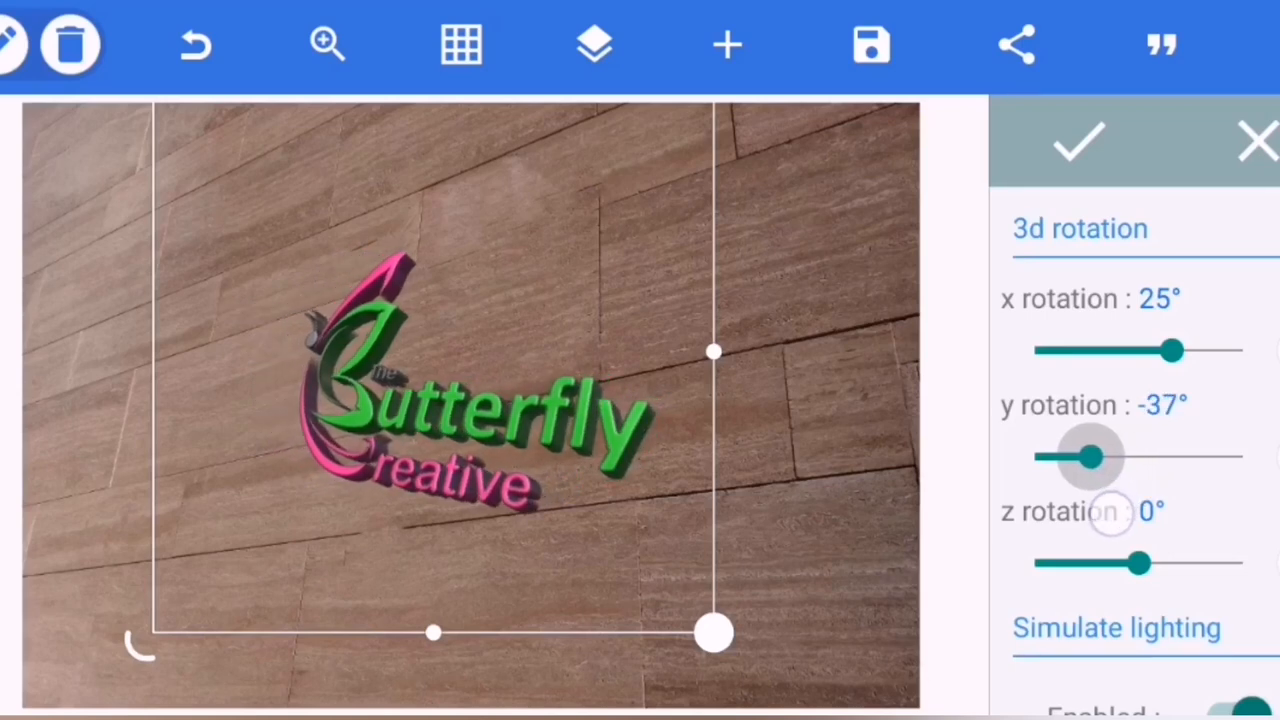
left_click_drag(1090, 456, 1092, 456)
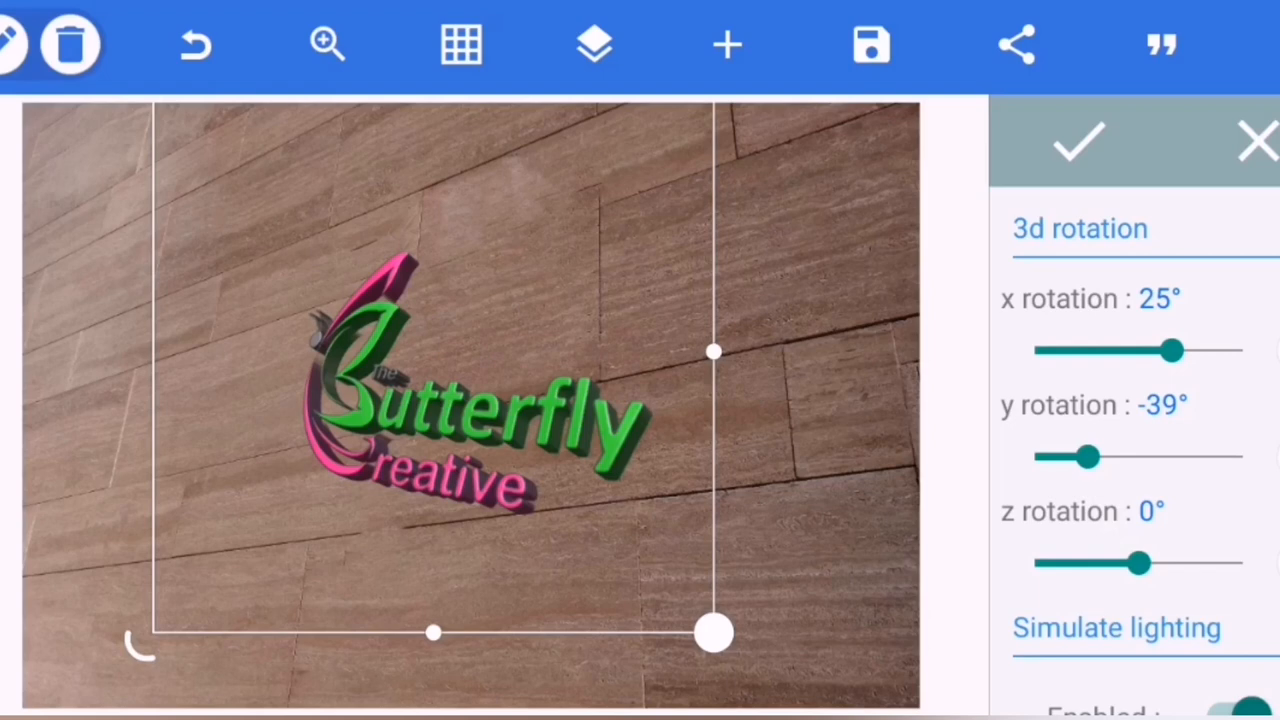
Spin the logo's z rotation, settling it at -14°.
left_click_drag(1136, 562, 1120, 562)
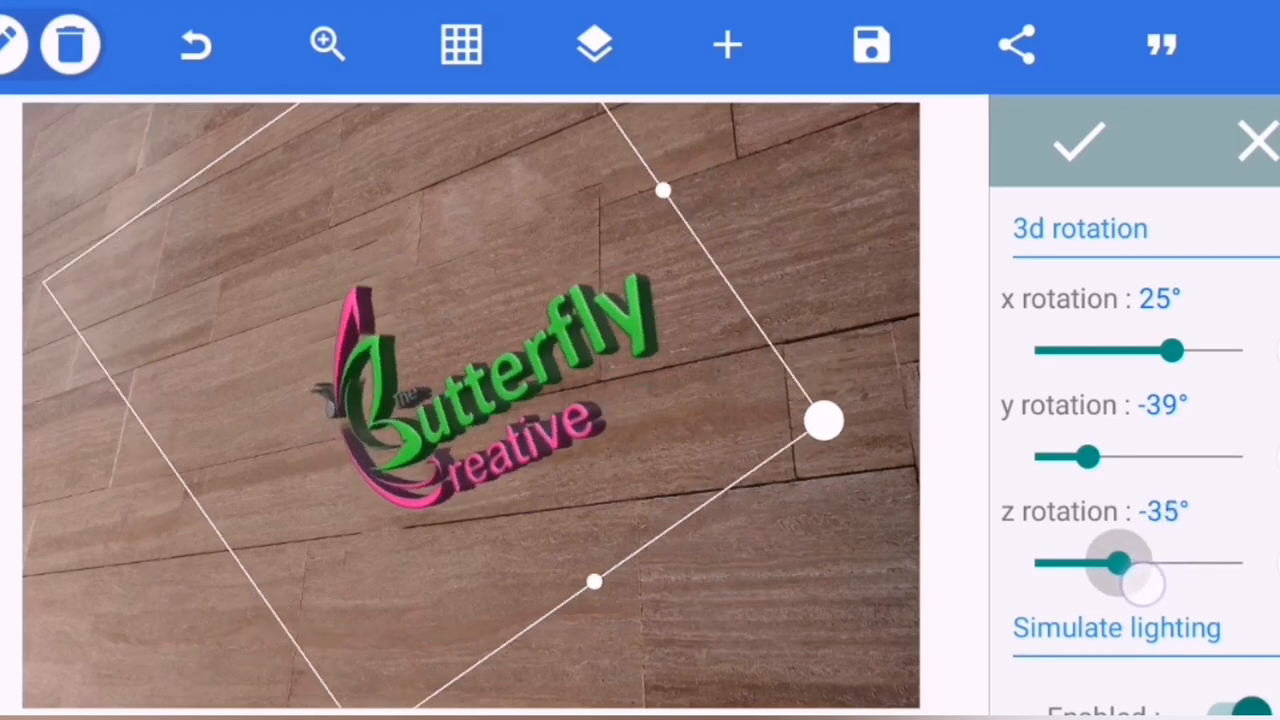
left_click_drag(1120, 564, 1130, 564)
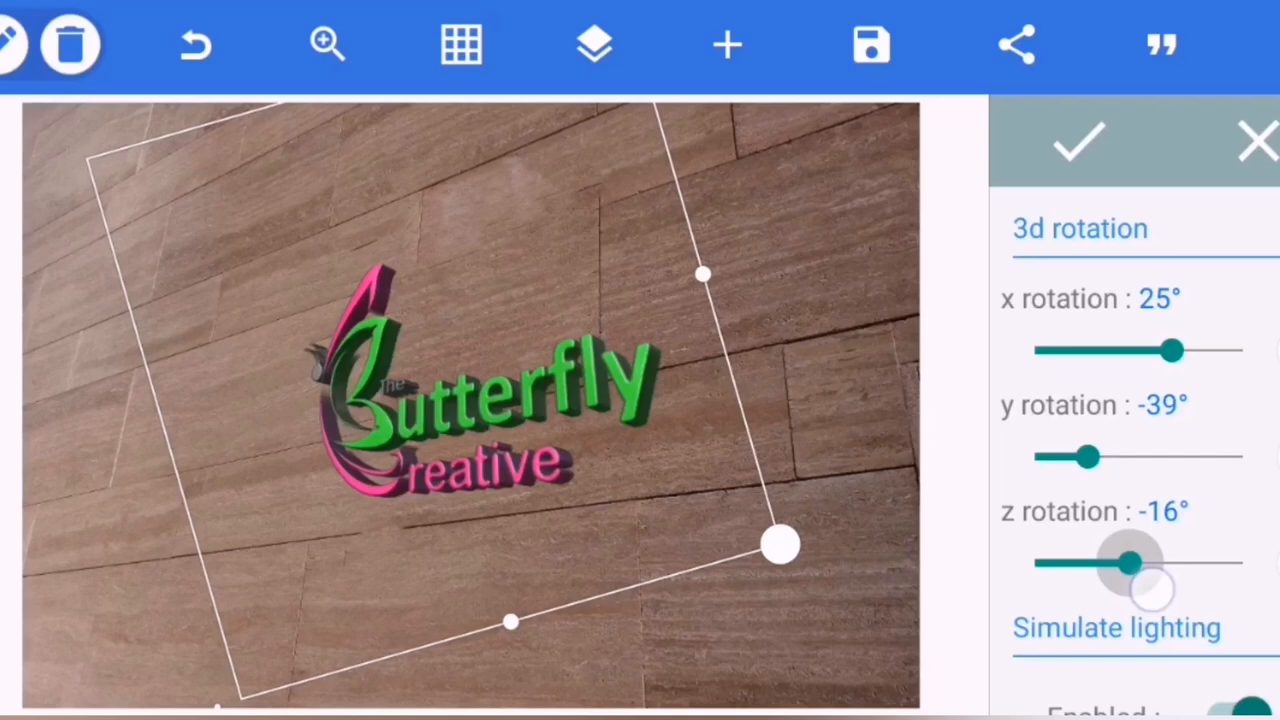
left_click_drag(1130, 564, 1116, 564)
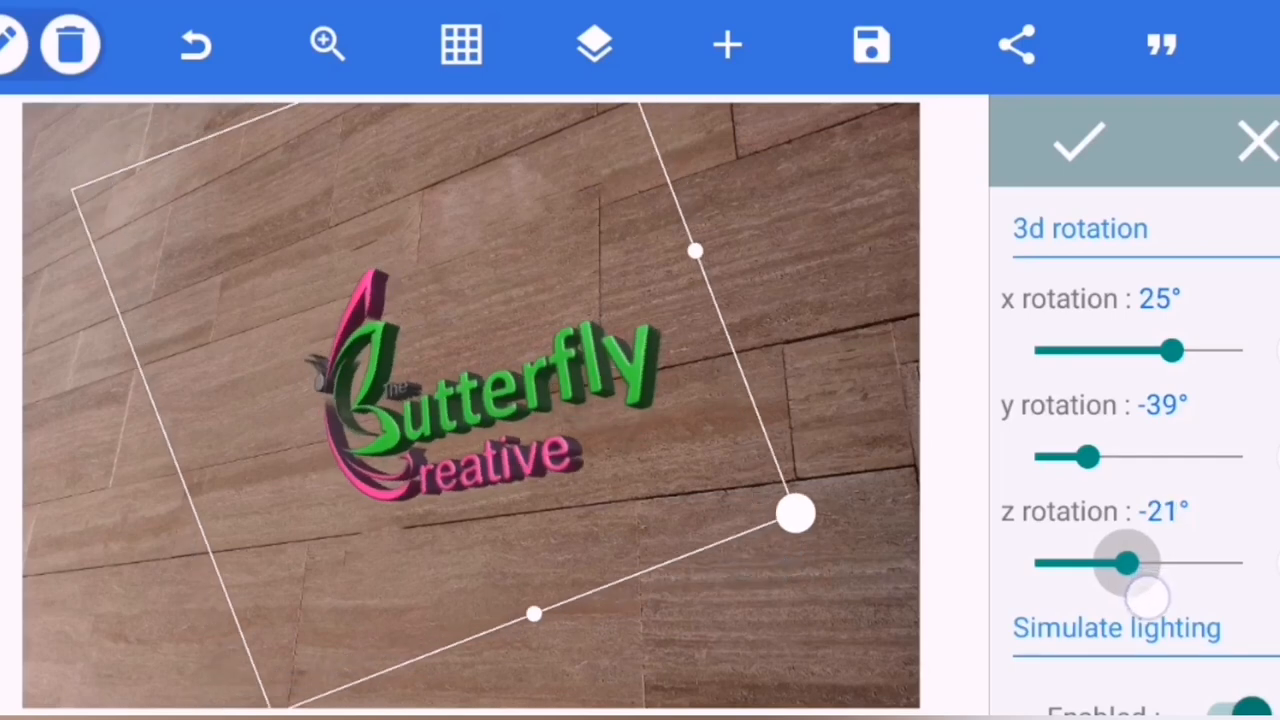
left_click_drag(1120, 564, 1136, 564)
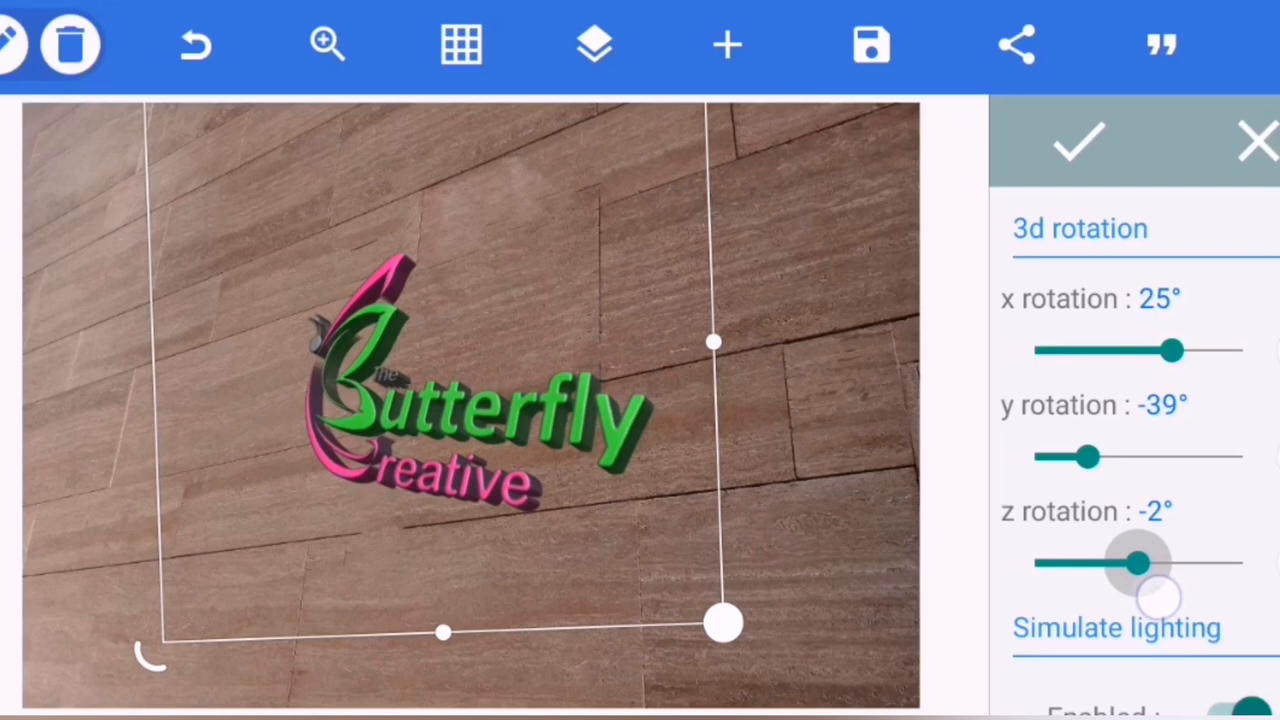
left_click_drag(1130, 562, 1100, 562)
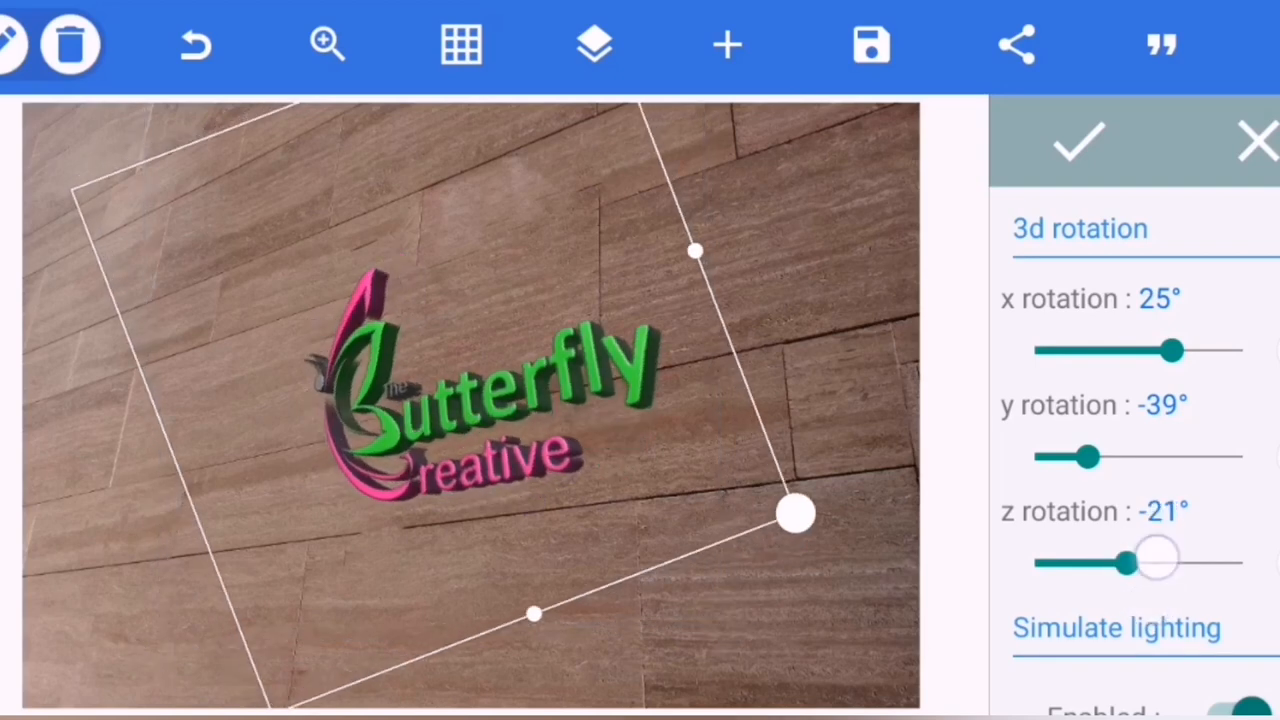
left_click_drag(1156, 560, 1144, 564)
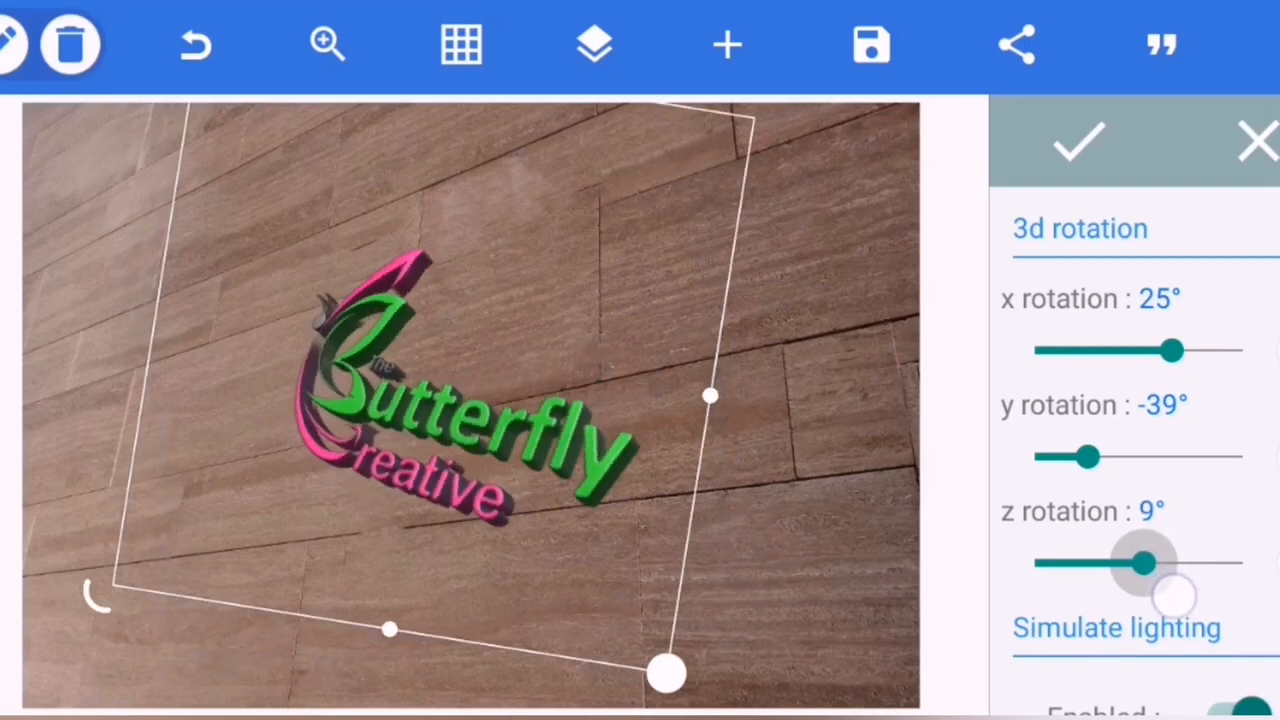
left_click_drag(1144, 564, 1130, 564)
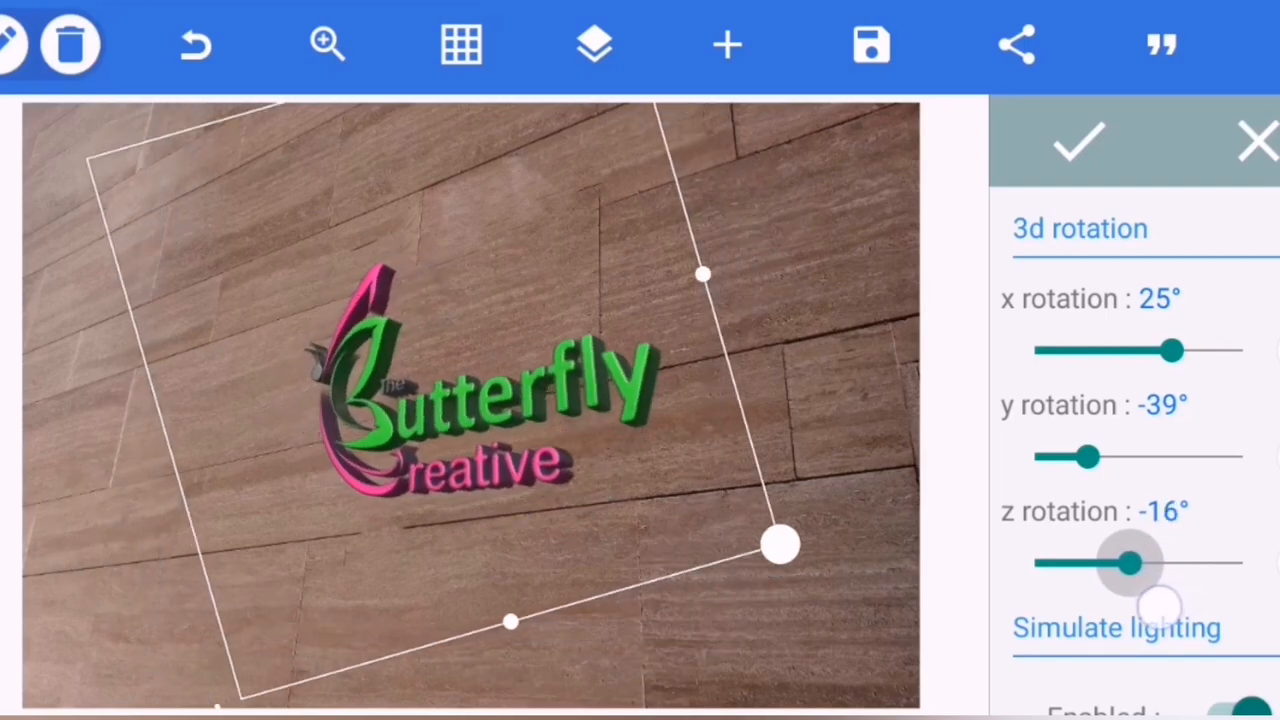
left_click_drag(1130, 562, 1124, 562)
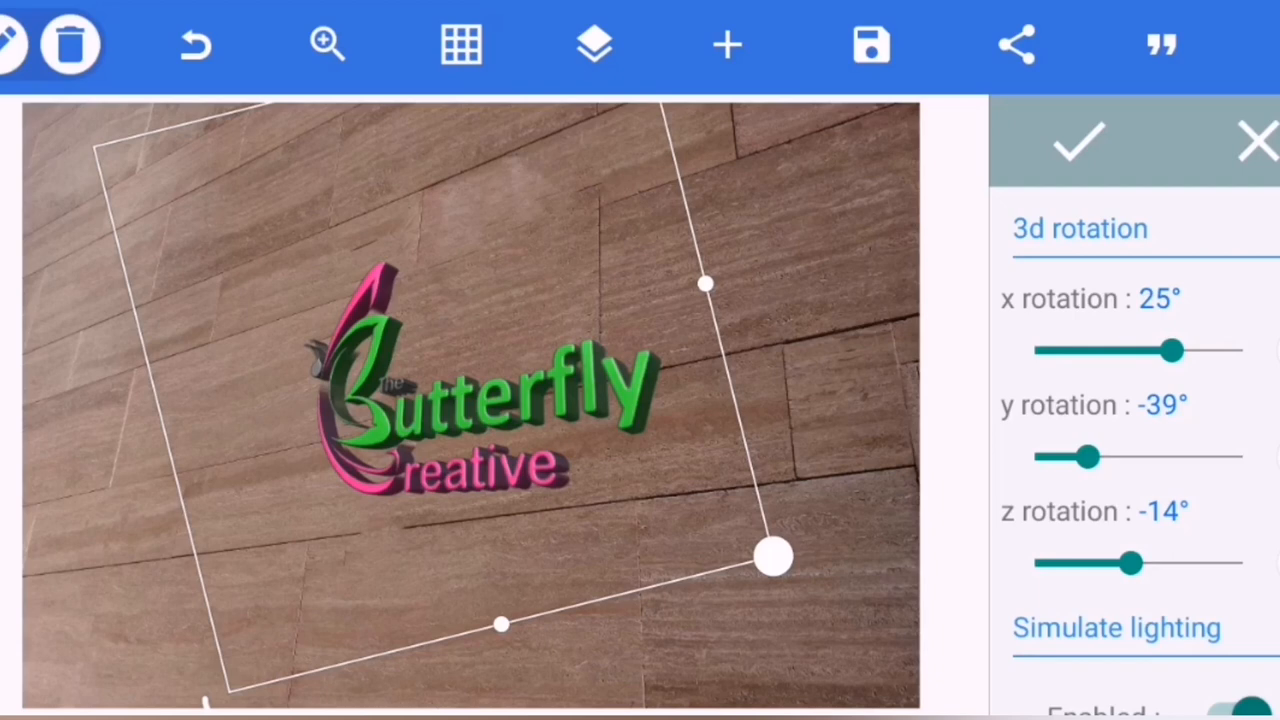
scroll("down", 3)
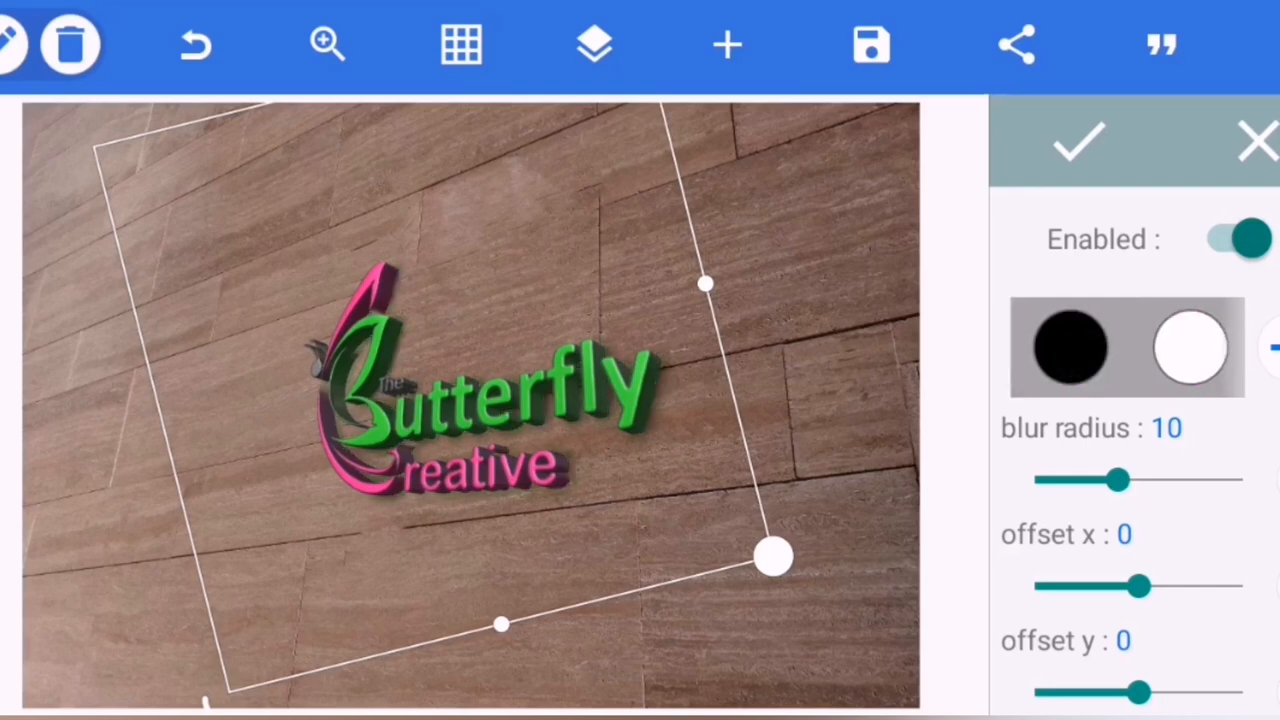
Set the shadow blur radius to 7 and pull its x offset back near 5.
left_click_drag(1118, 480, 1144, 480)
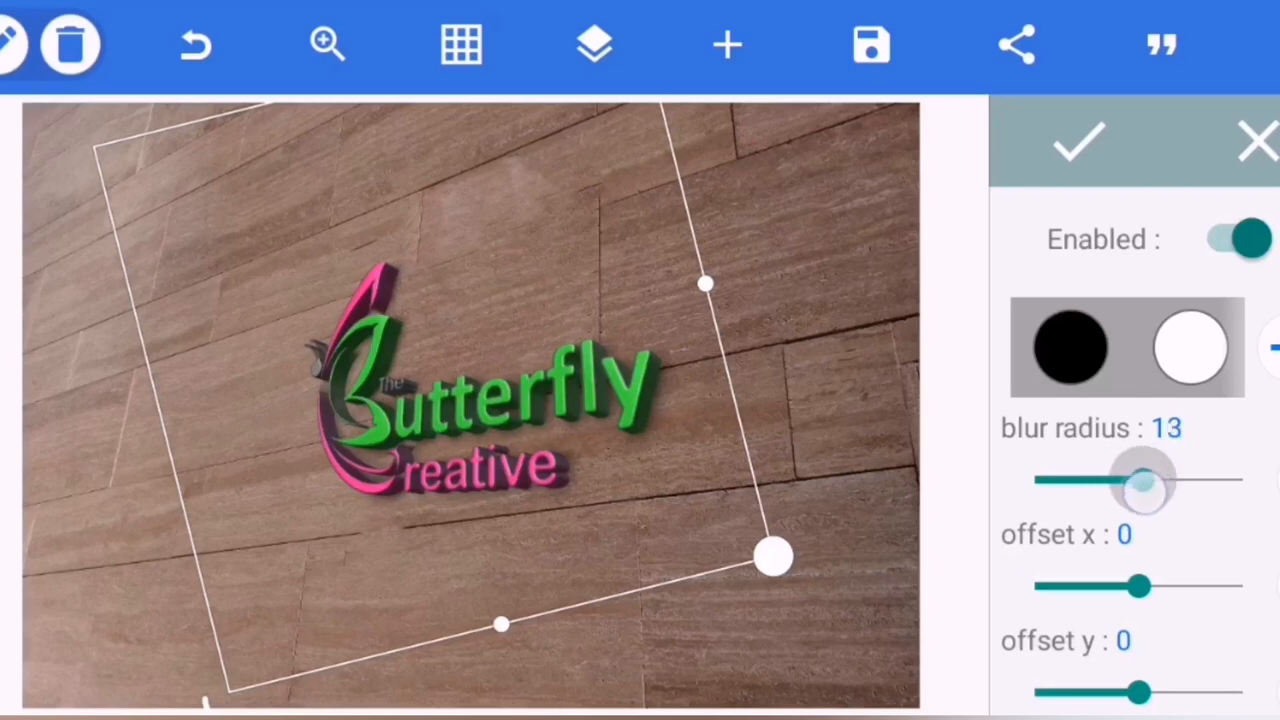
left_click_drag(1144, 480, 1100, 480)
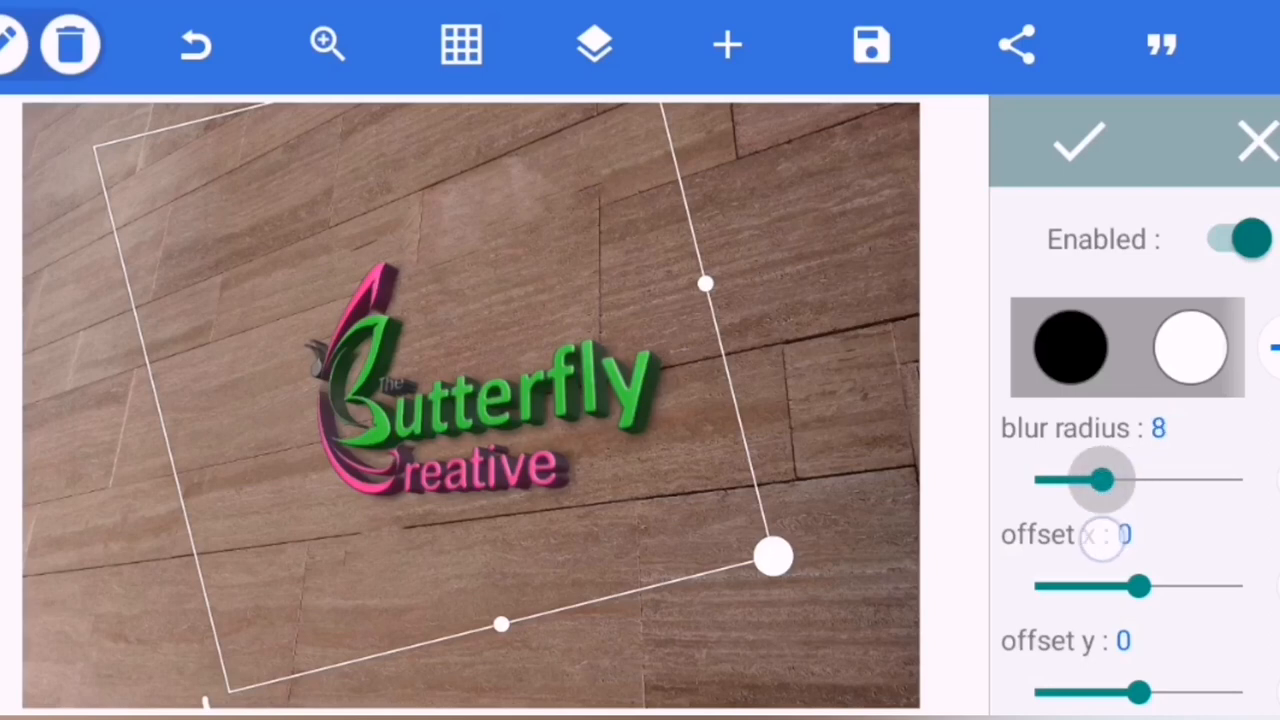
left_click_drag(1100, 480, 1090, 480)
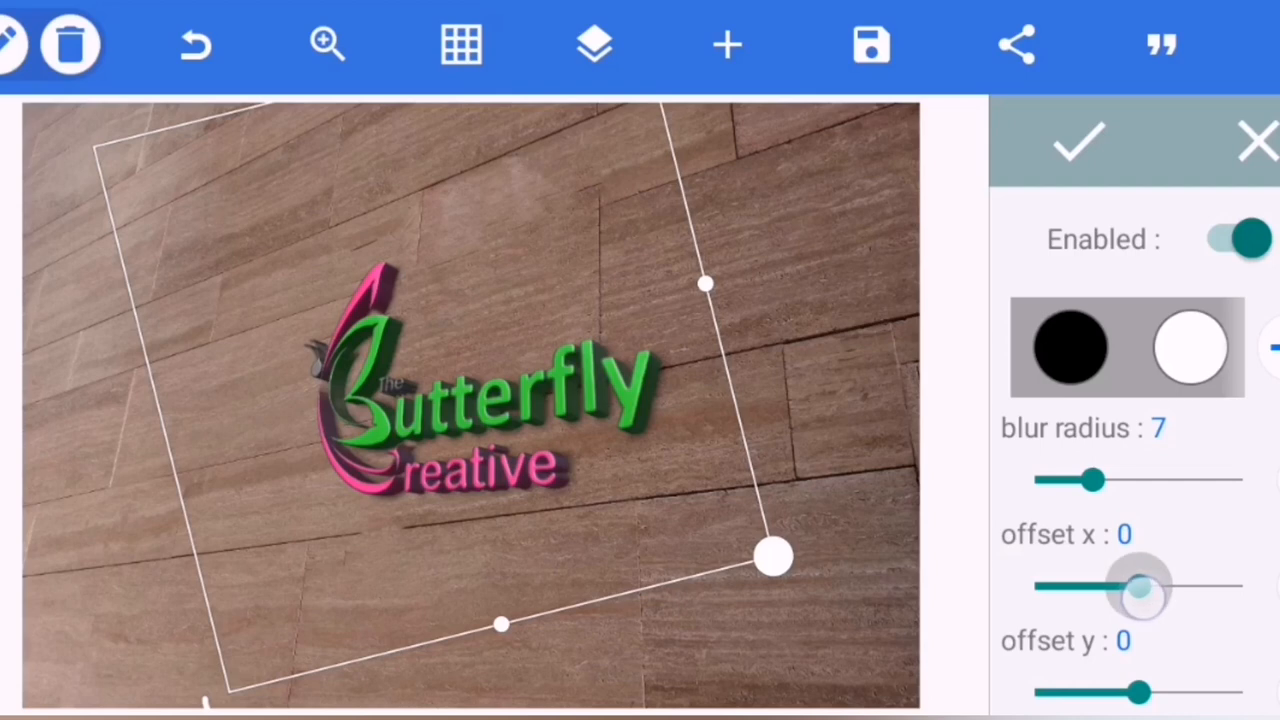
left_click_drag(1140, 588, 1180, 588)
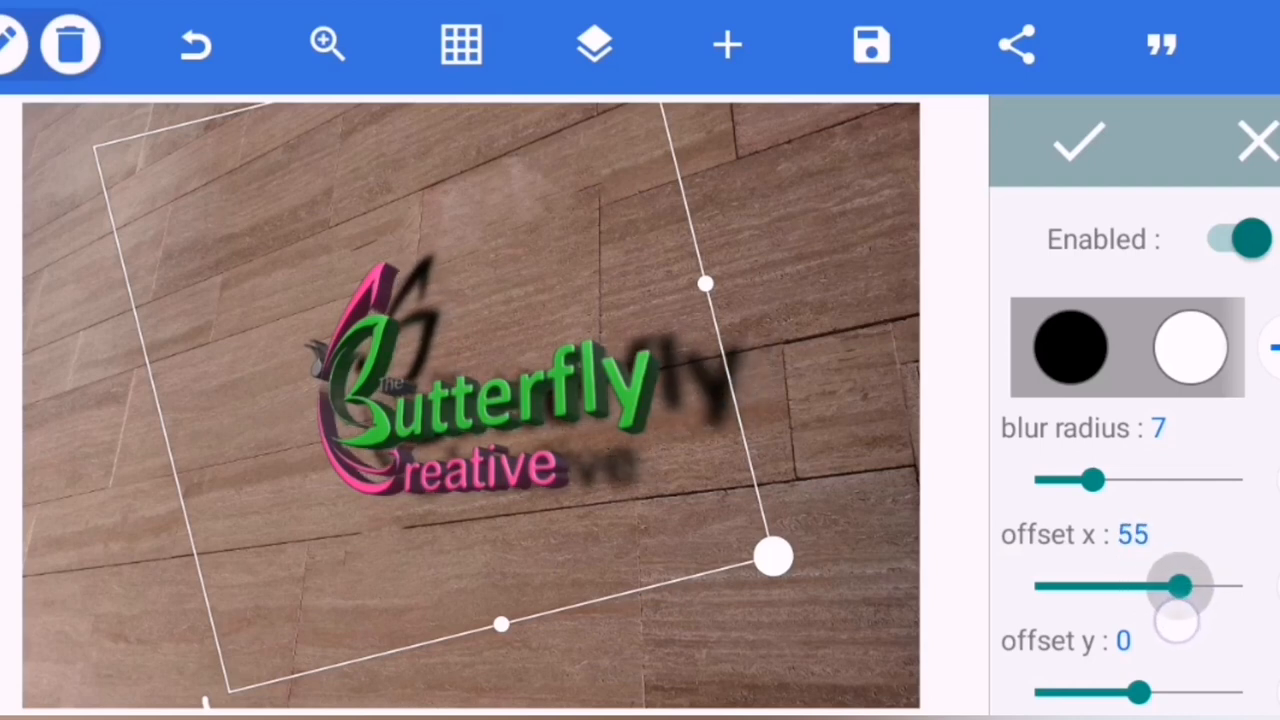
left_click_drag(1180, 588, 1130, 588)
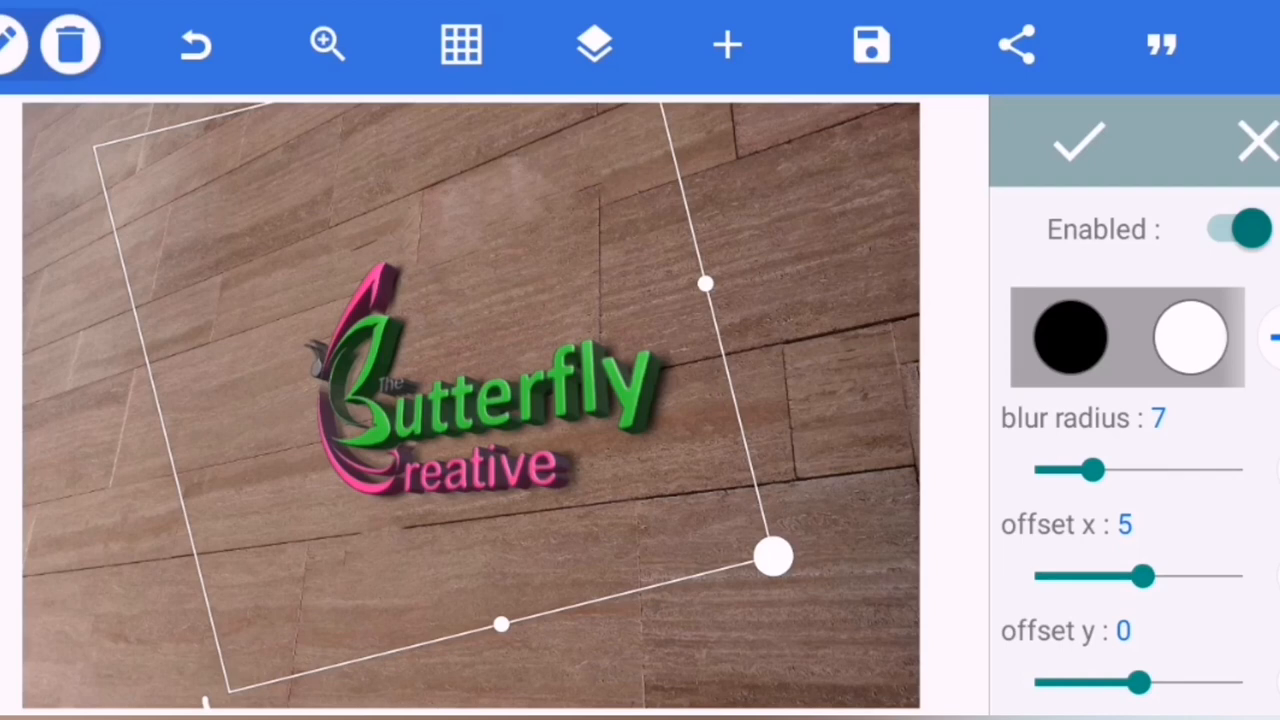
Place the shadow below the logo at offset y 6.
left_click_drag(1156, 680, 1156, 680)
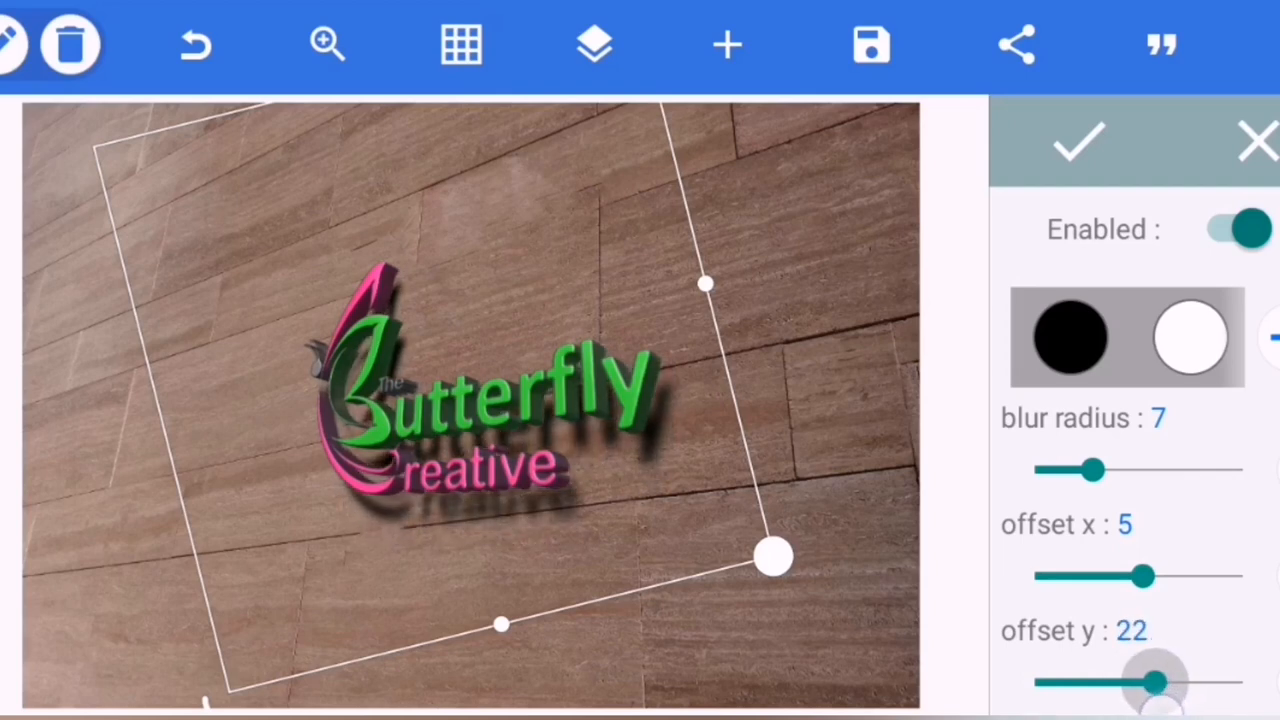
left_click_drag(1156, 680, 1130, 680)
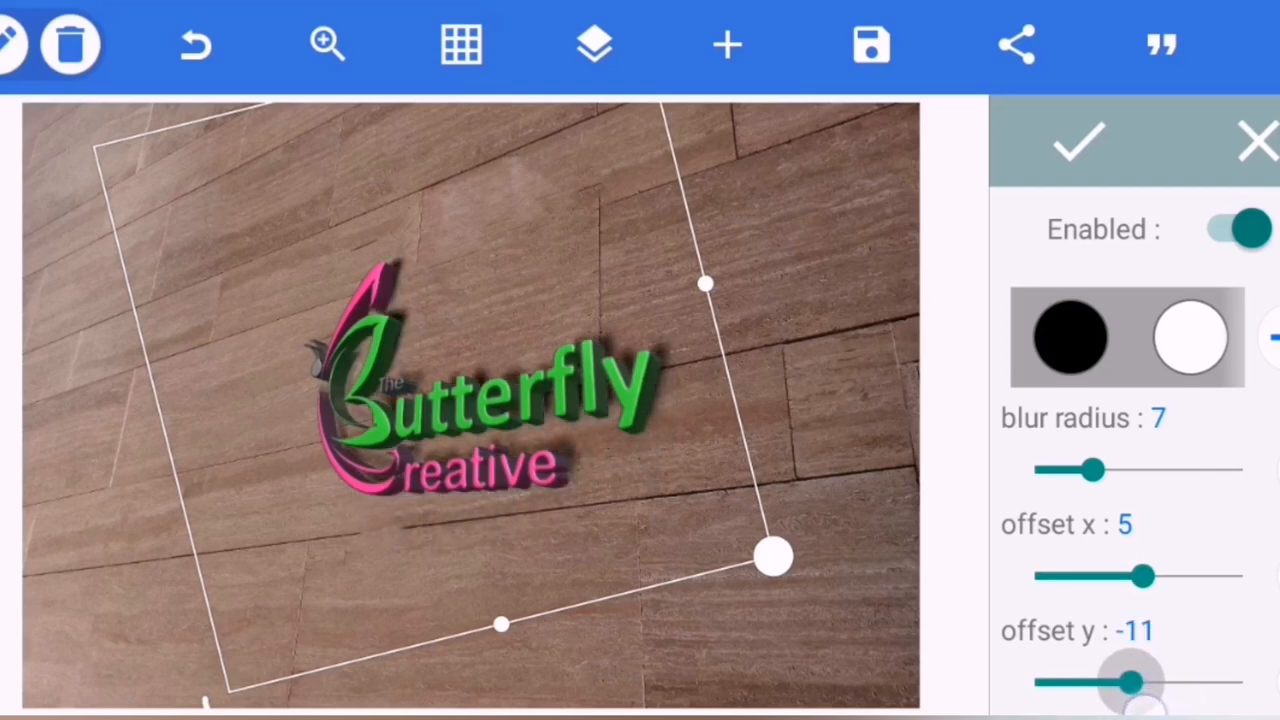
left_click_drag(1130, 684, 1130, 684)
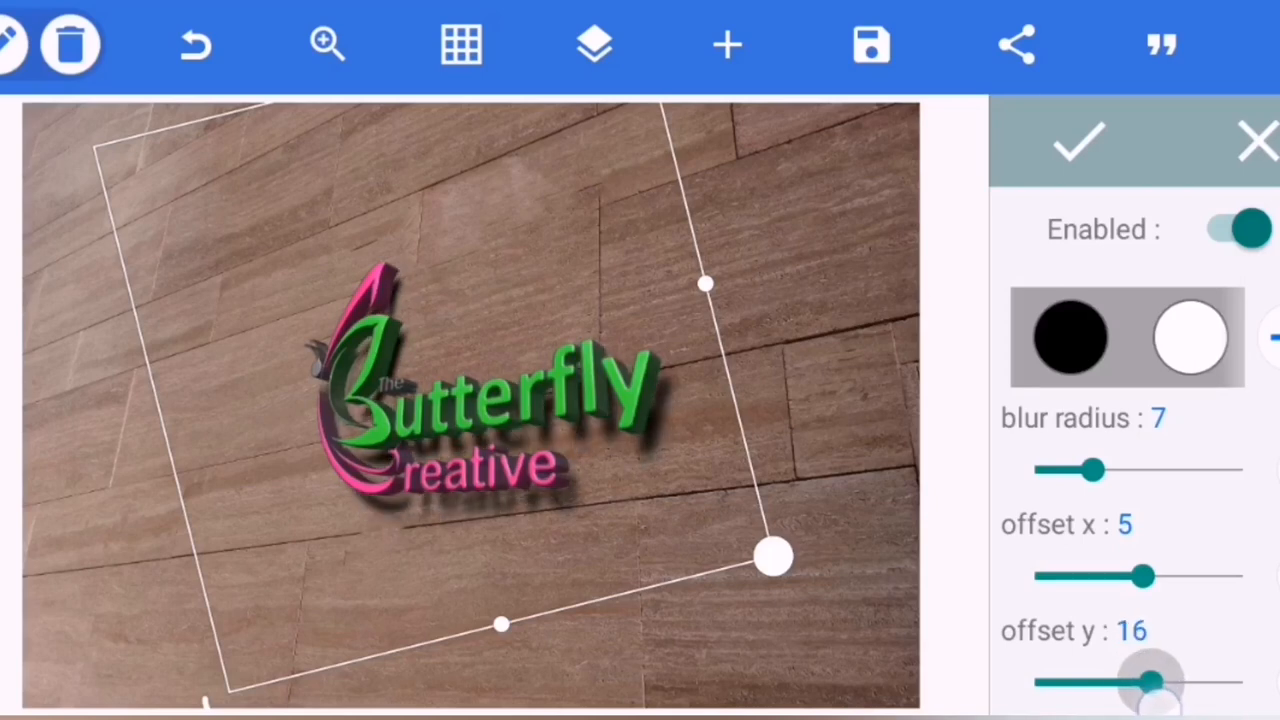
left_click_drag(1164, 680, 1136, 680)
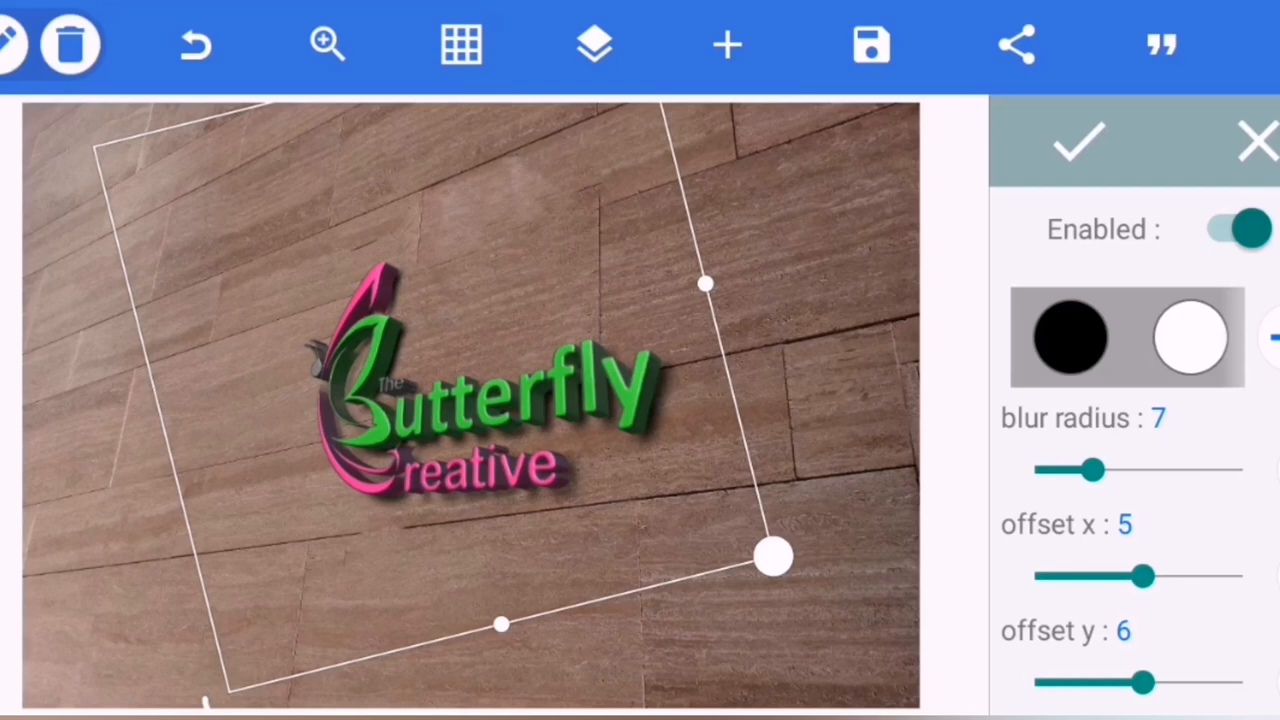
Centre the shadow horizontally at offset x 1.
left_click_drag(1148, 576, 1118, 576)
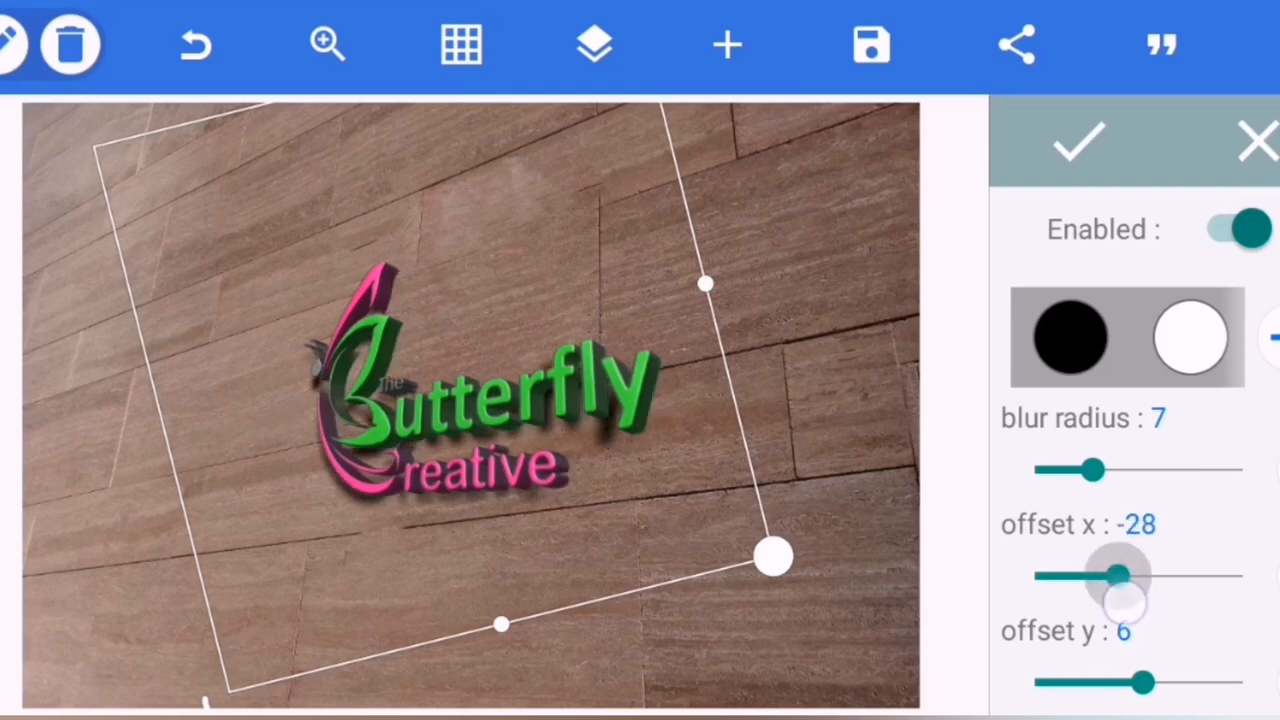
left_click_drag(1118, 576, 1110, 576)
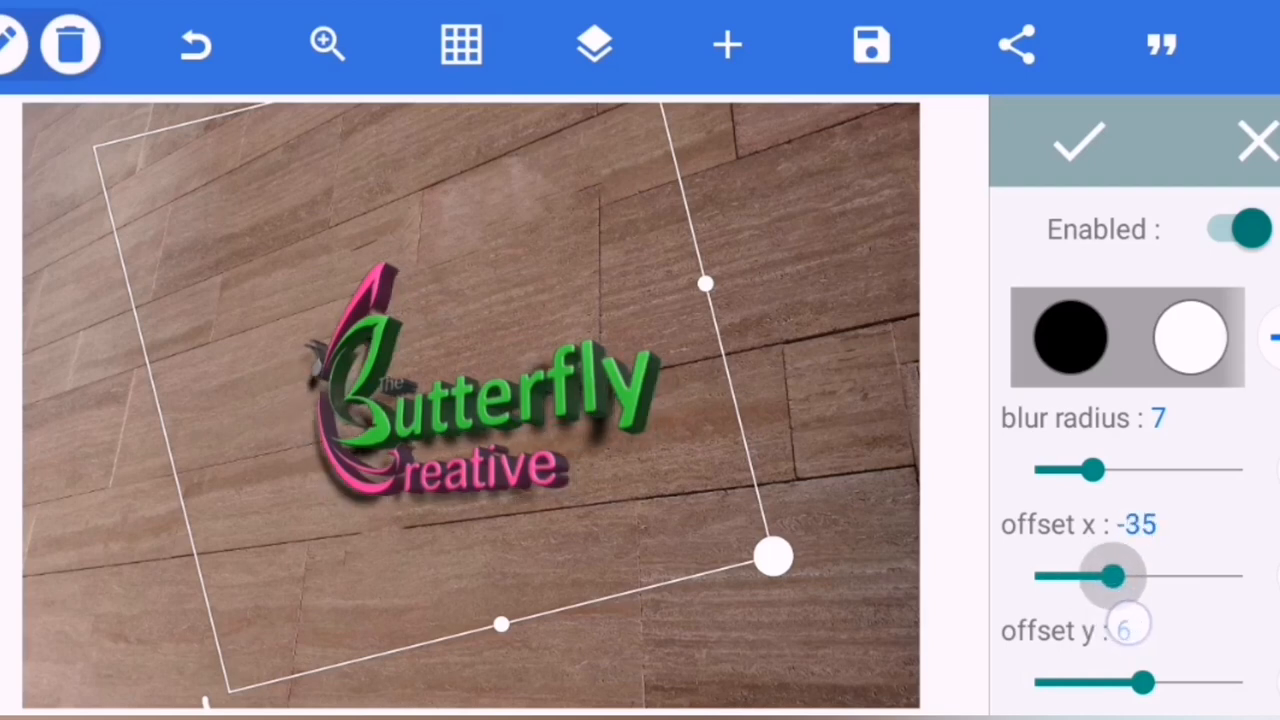
left_click_drag(1100, 576, 1140, 576)
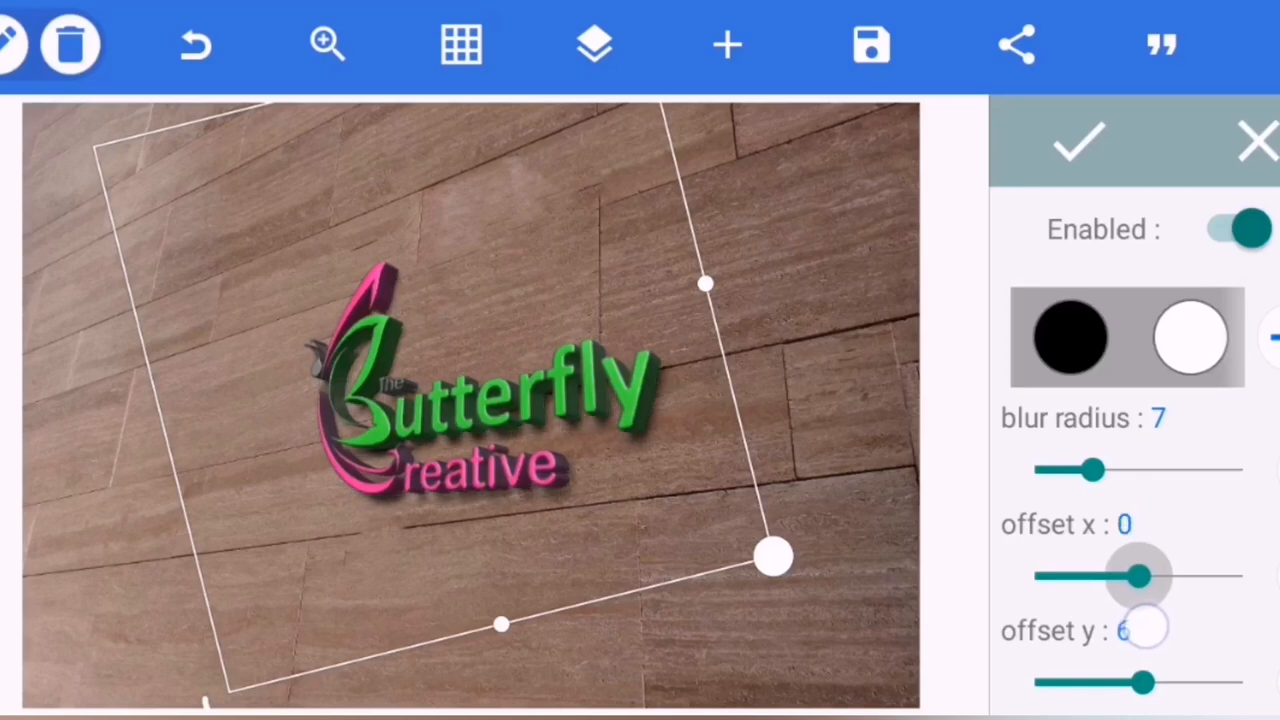
left_click_drag(1140, 576, 1144, 576)
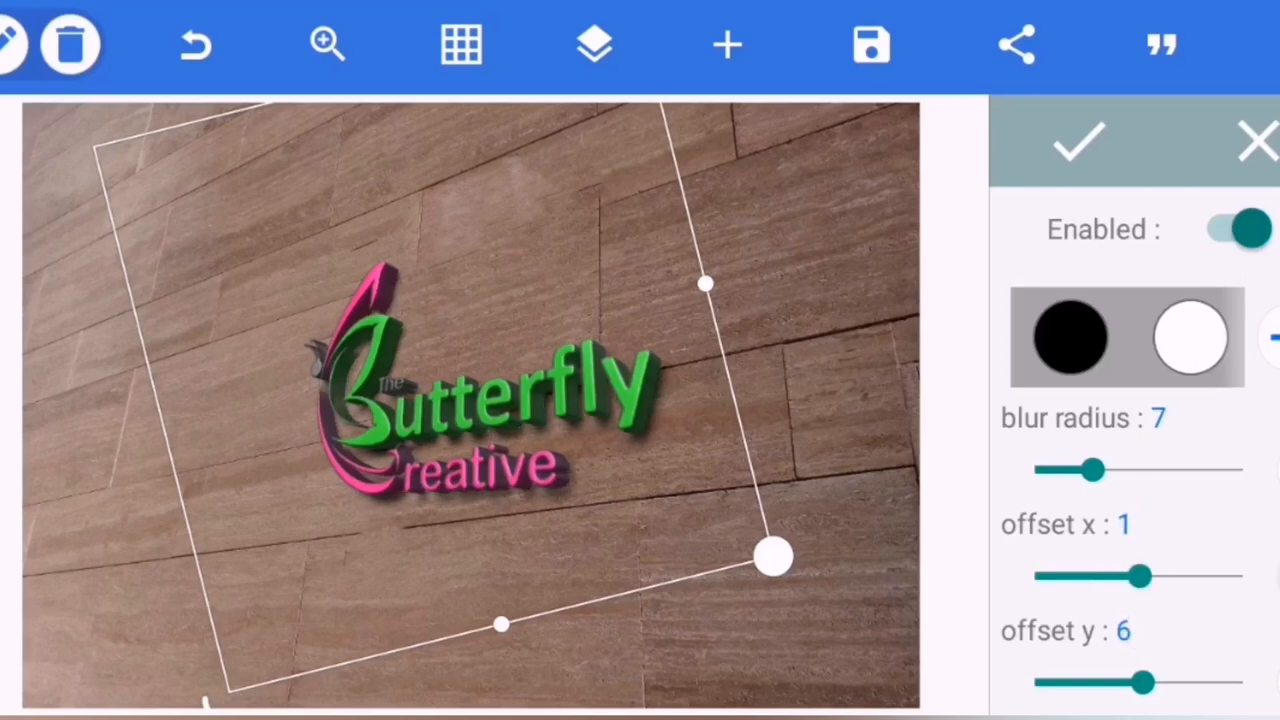